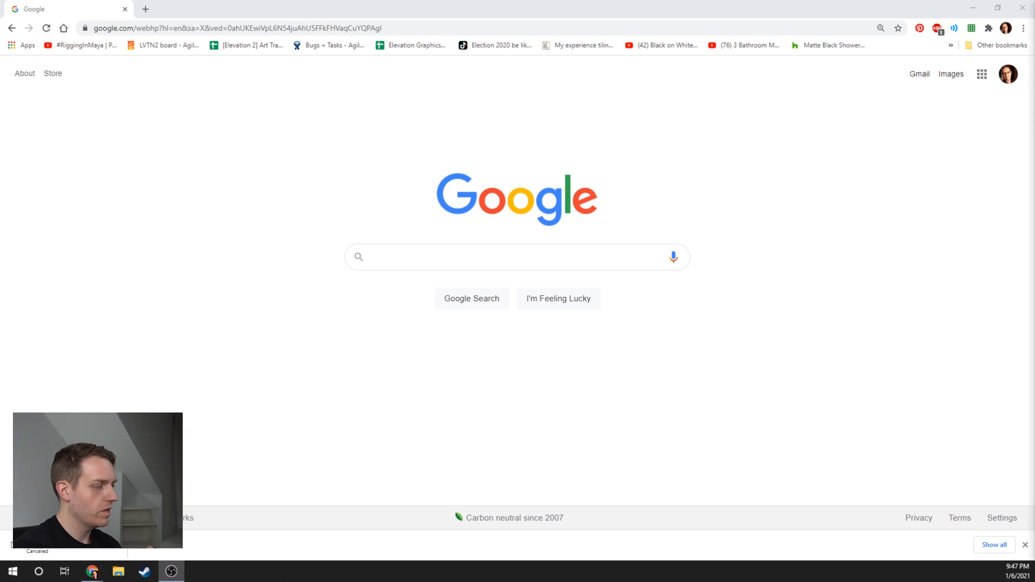
# - Search Google for 'android software development kit archive' using the search suggestion
pyautogui.click(488, 257)
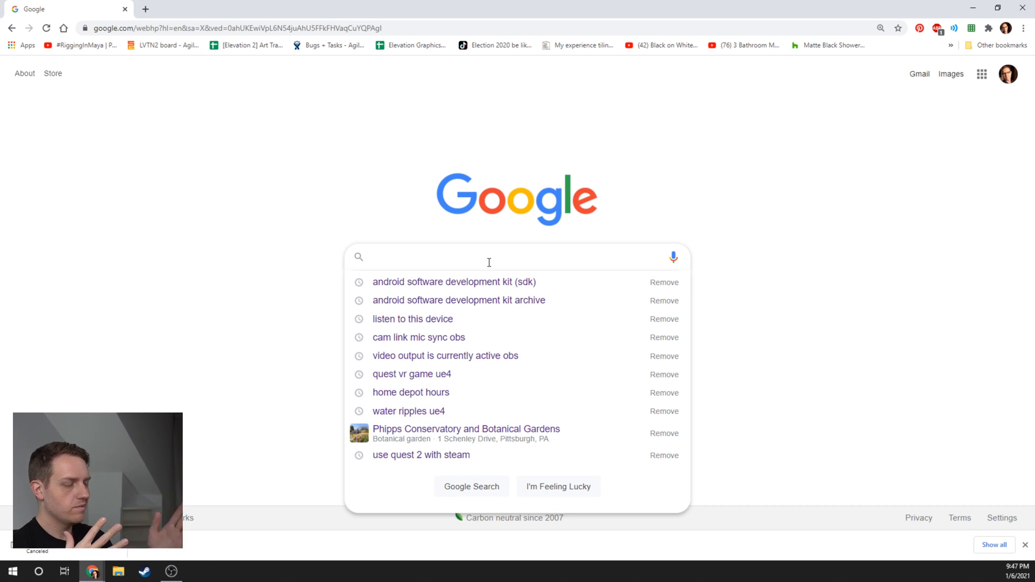
pyautogui.click(459, 299)
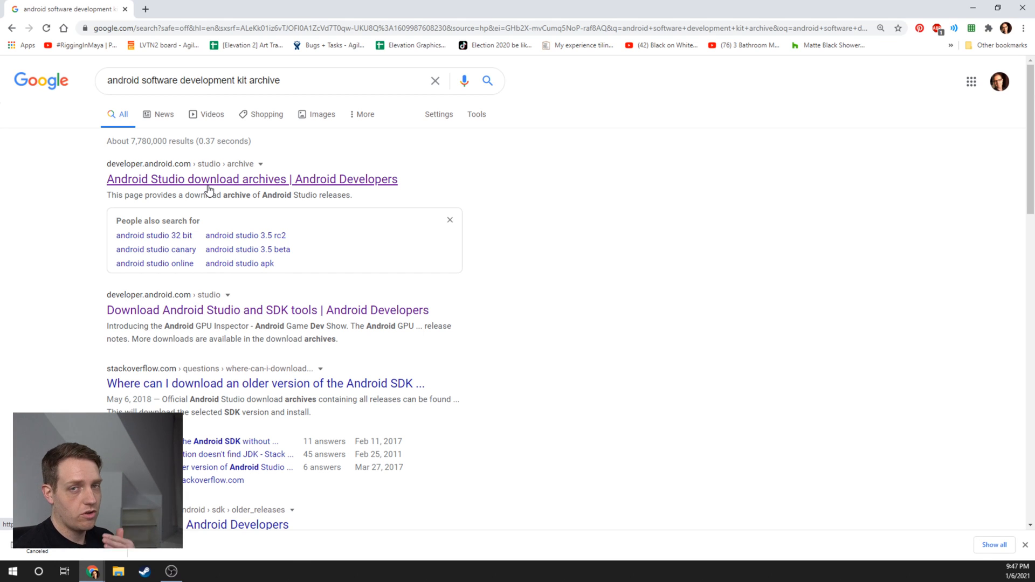
# - Open the Android Studio download archives page and agree to the terms
pyautogui.click(251, 179)
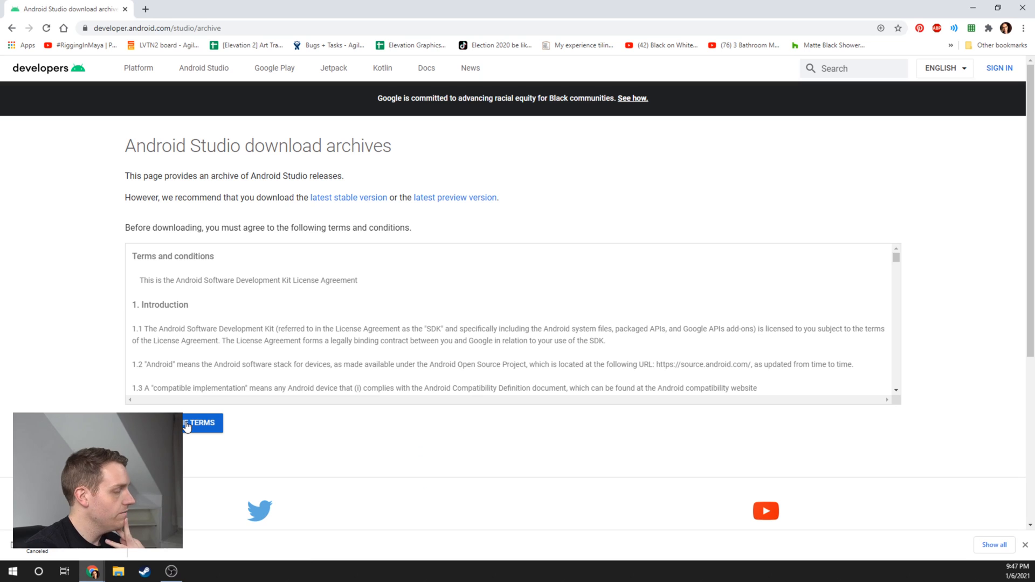
pyautogui.scroll(-3)
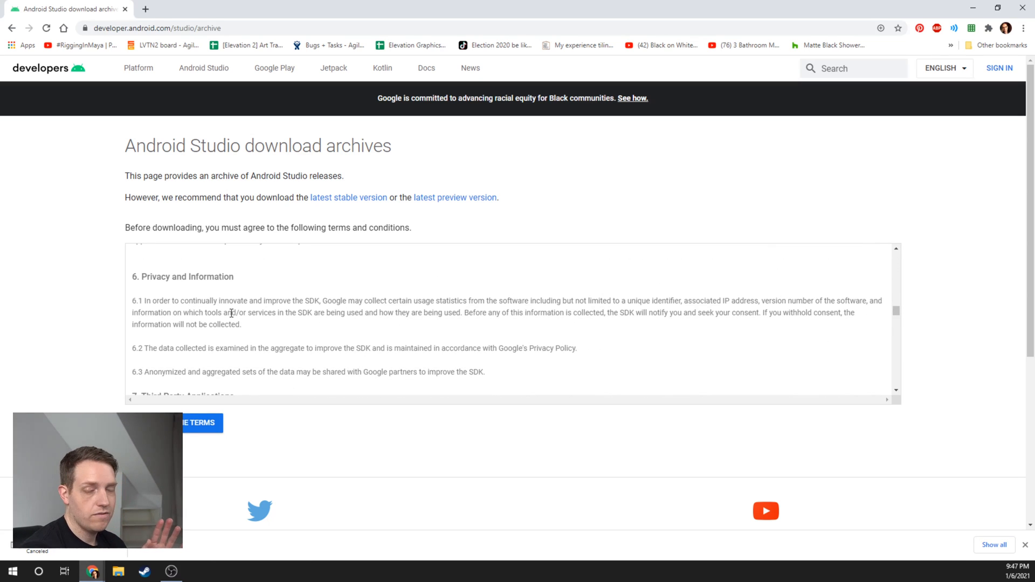
pyautogui.click(198, 422)
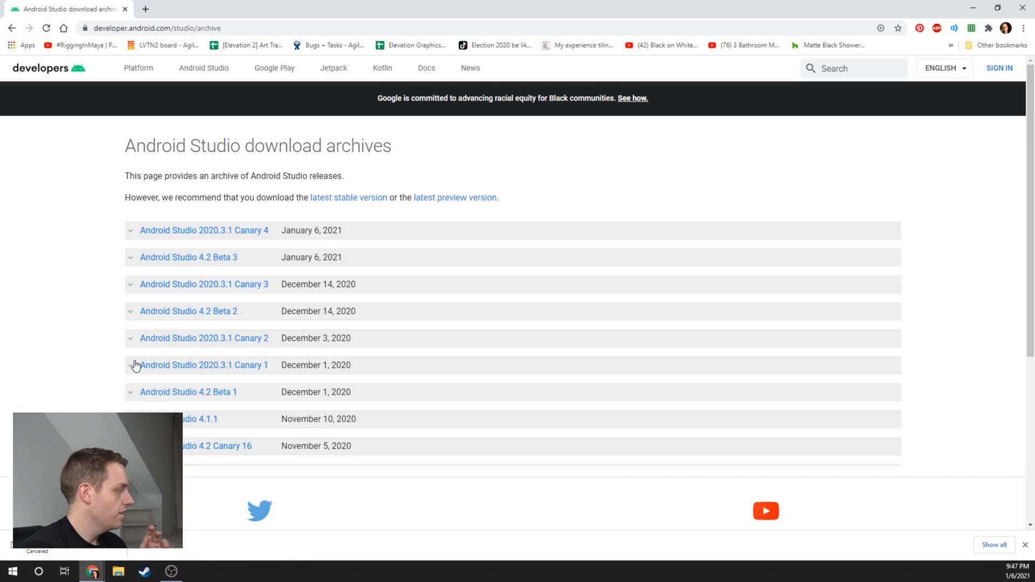
# - Expand Android Studio 3.5.3 and bring up options for its Windows installer link
pyautogui.scroll(-3)
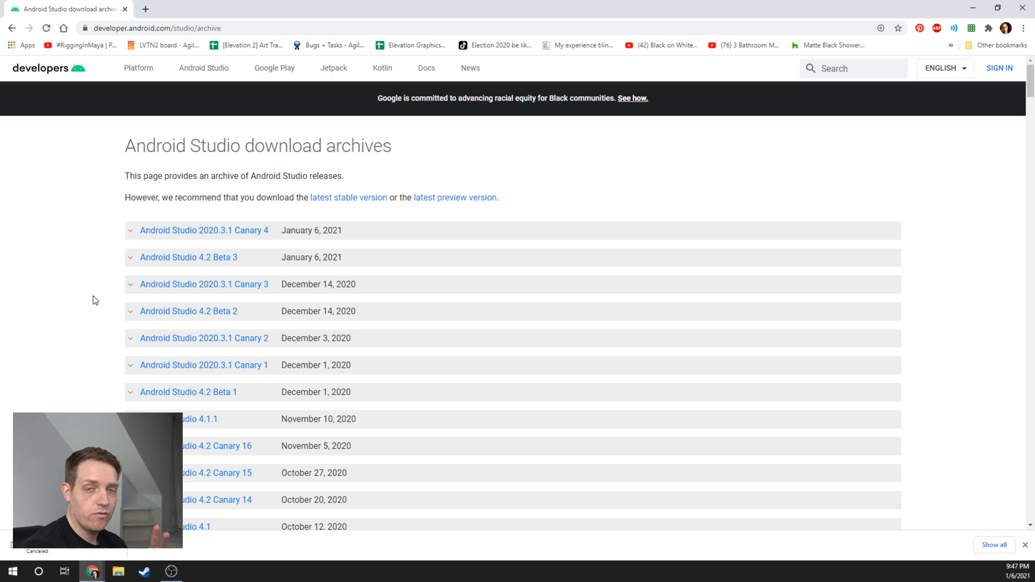
pyautogui.scroll(-3)
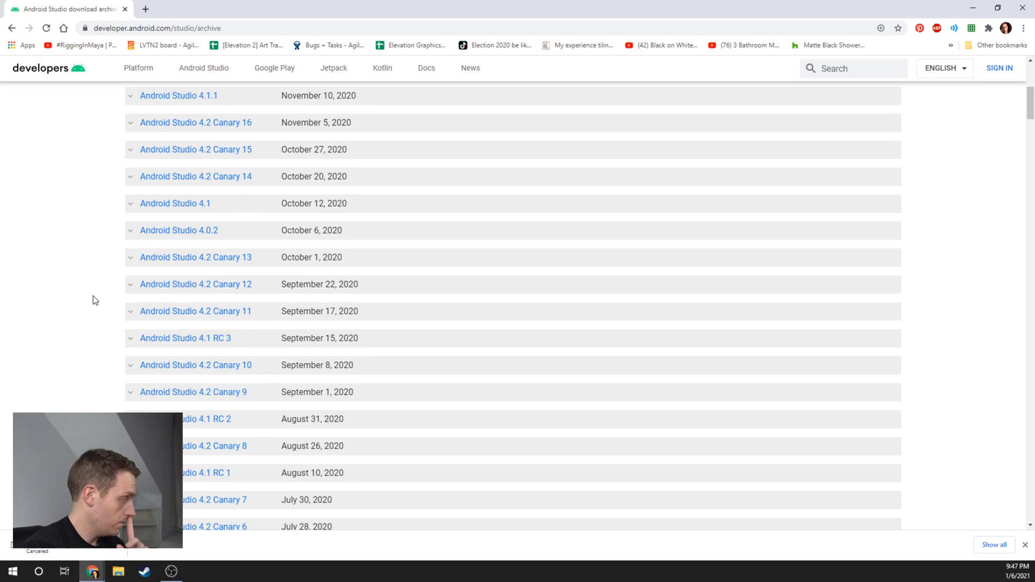
pyautogui.scroll(-3)
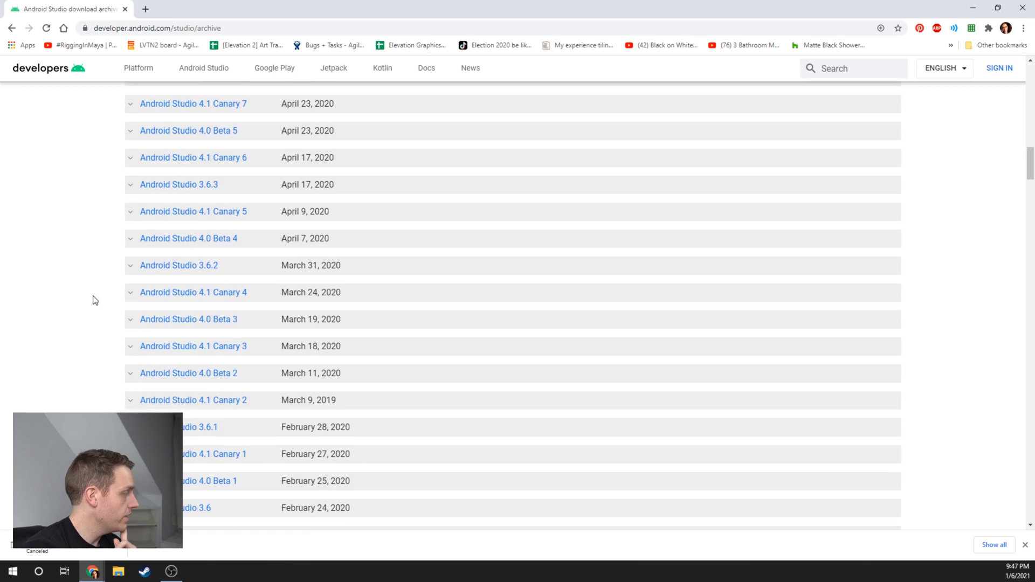
pyautogui.scroll(-3)
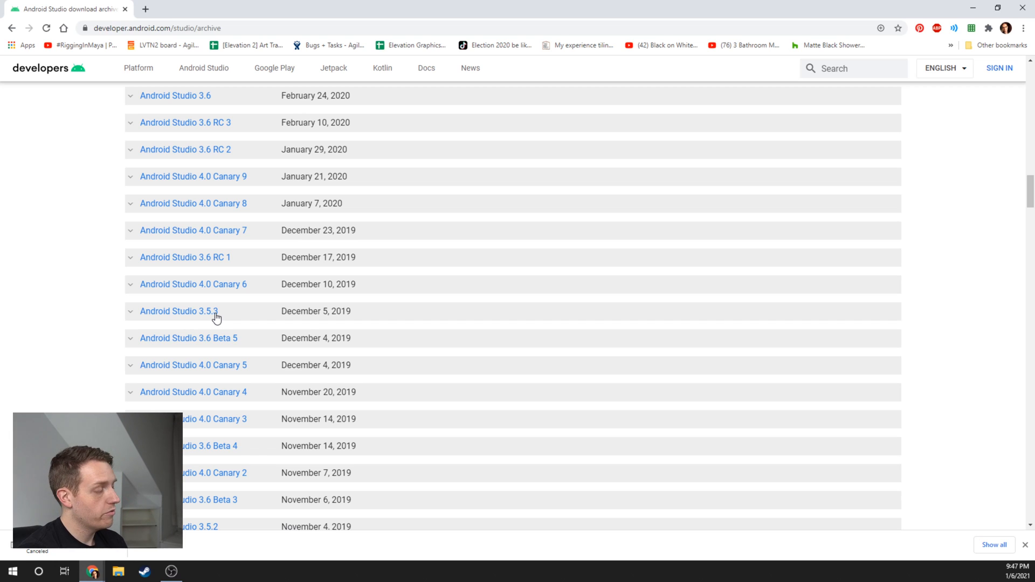
pyautogui.click(179, 311)
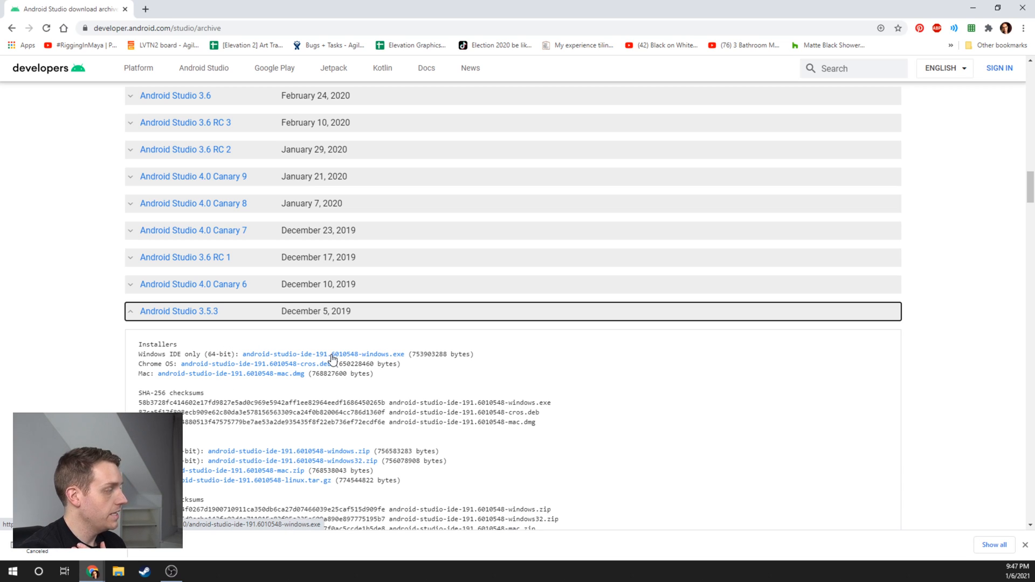
pyautogui.rightClick(323, 353)
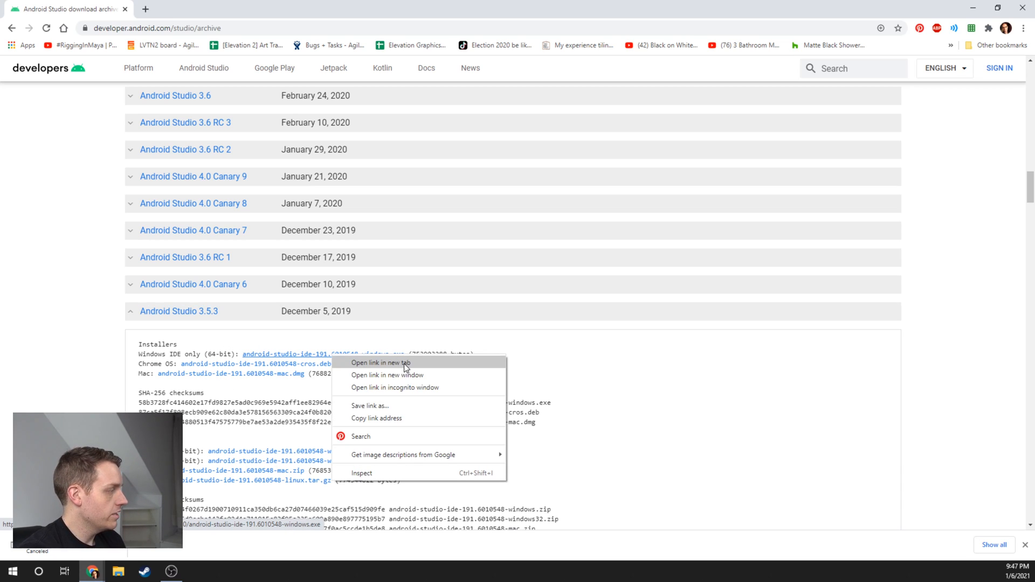
# - Install Android Studio 3.5.3 with default components and location, then launch it
pyautogui.click(381, 362)
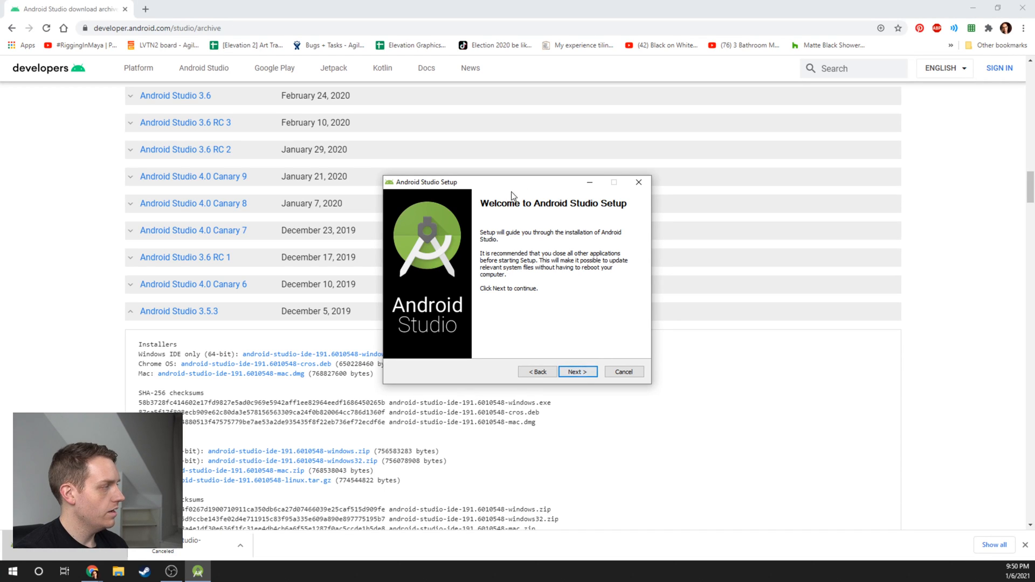
pyautogui.click(575, 372)
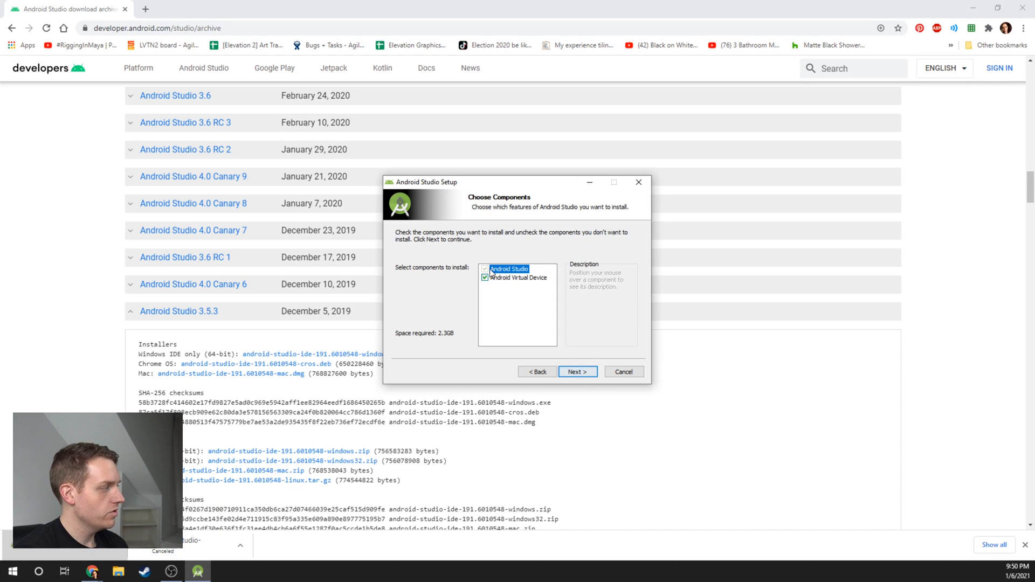
pyautogui.click(576, 371)
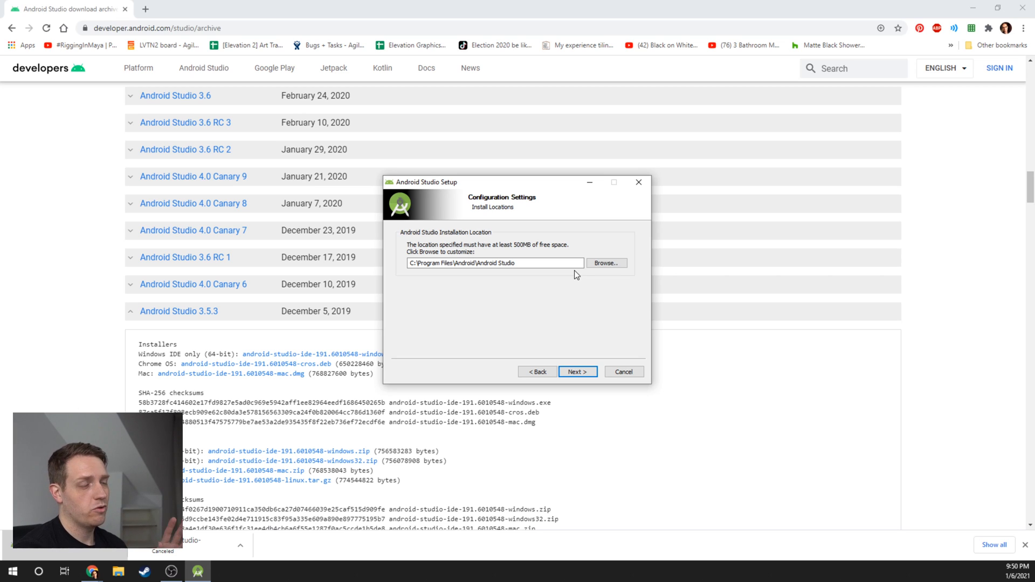
pyautogui.click(576, 371)
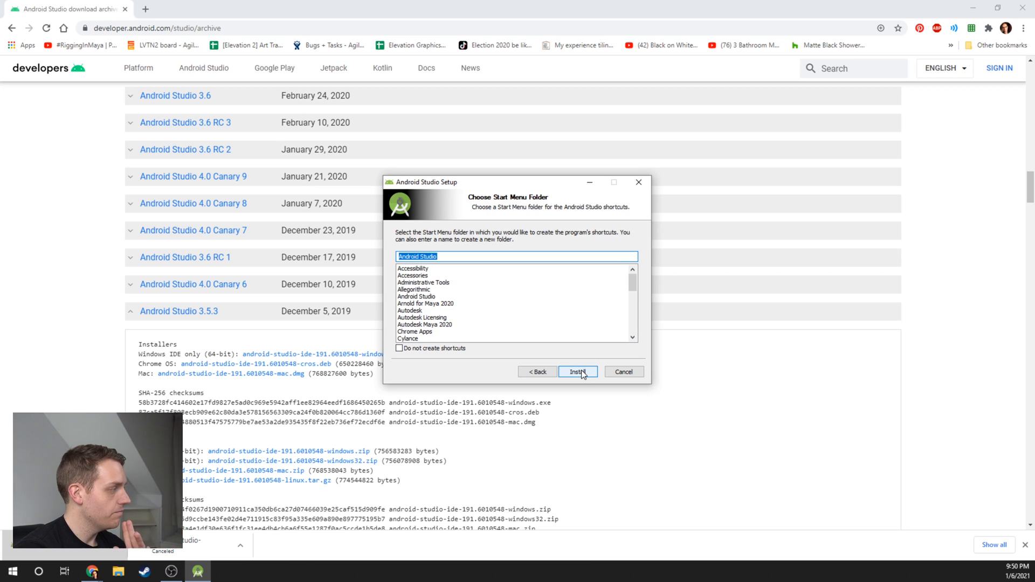
pyautogui.click(576, 372)
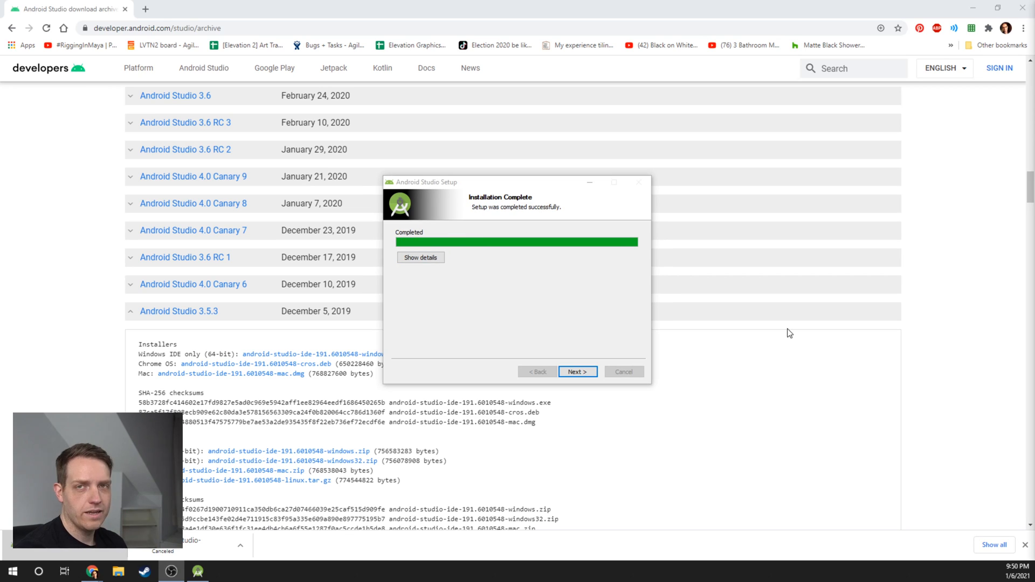
pyautogui.click(576, 371)
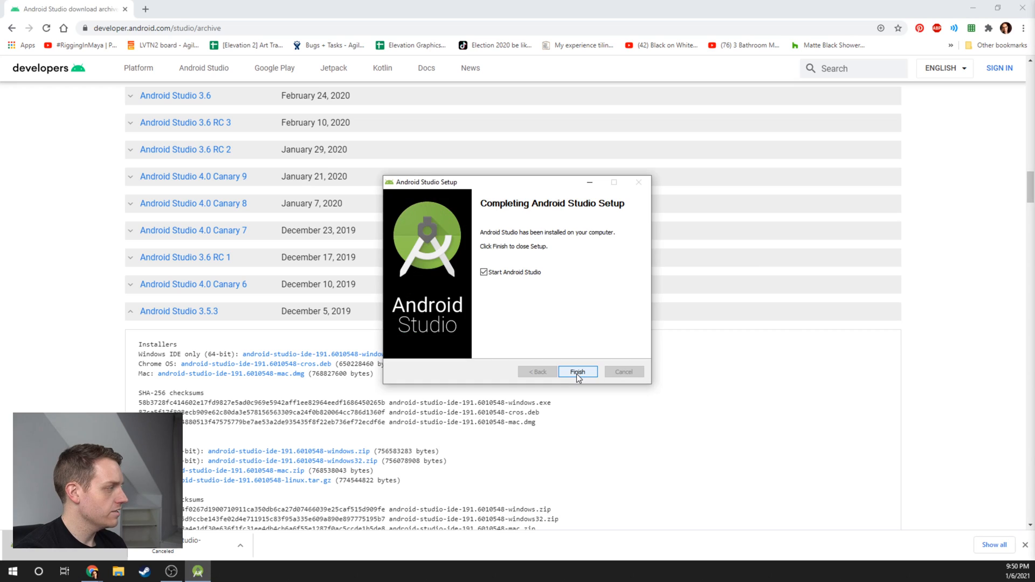
pyautogui.click(576, 371)
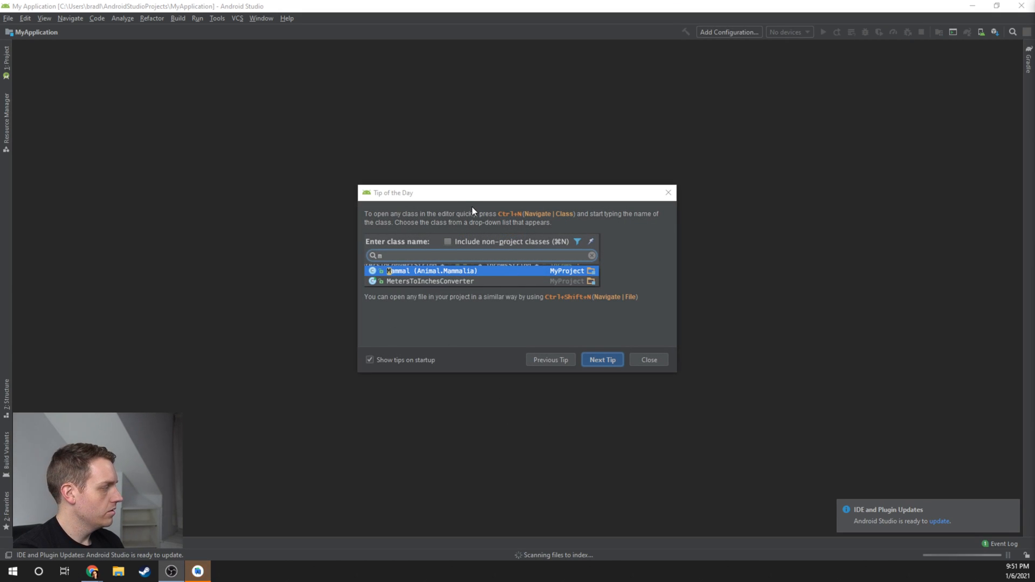
# - Close Android Studio's Tip of the Day dialog
pyautogui.click(647, 359)
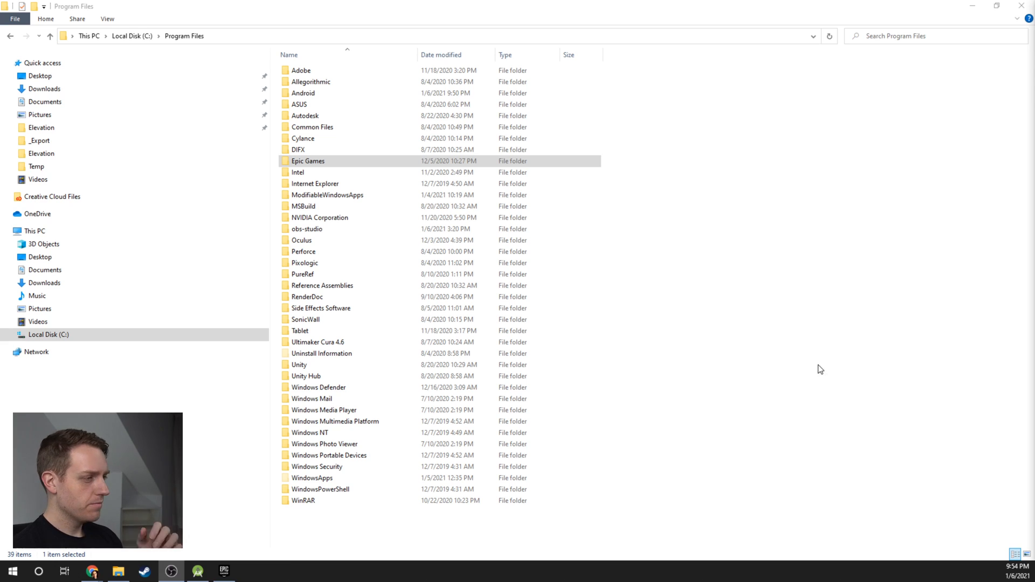
# - Run SetupAndroid.bat from Program Files\Epic Games\UE_4.26\Engine\Extras\Android
pyautogui.click(48, 335)
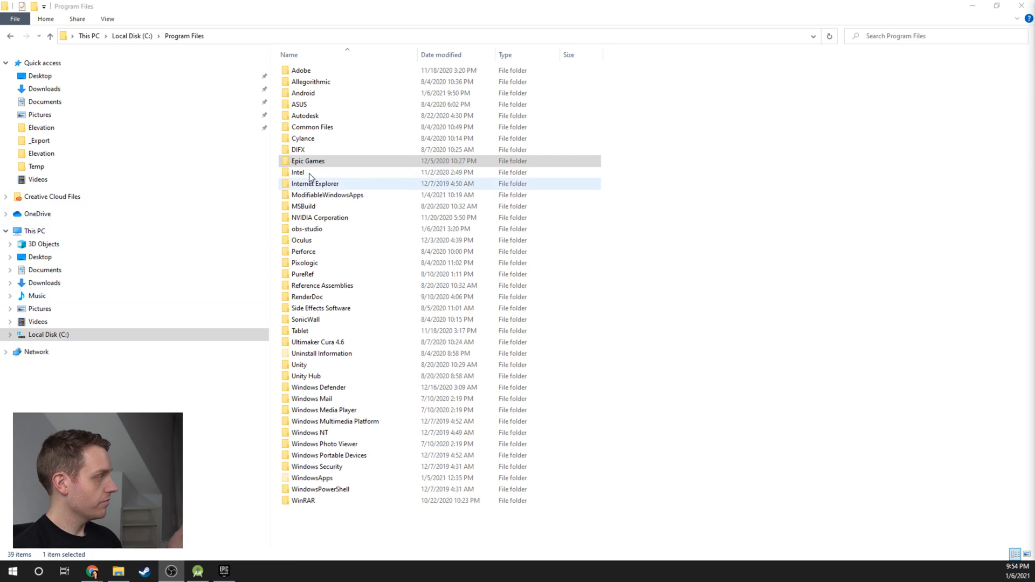
pyautogui.click(308, 160)
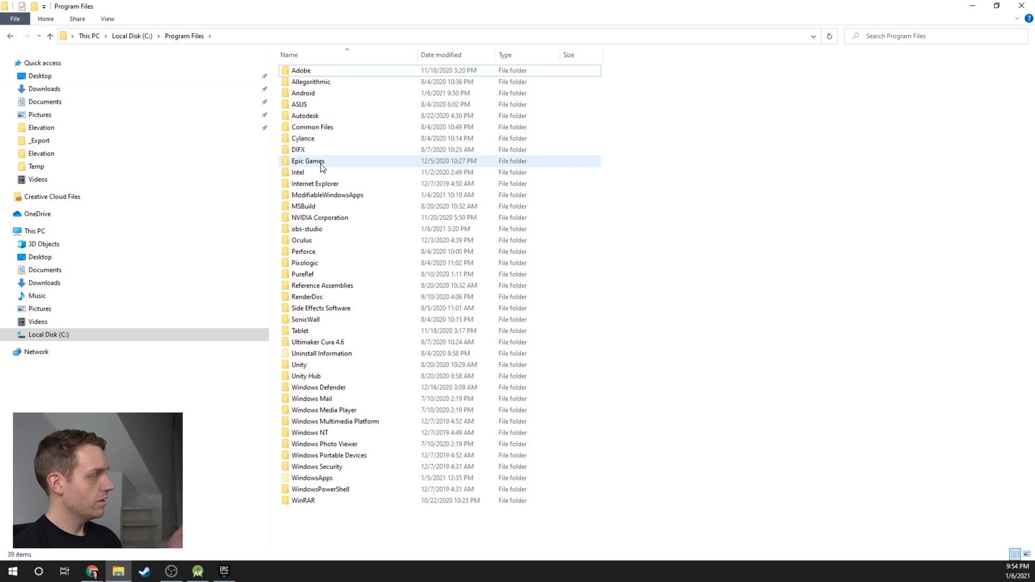
pyautogui.doubleClick(308, 161)
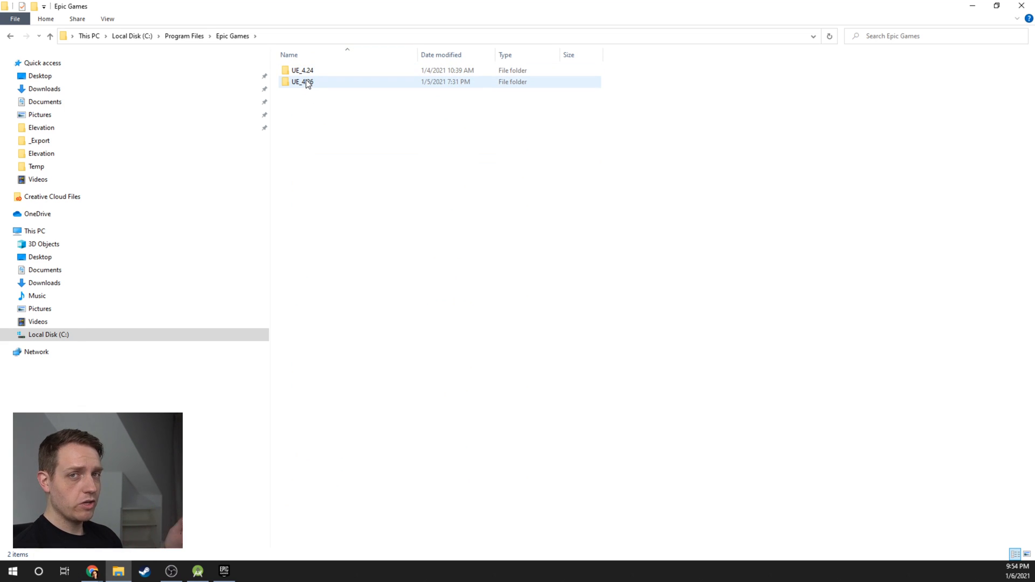
pyautogui.moveTo(303, 81)
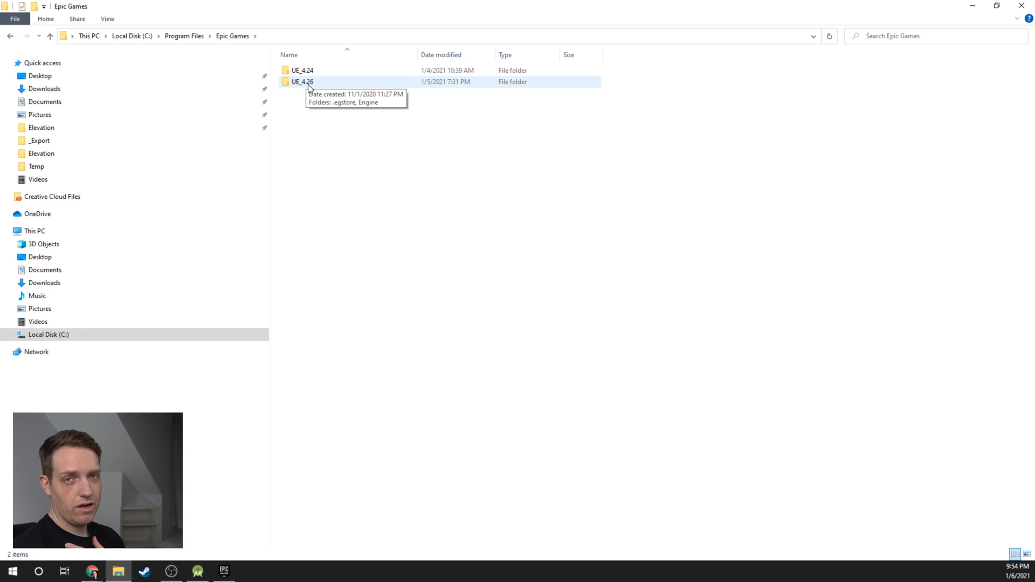
pyautogui.doubleClick(302, 81)
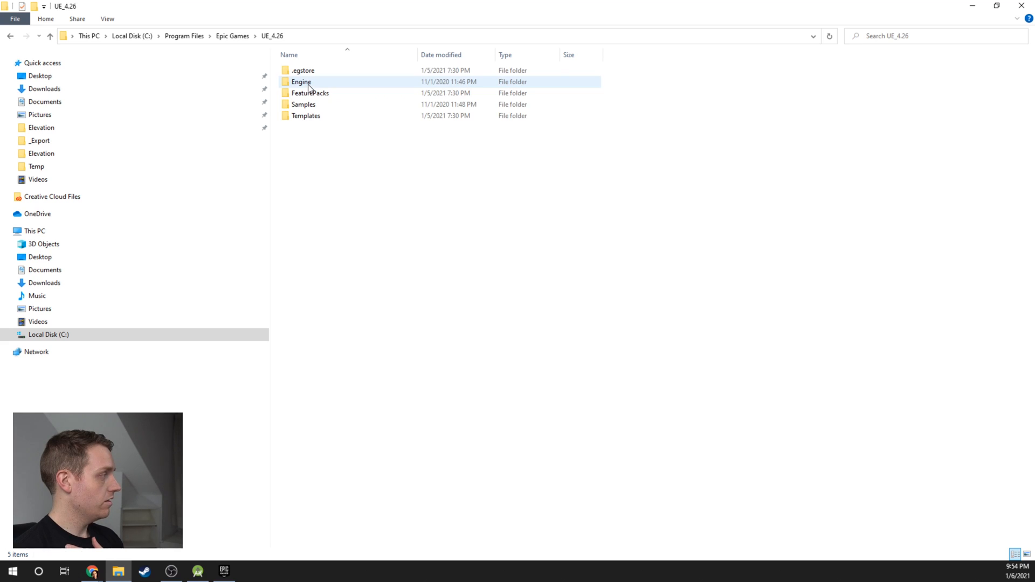
pyautogui.moveTo(350, 88)
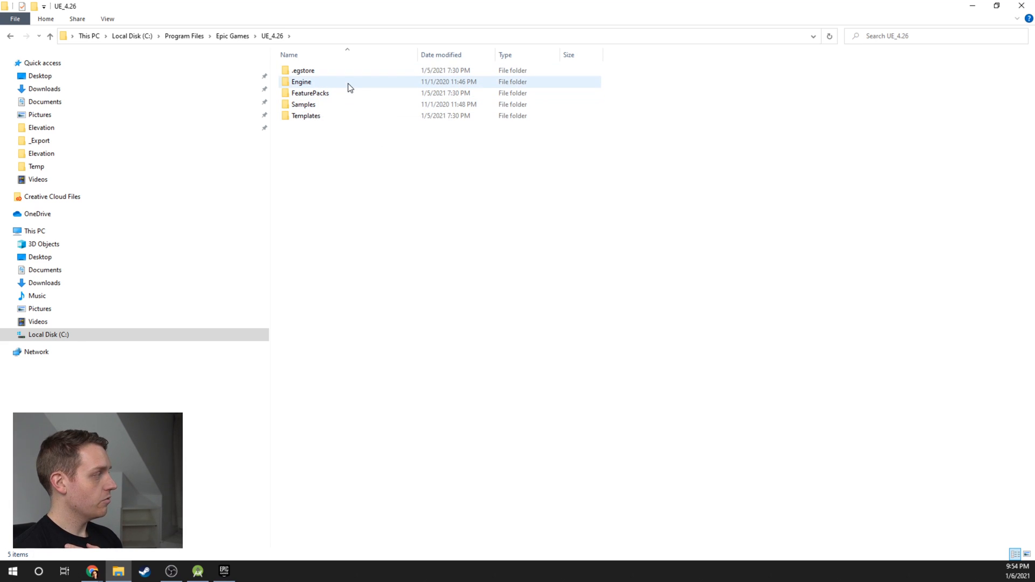
pyautogui.doubleClick(301, 82)
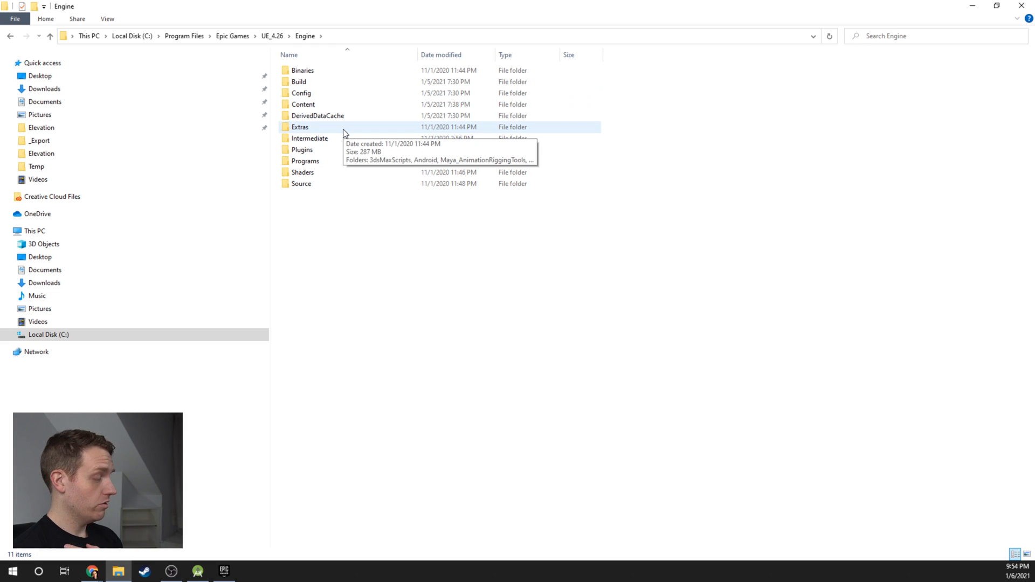
pyautogui.doubleClick(300, 126)
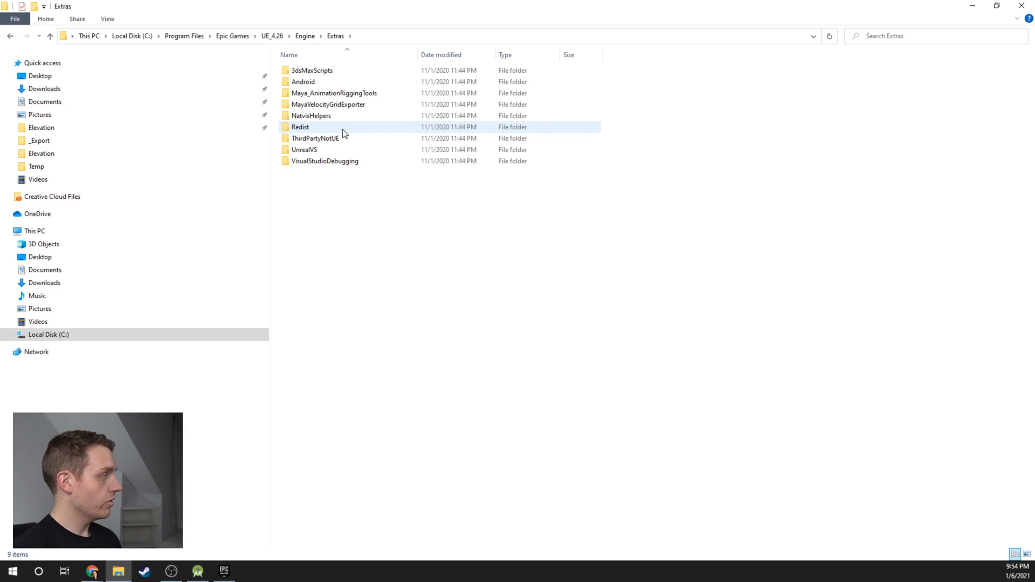
pyautogui.click(303, 81)
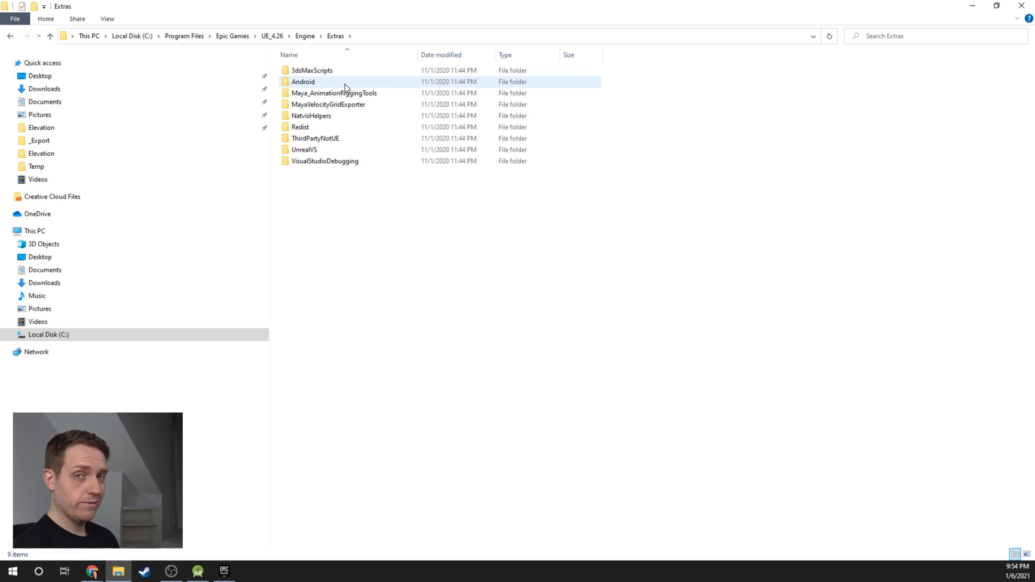
pyautogui.doubleClick(303, 81)
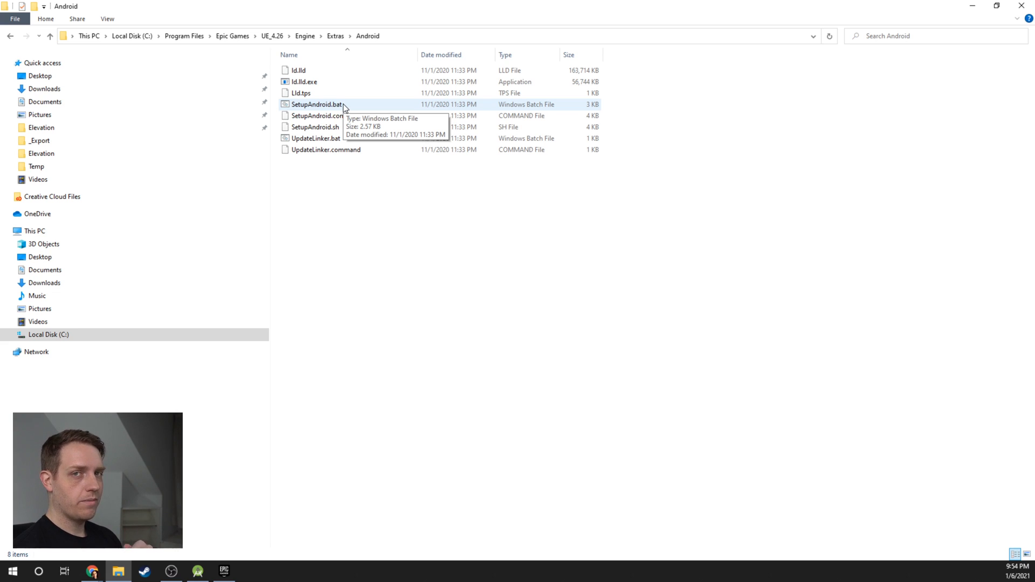
pyautogui.moveTo(350, 109)
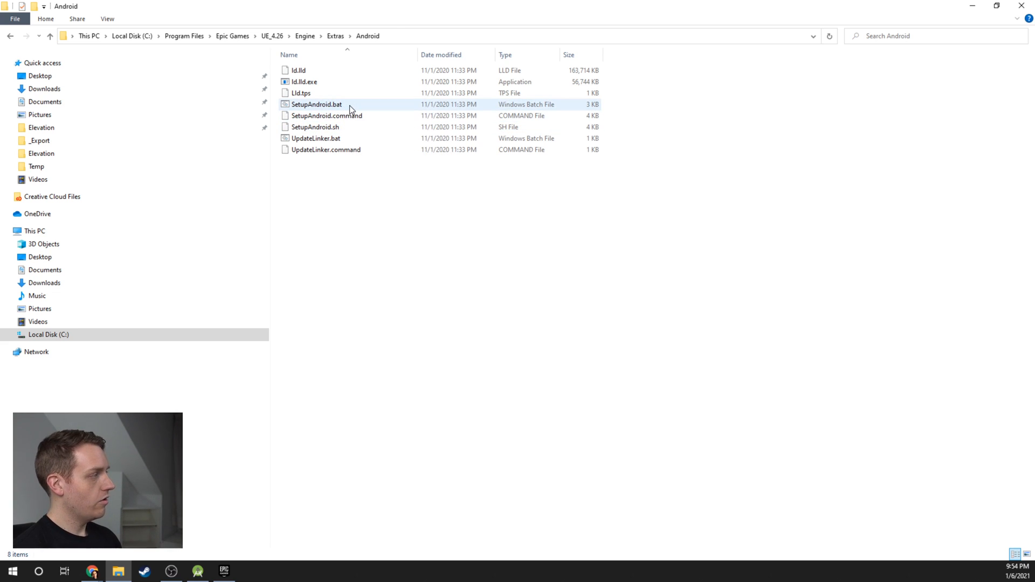
pyautogui.moveTo(310, 109)
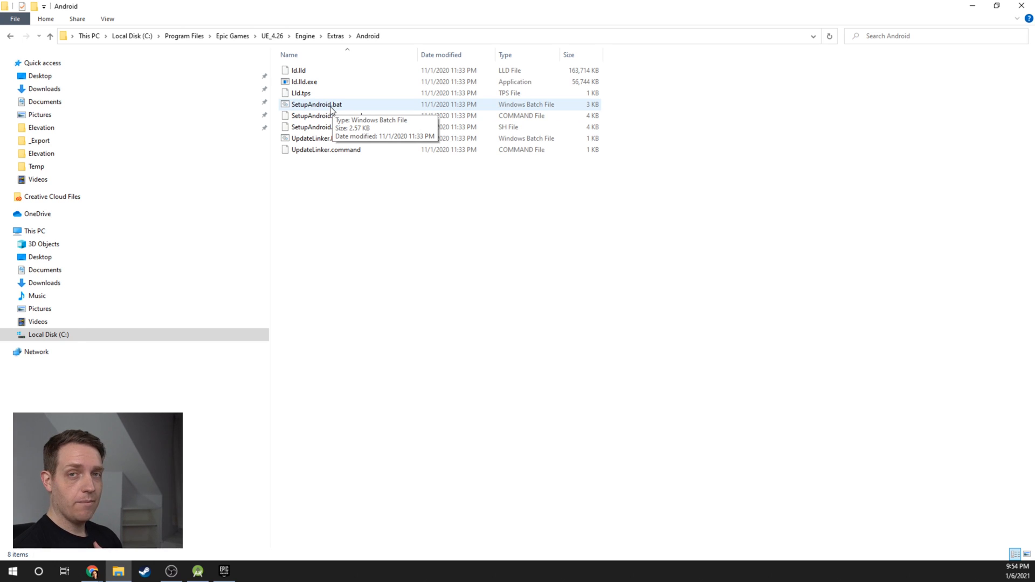
pyautogui.doubleClick(316, 104)
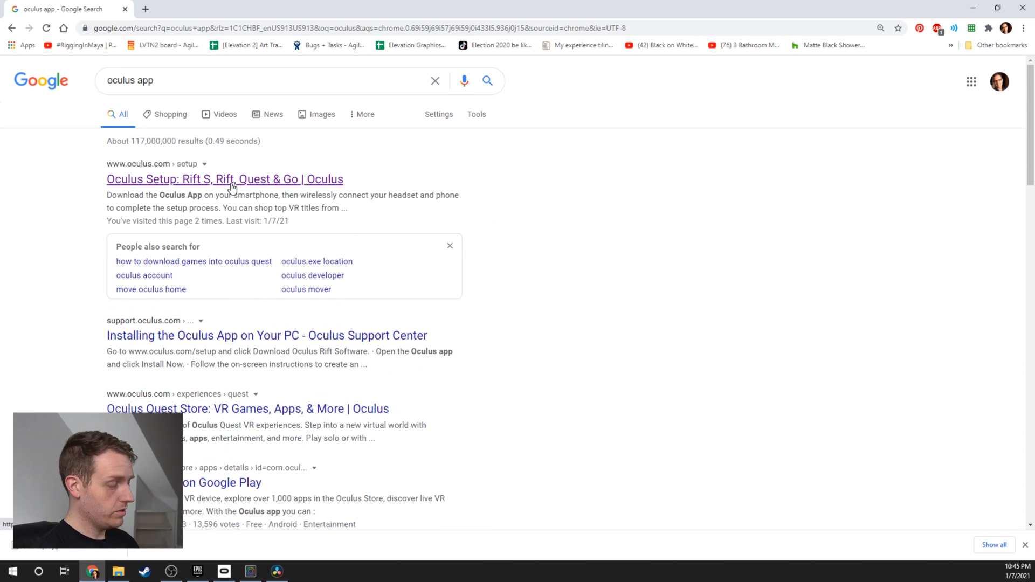
# - Open the 'Oculus Setup: Rift S, Rift, Quest & Go' result and browse the setup page
pyautogui.click(225, 179)
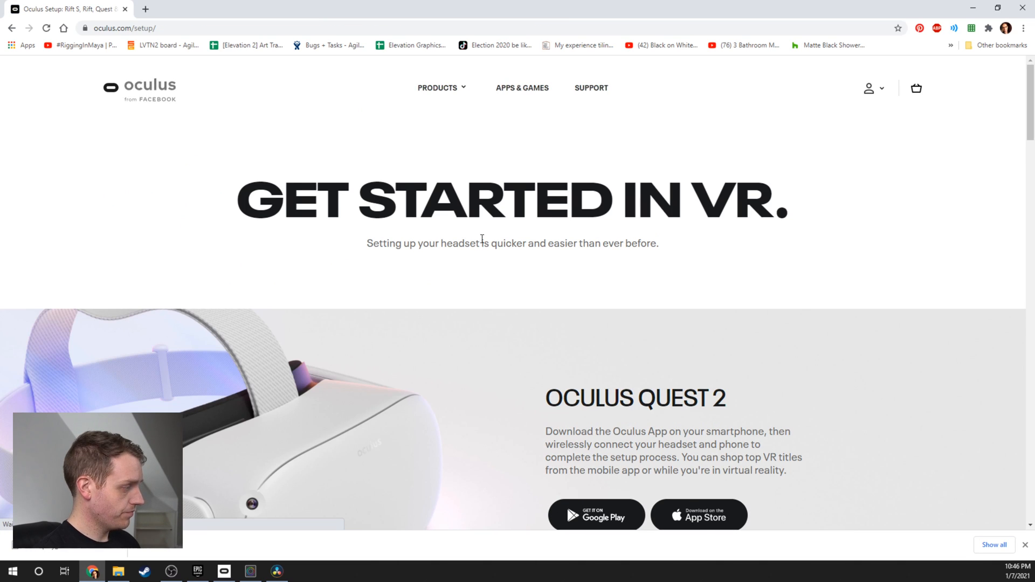
pyautogui.scroll(-3)
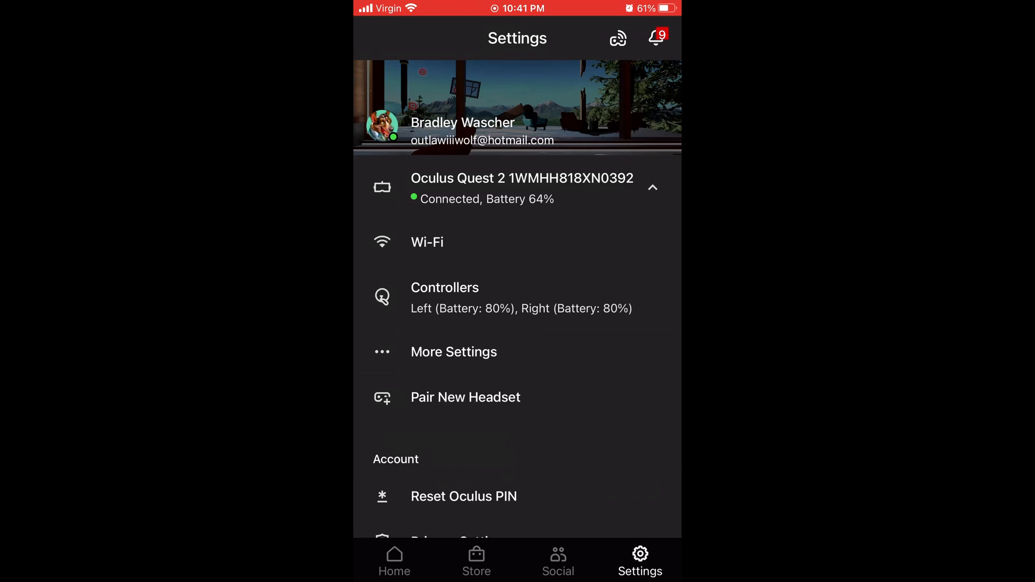
pyautogui.click(394, 561)
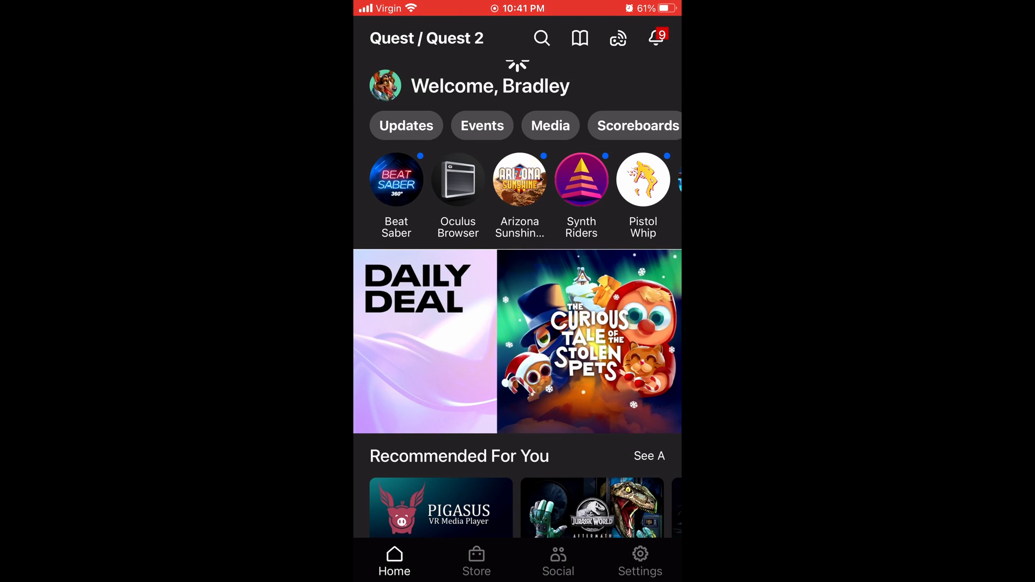
pyautogui.click(638, 561)
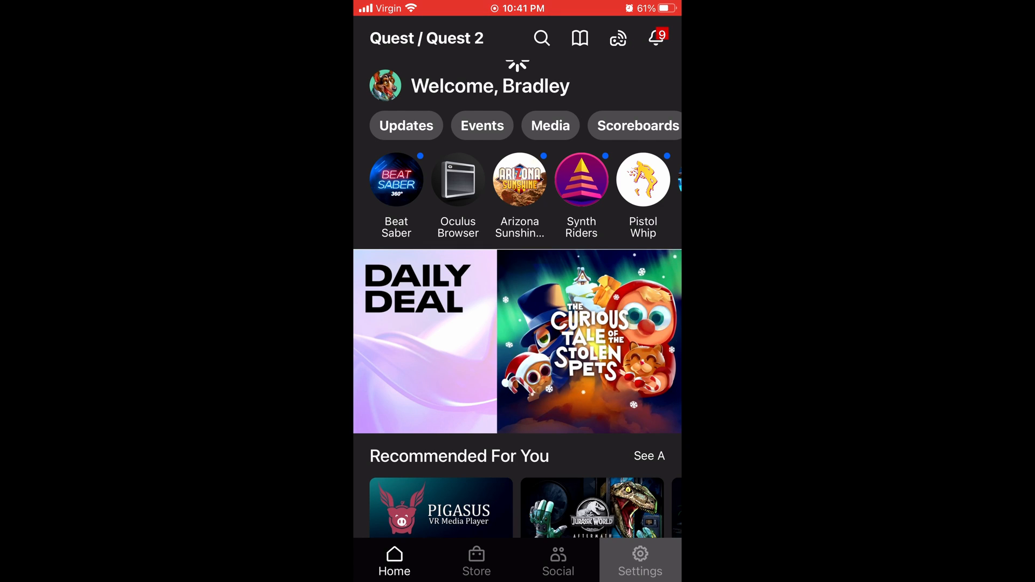
pyautogui.click(638, 559)
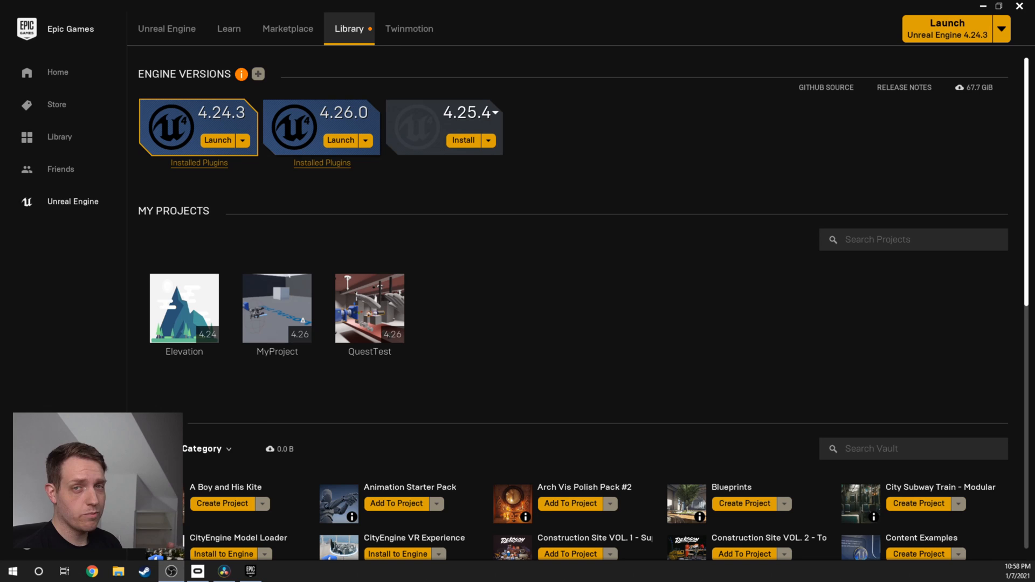
pyautogui.moveTo(857, 383)
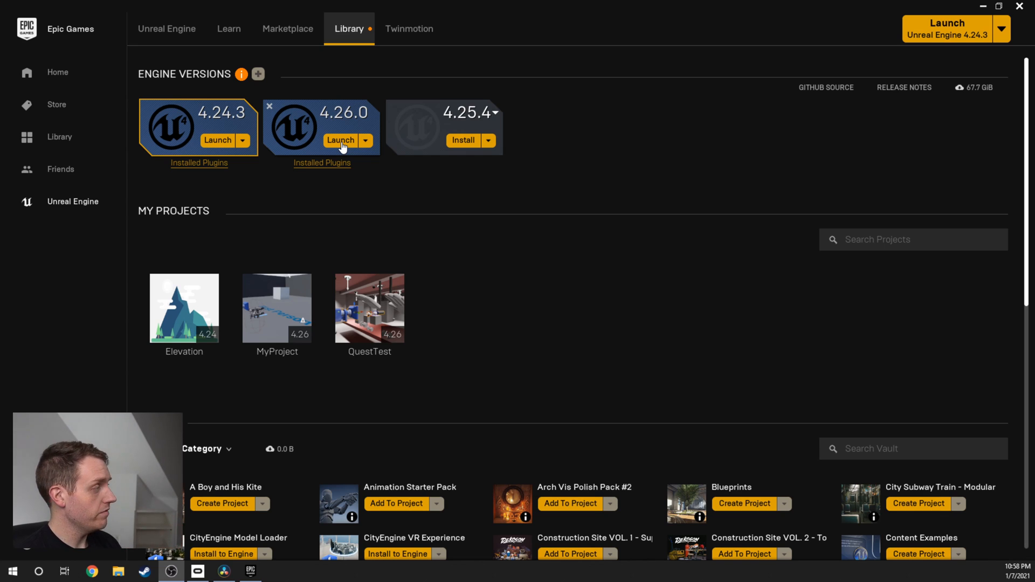
# - Launch Unreal Engine 4.26.0 from the Epic Games Launcher Library
pyautogui.click(341, 141)
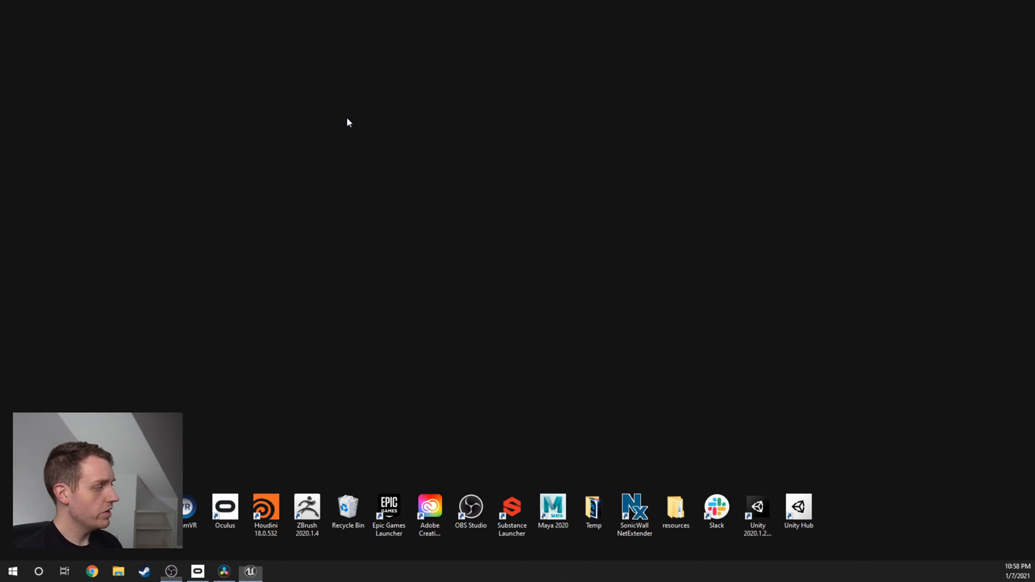
# - Create a Games project from the Blank template named Quest2Game
pyautogui.click(250, 571)
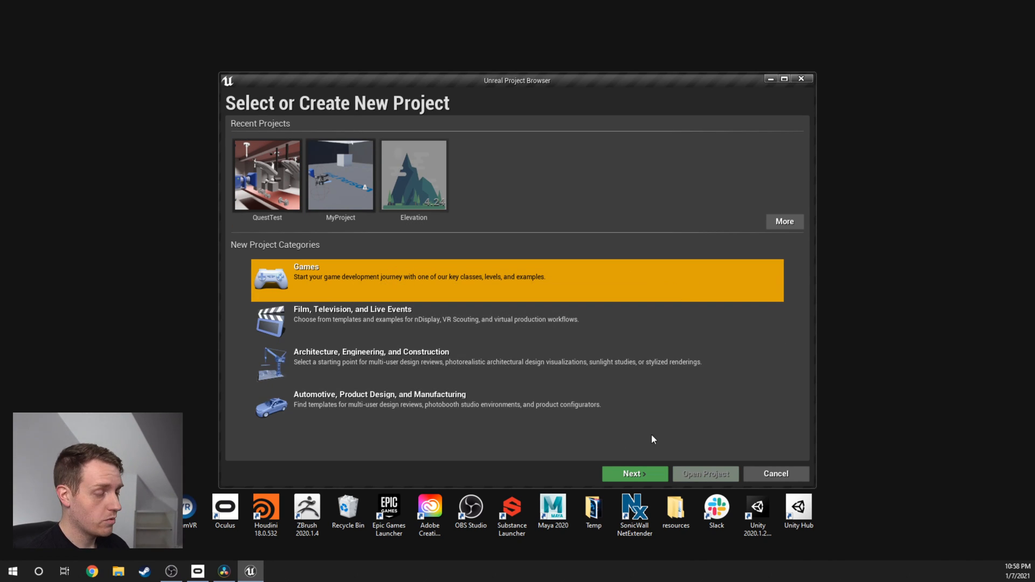
pyautogui.click(632, 473)
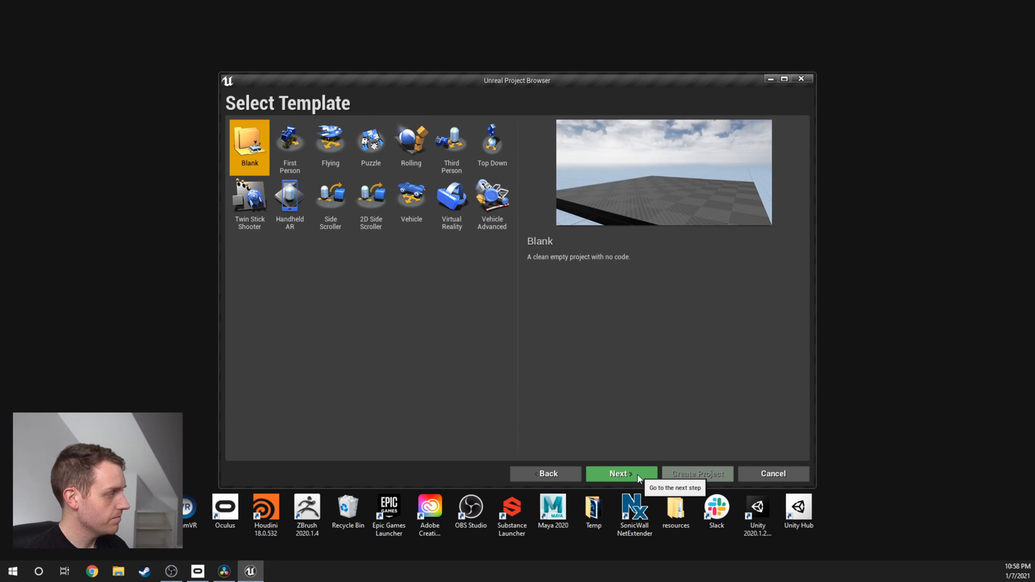
pyautogui.moveTo(658, 333)
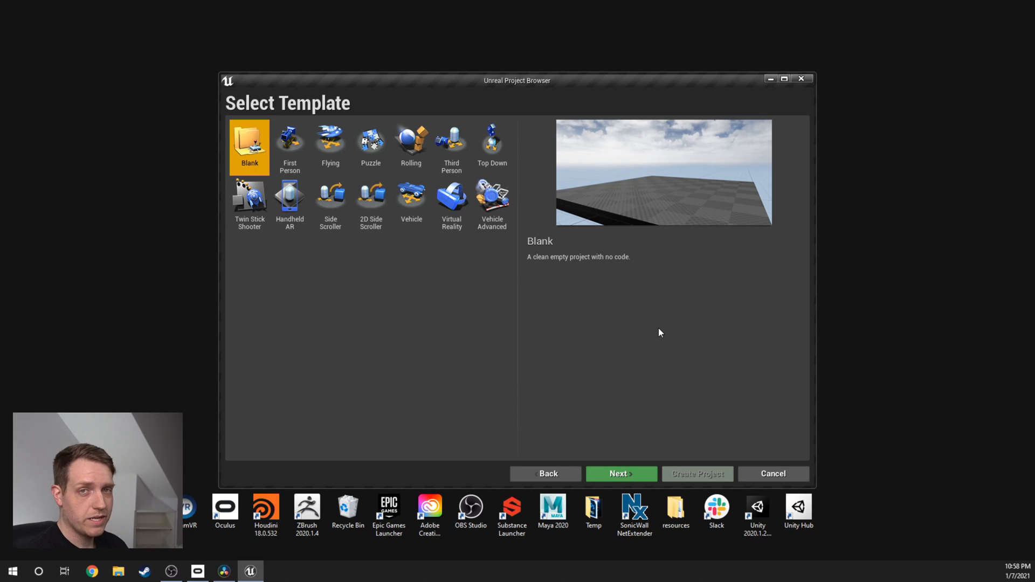
pyautogui.moveTo(619, 473)
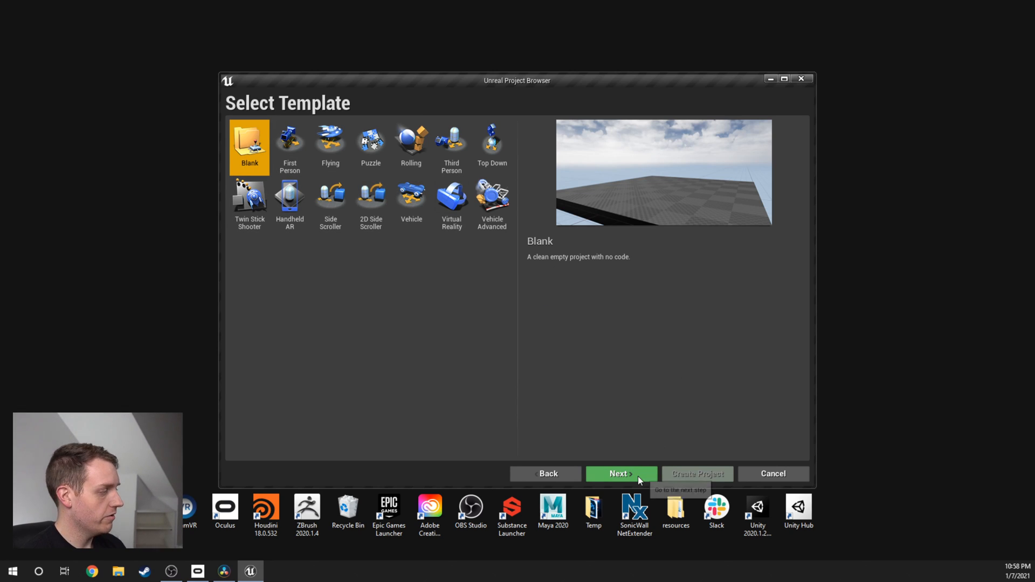
pyautogui.click(620, 474)
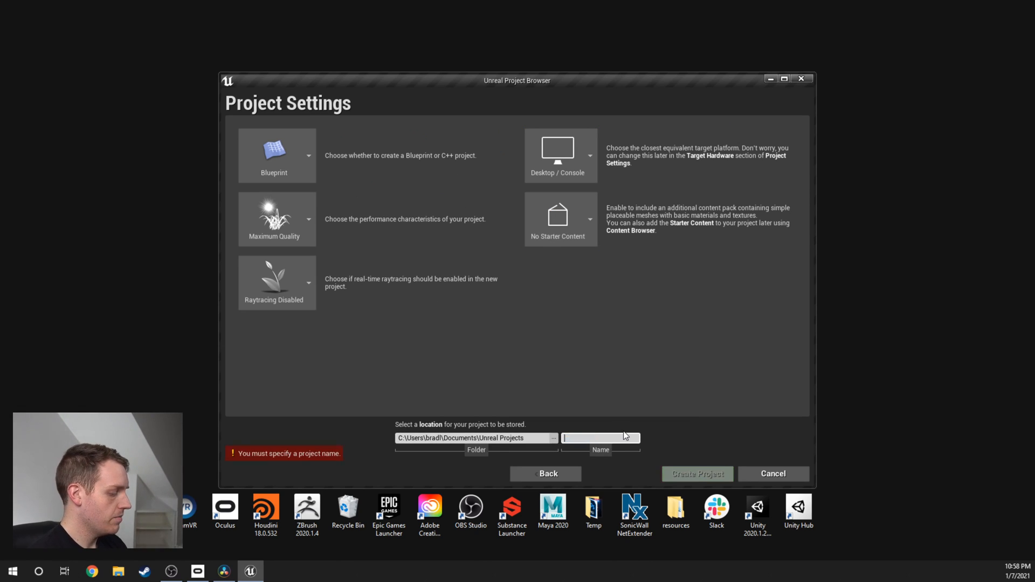
pyautogui.write('Quest2Game')
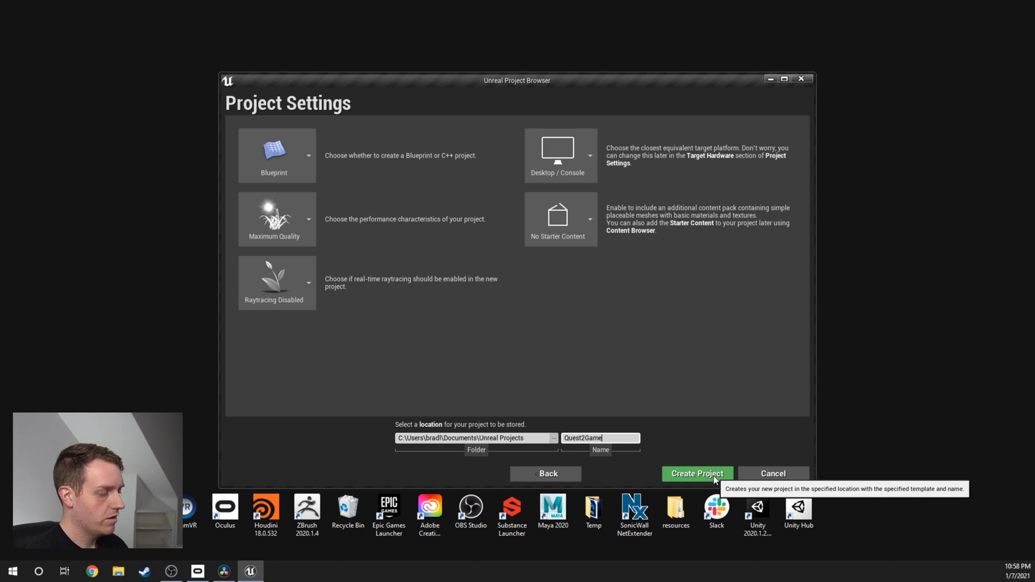
pyautogui.click(697, 473)
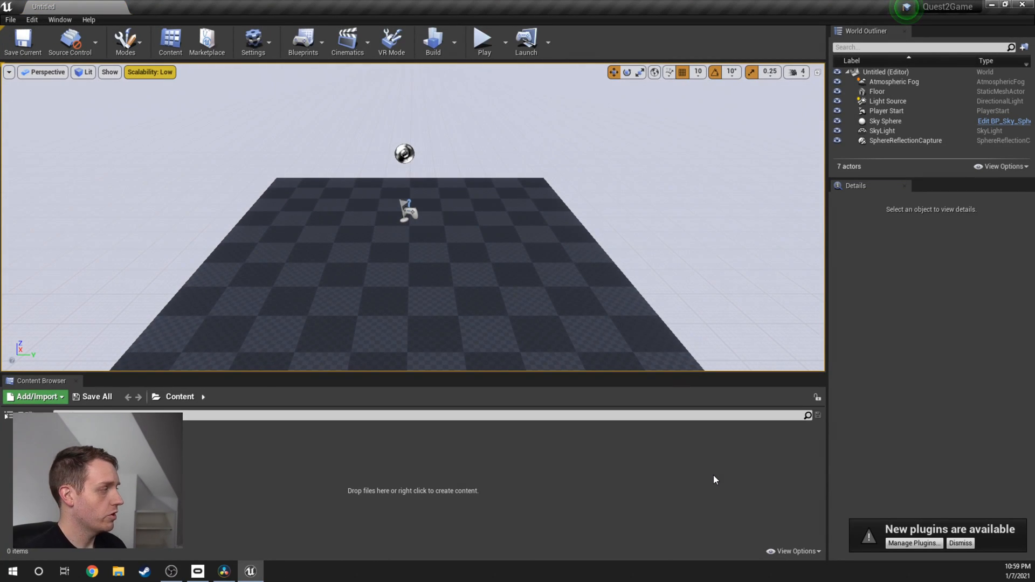
# - Load the Default Editor Layout and place a cube raised above the floor
pyautogui.click(59, 19)
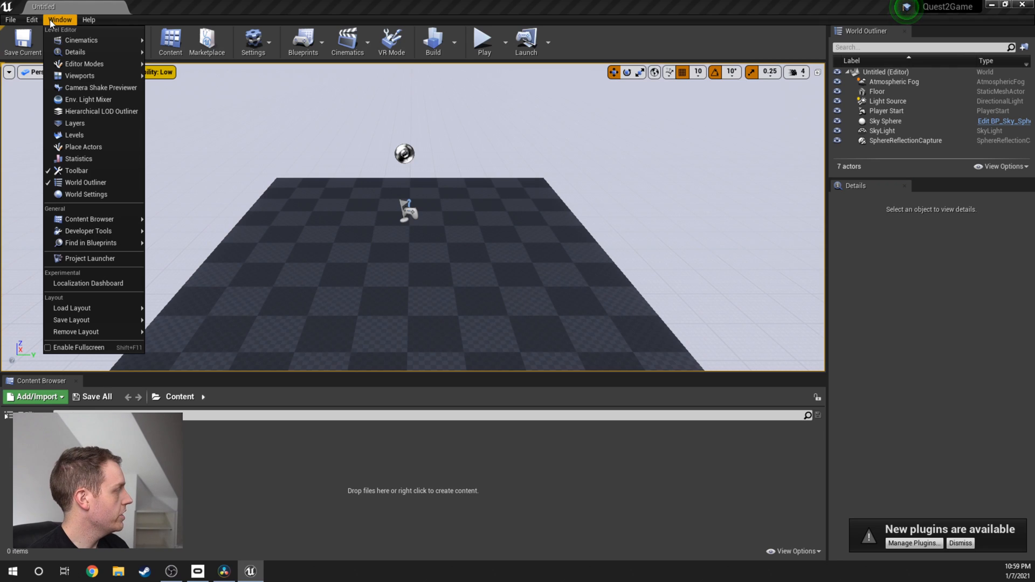
pyautogui.moveTo(71, 309)
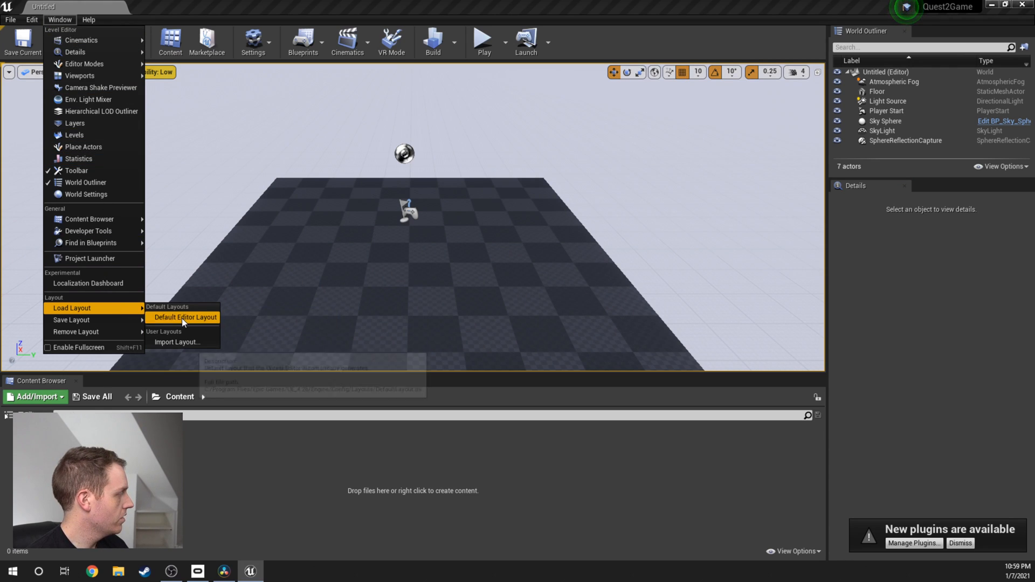
pyautogui.click(186, 317)
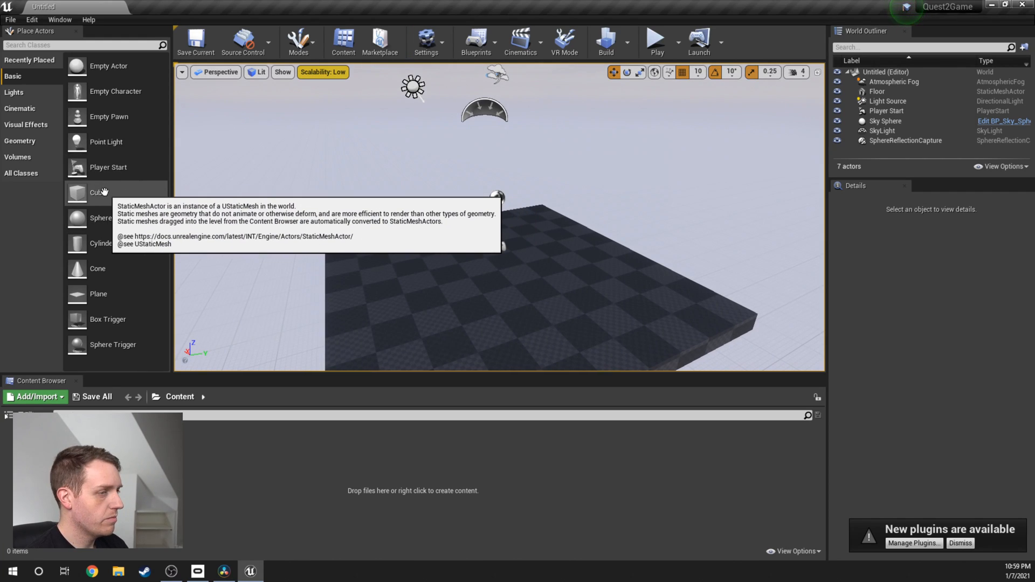
pyautogui.moveTo(97, 192); pyautogui.dragTo(455, 228)
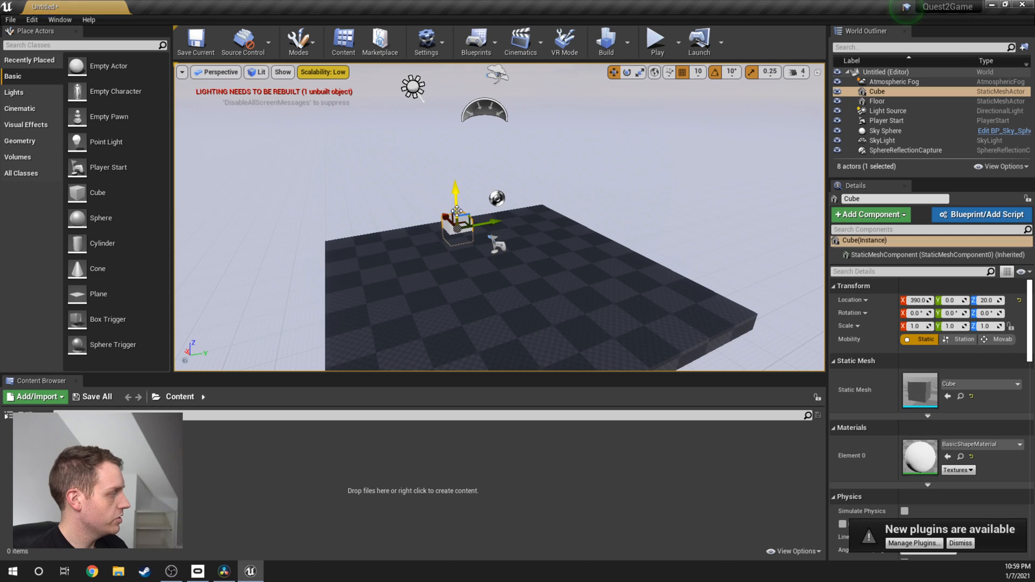
pyautogui.moveTo(454, 192); pyautogui.dragTo(454, 171)
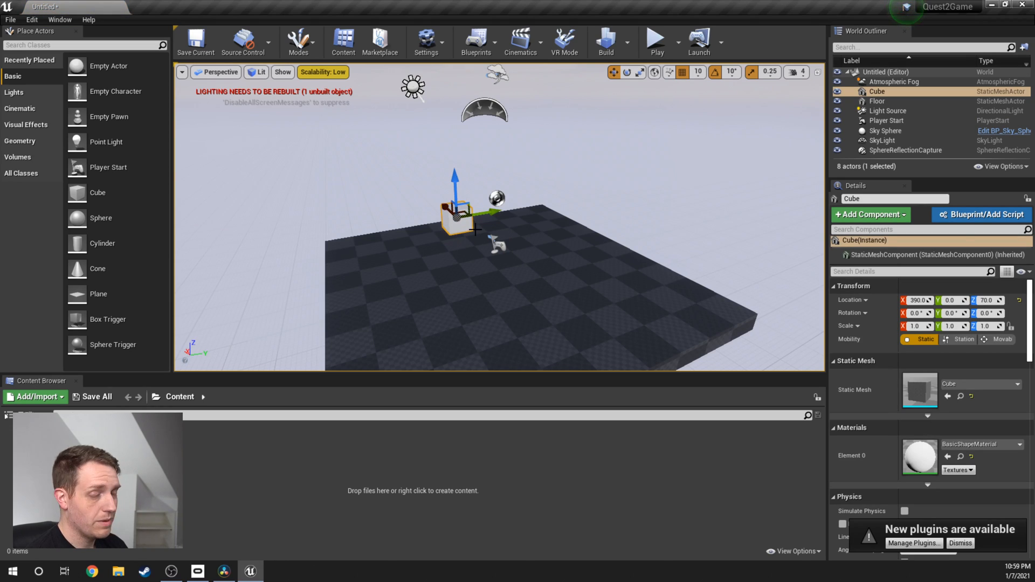
pyautogui.click(11, 19)
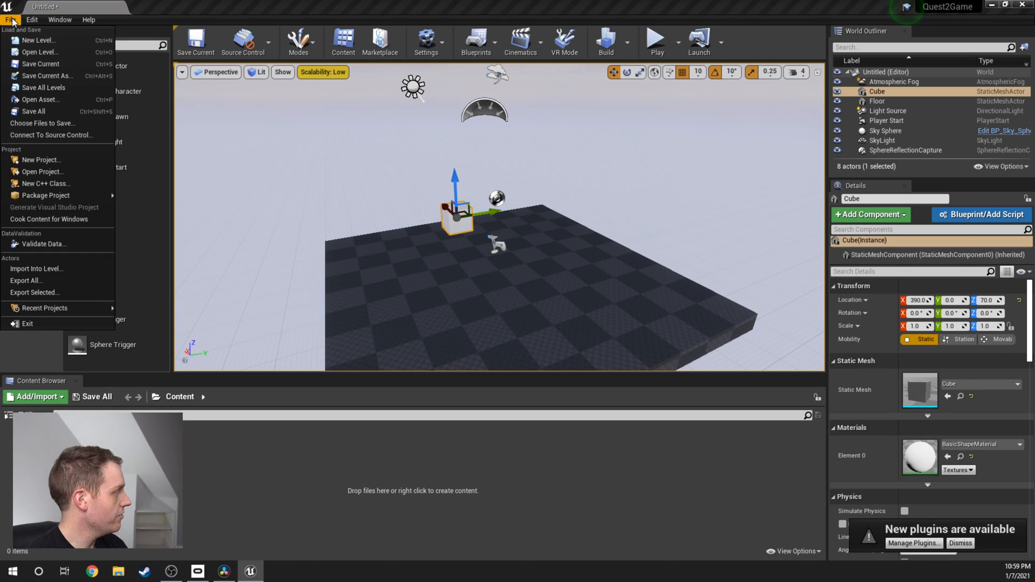
pyautogui.moveTo(40, 64)
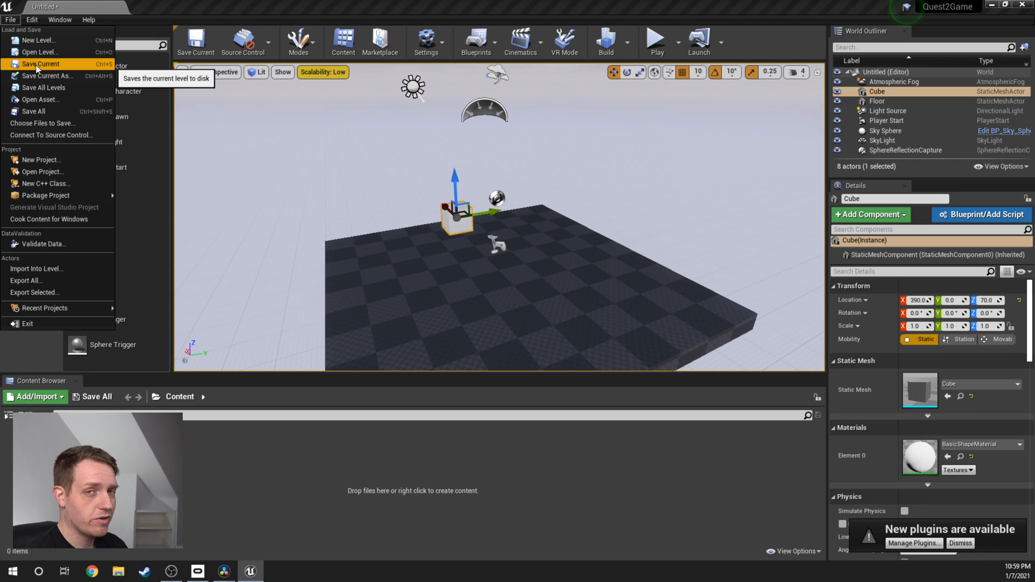
# - Save the level as Quest2Map_01 in a new Maps folder under Content
pyautogui.click(46, 75)
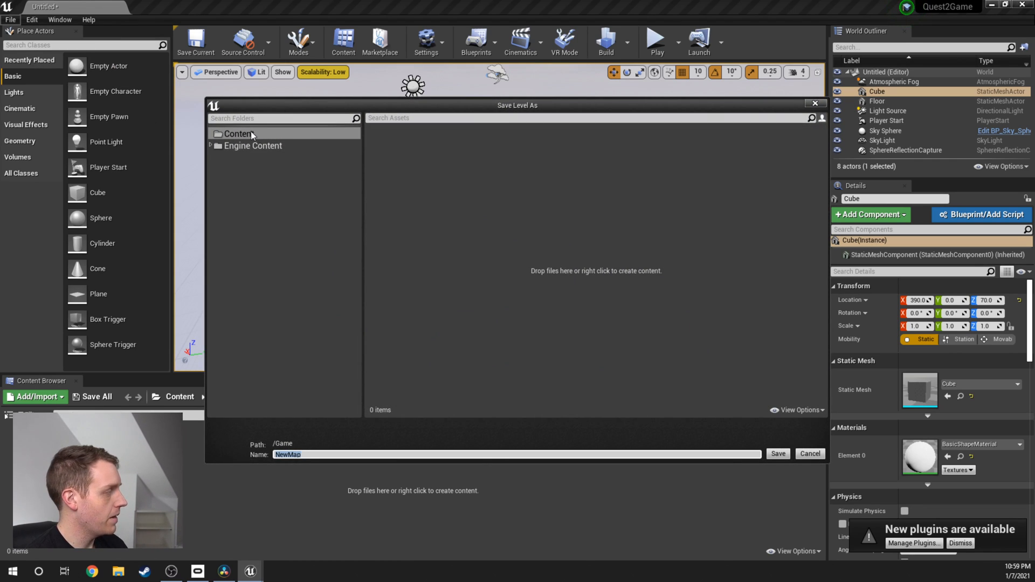
pyautogui.rightClick(238, 133)
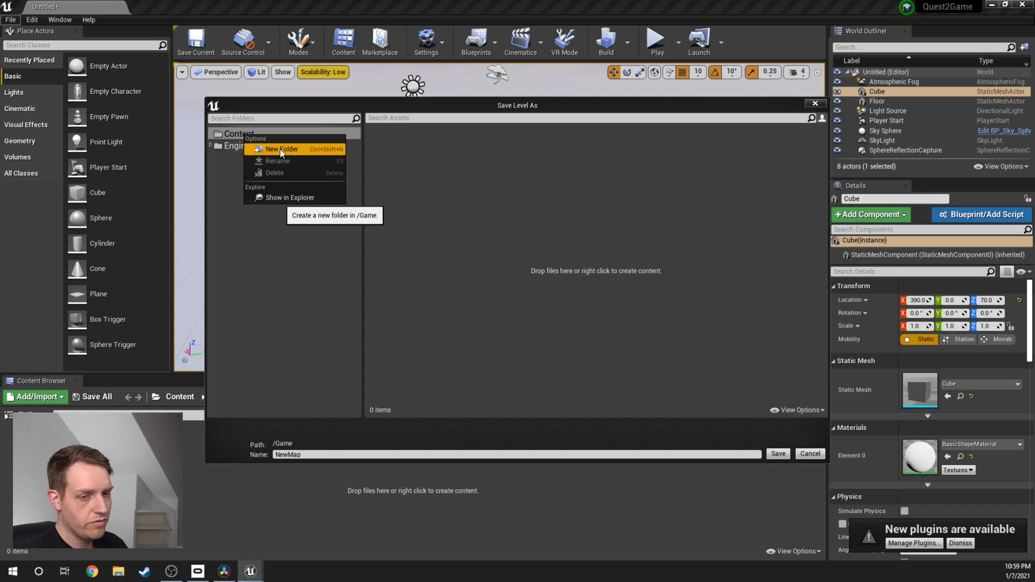
pyautogui.click(281, 149)
pyautogui.write('Maps')
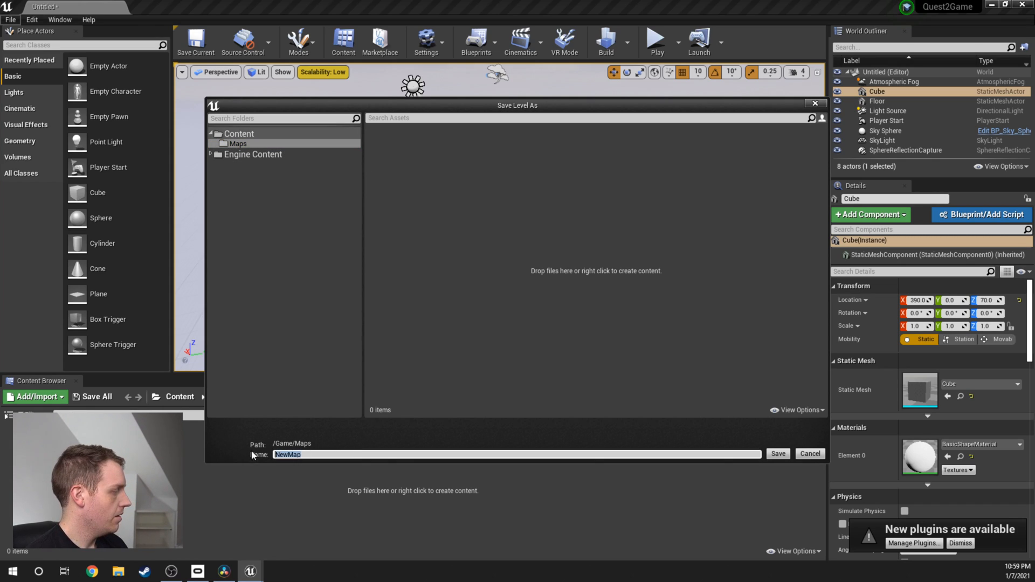
pyautogui.write('Quest2')
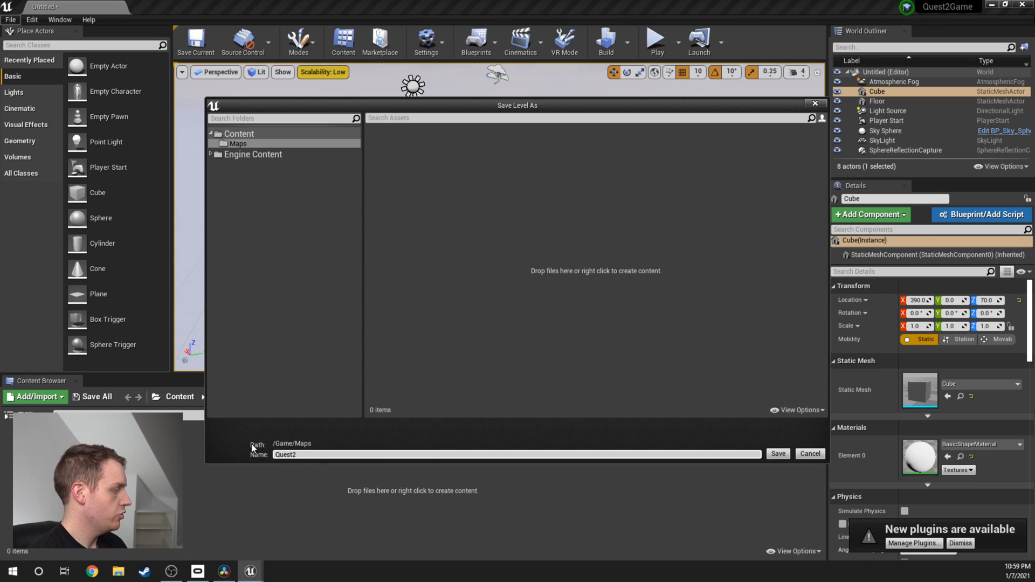
pyautogui.write('Map)')
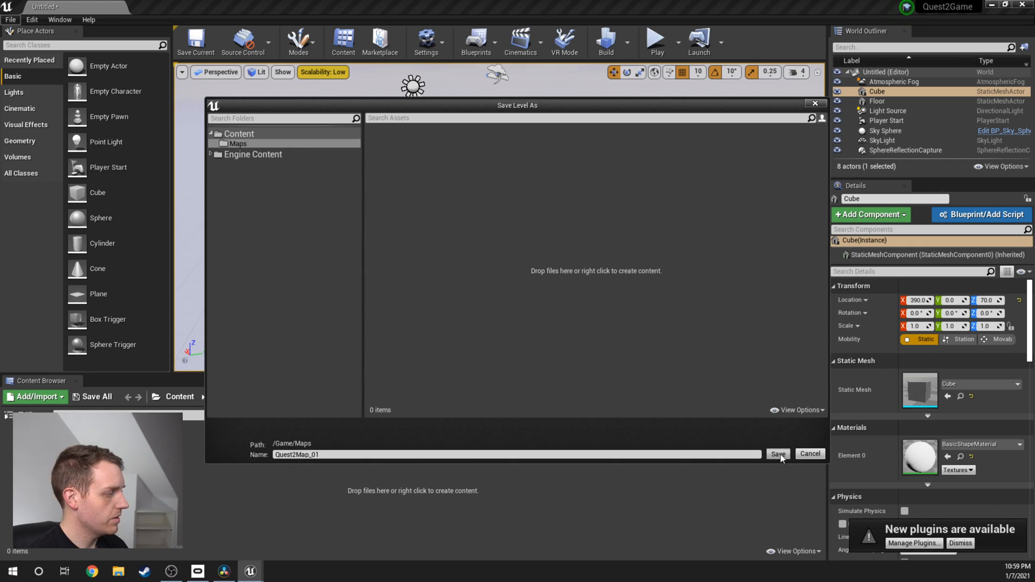
pyautogui.click(777, 454)
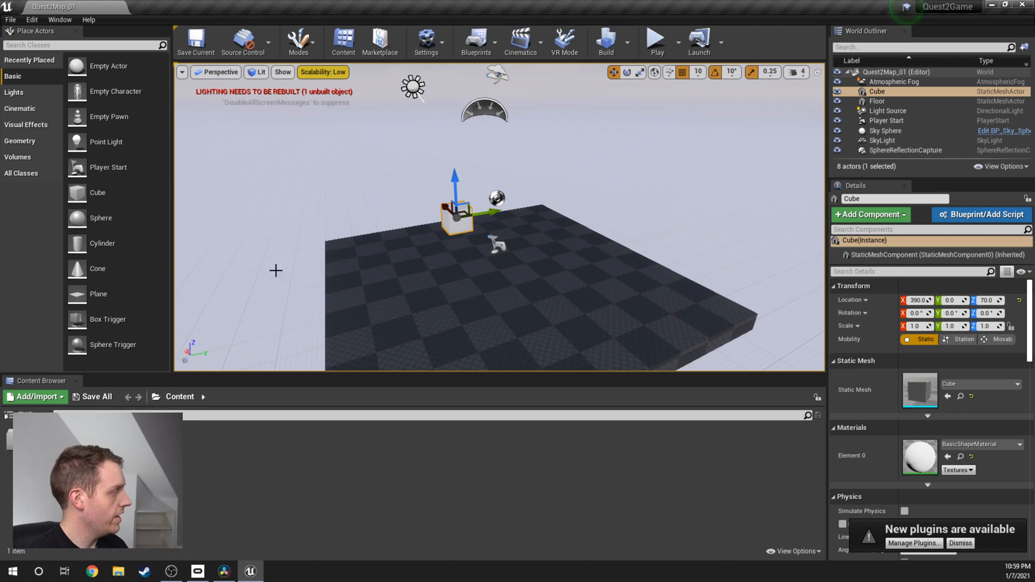
pyautogui.moveTo(438, 240)
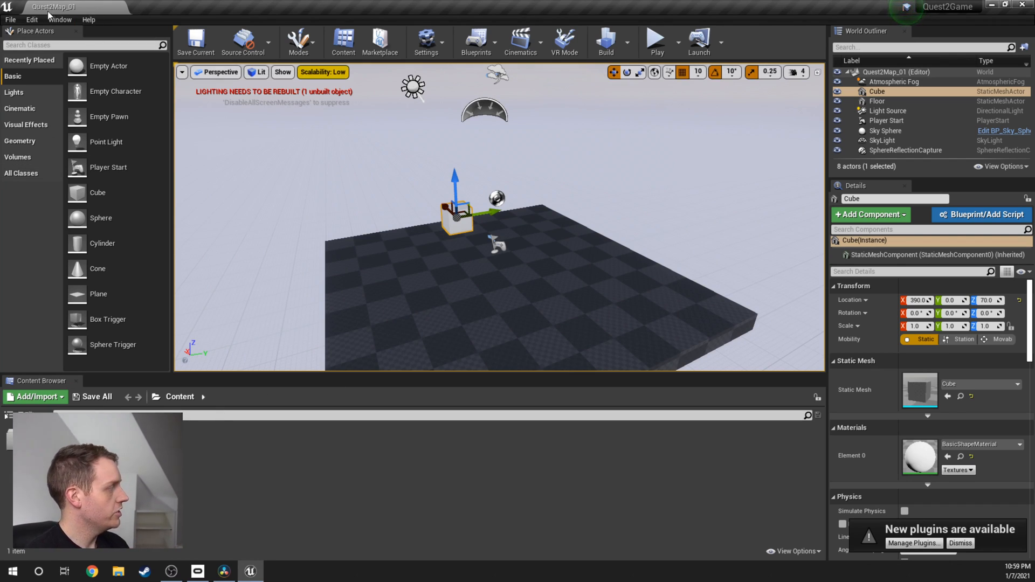
pyautogui.moveTo(32, 20)
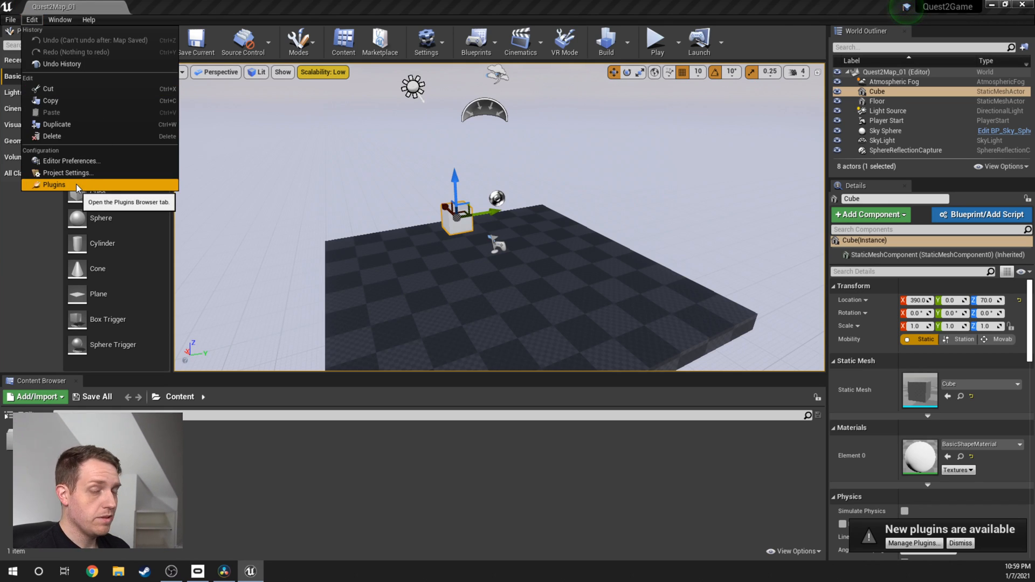
pyautogui.click(54, 185)
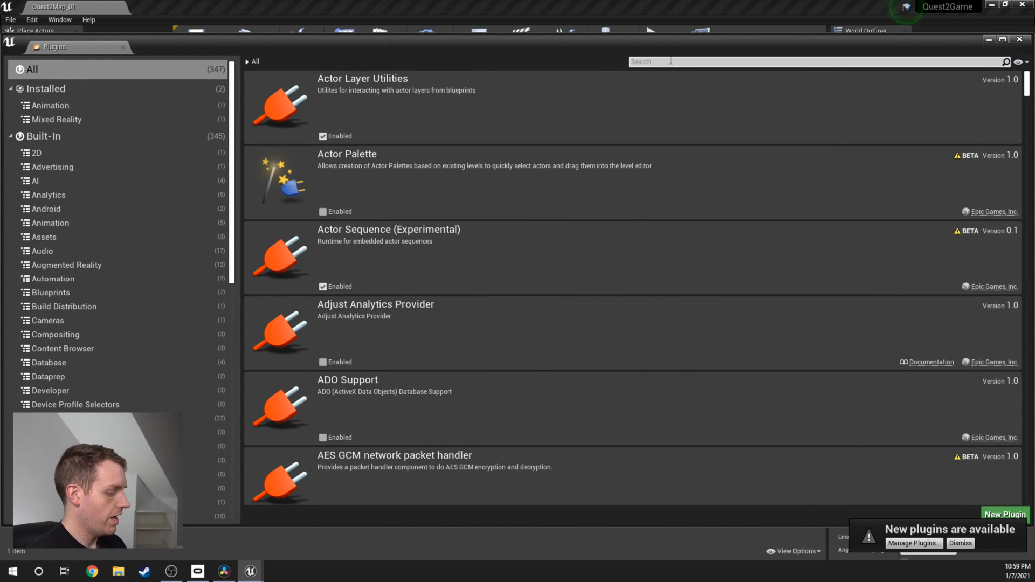
pyautogui.write('oculus')
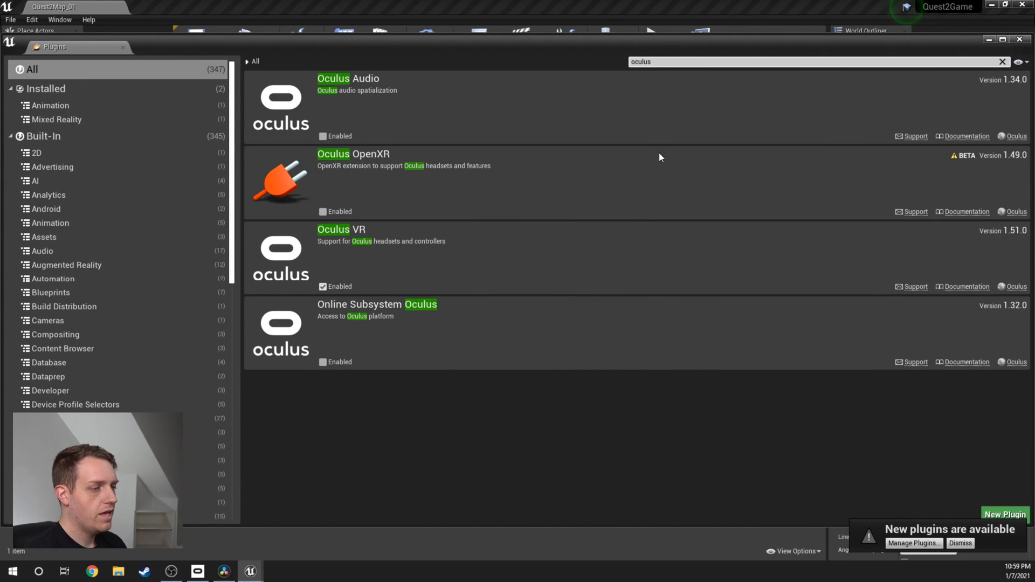
pyautogui.moveTo(376, 242)
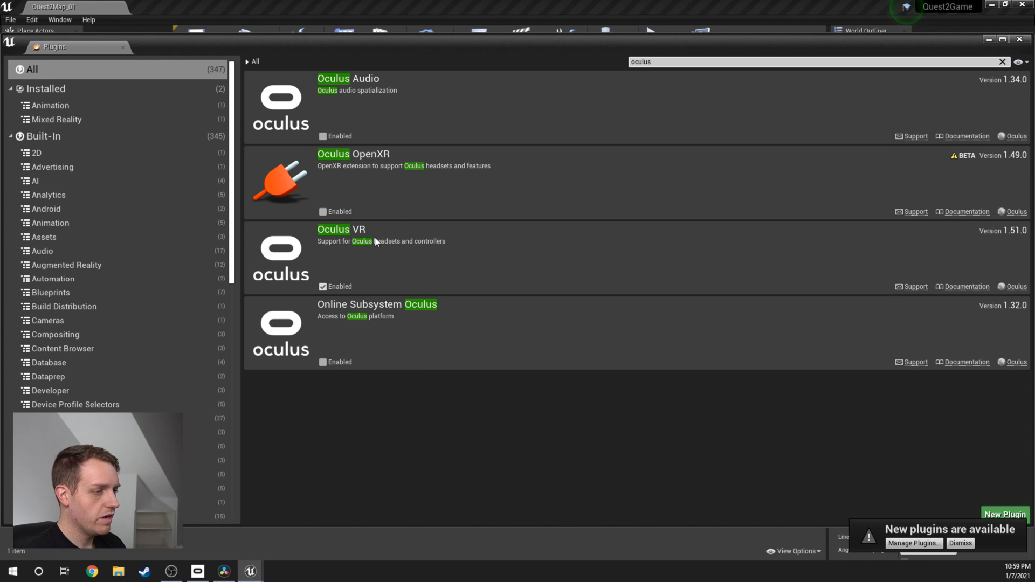
pyautogui.moveTo(346, 292)
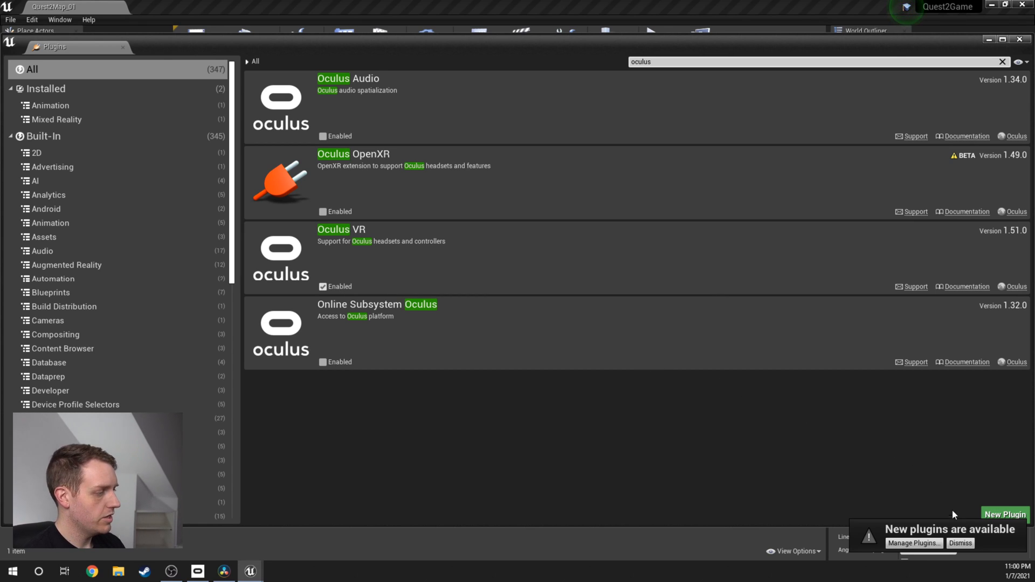
pyautogui.click(958, 543)
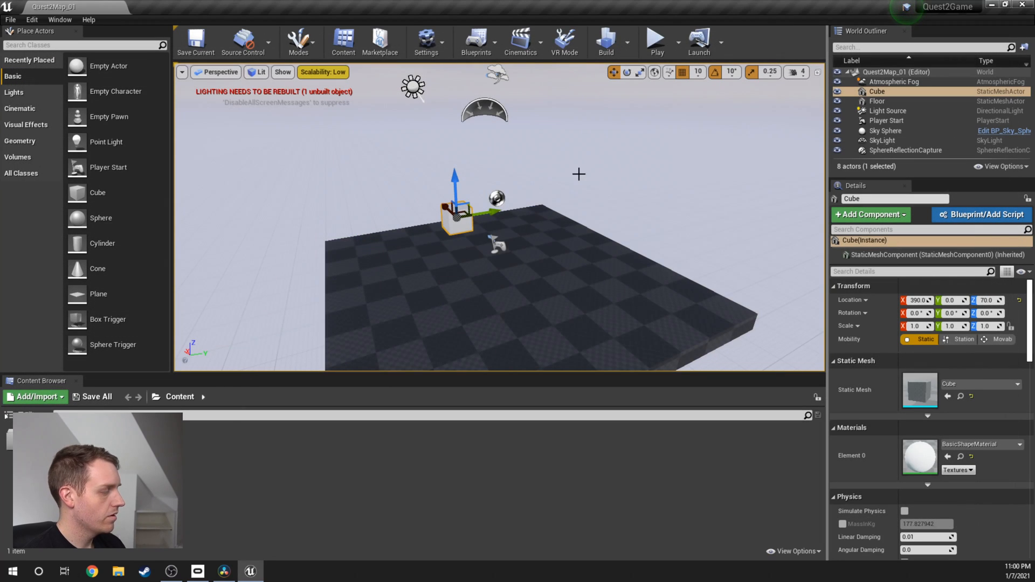
pyautogui.click(31, 20)
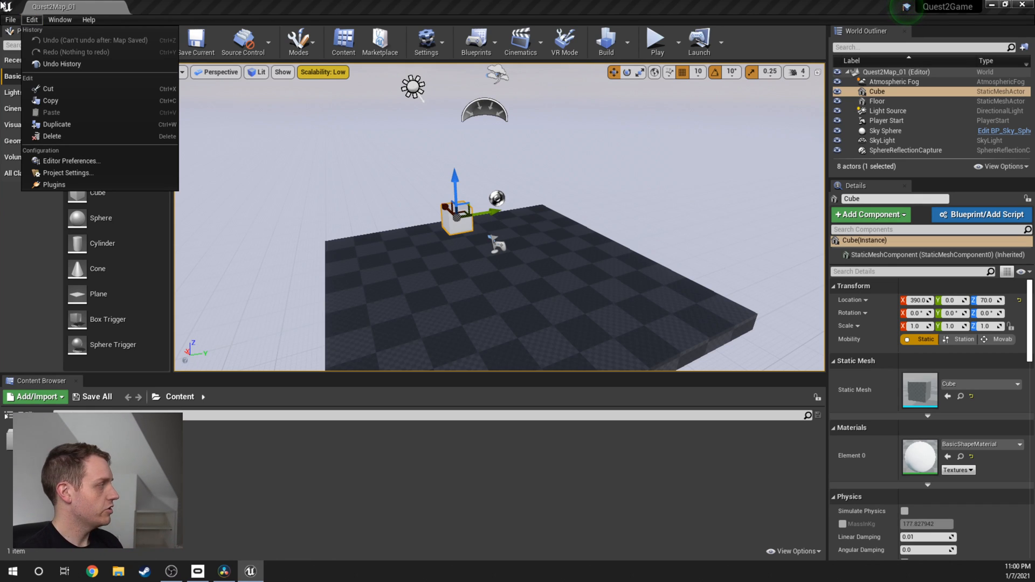
pyautogui.moveTo(68, 173)
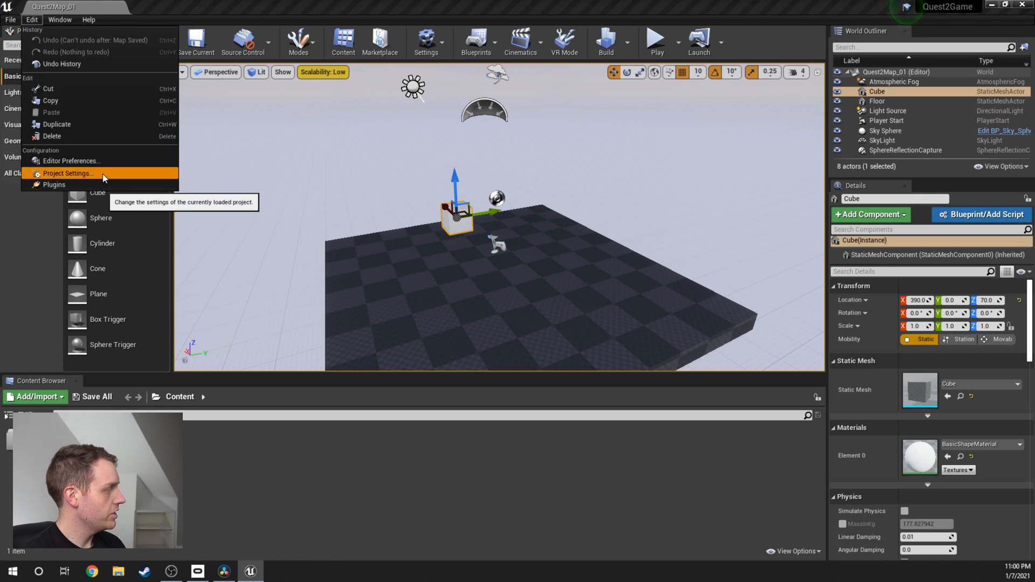
# - Configure the Android platform settings and set minimum SDK 23 and target SDK 25
pyautogui.click(68, 173)
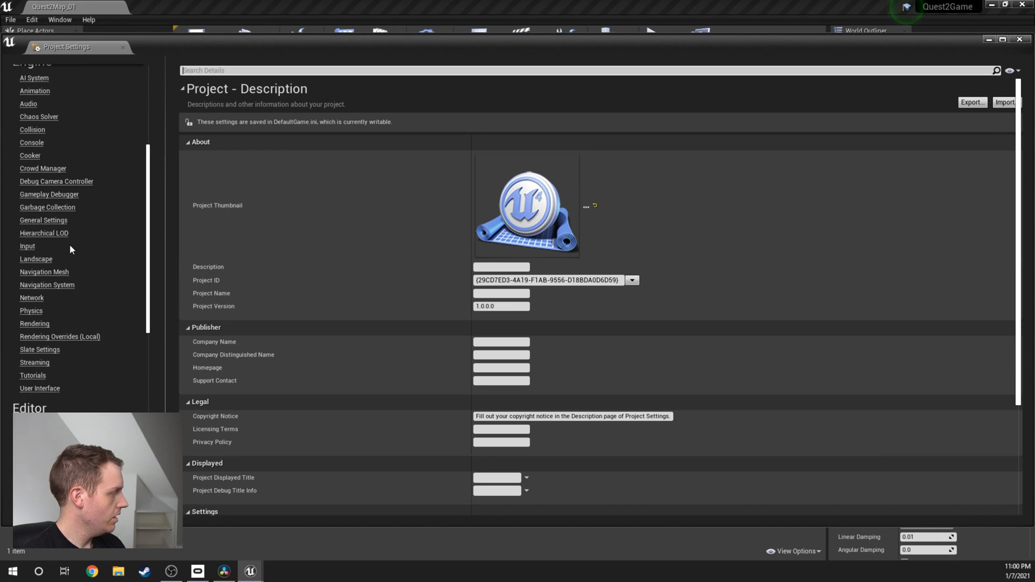
pyautogui.scroll(-3)
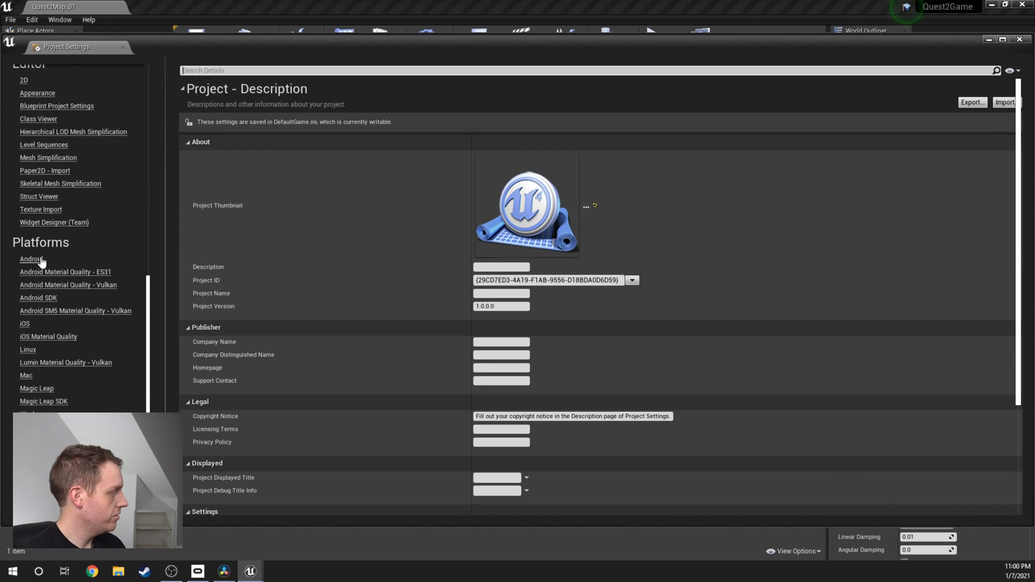
pyautogui.click(31, 258)
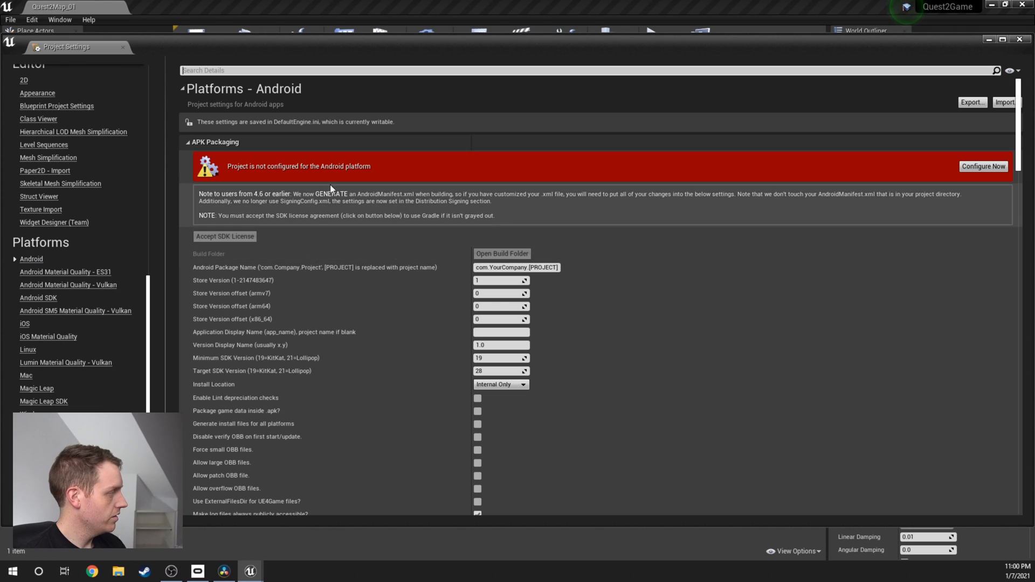
pyautogui.moveTo(982, 165)
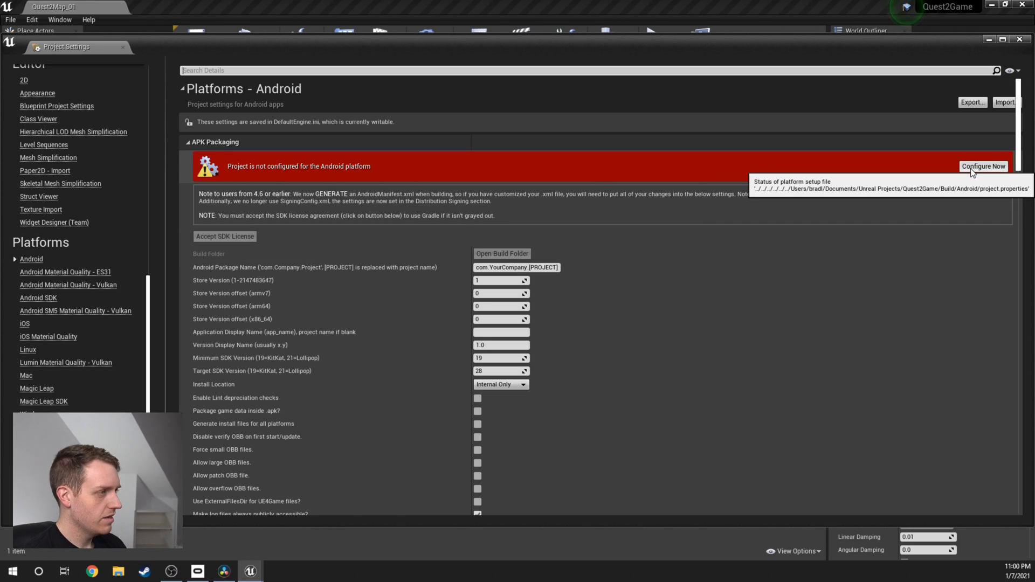
pyautogui.click(983, 165)
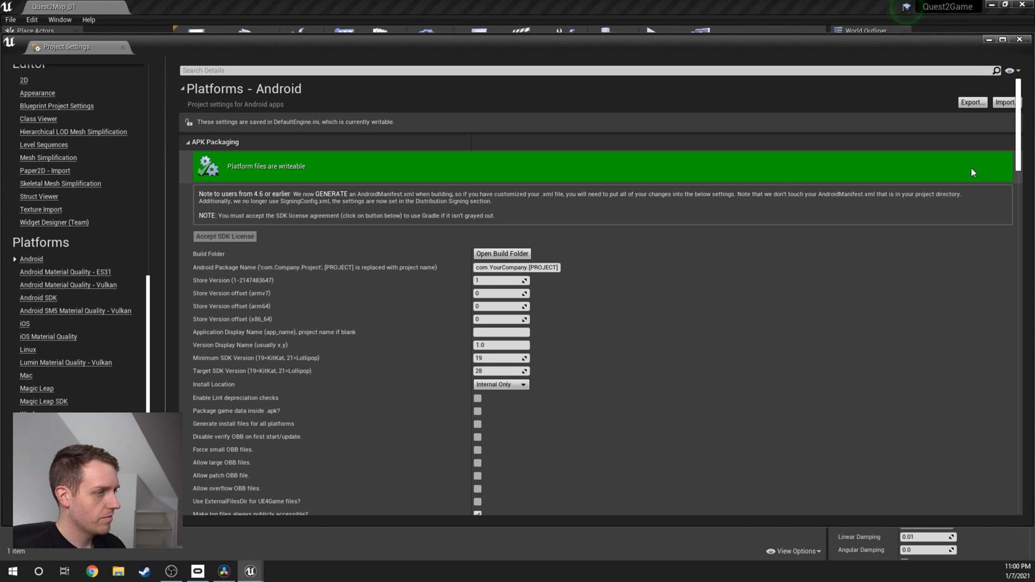
pyautogui.scroll(-3)
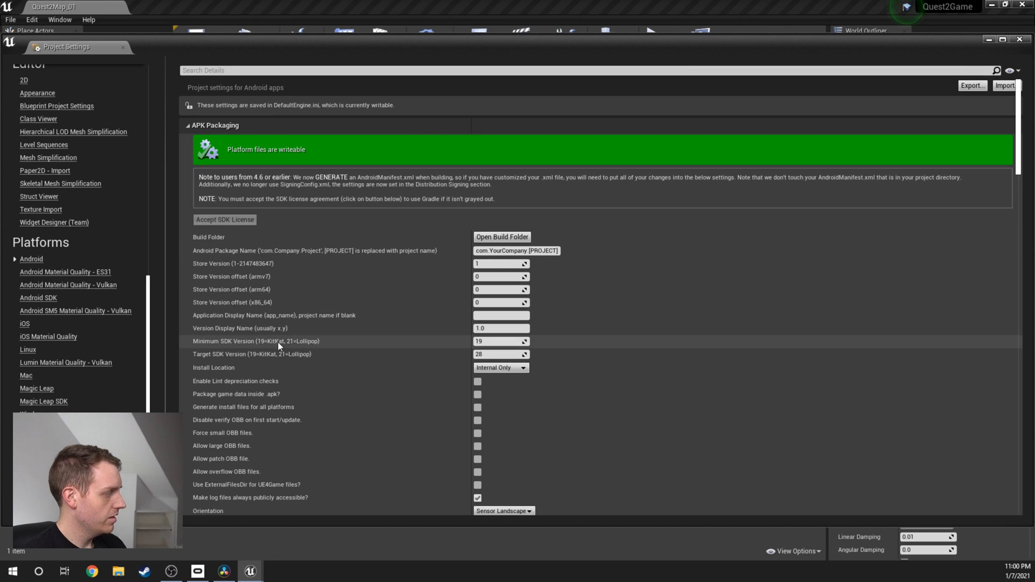
pyautogui.click(501, 341)
pyautogui.write('23')
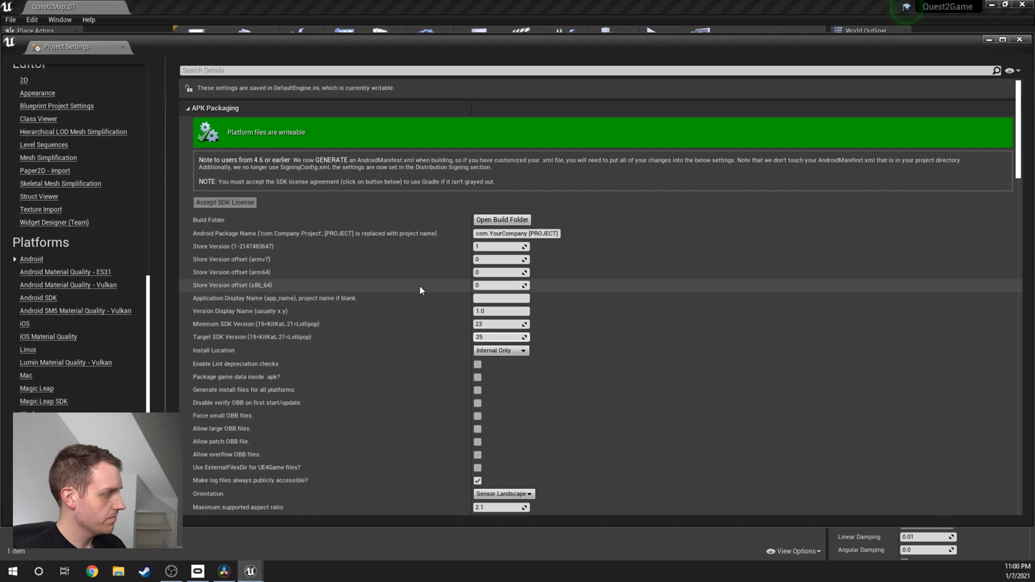
# - Add Oculus Quest 2 and Oculus Quest to the Oculus Mobile devices packaging list
pyautogui.scroll(-3)
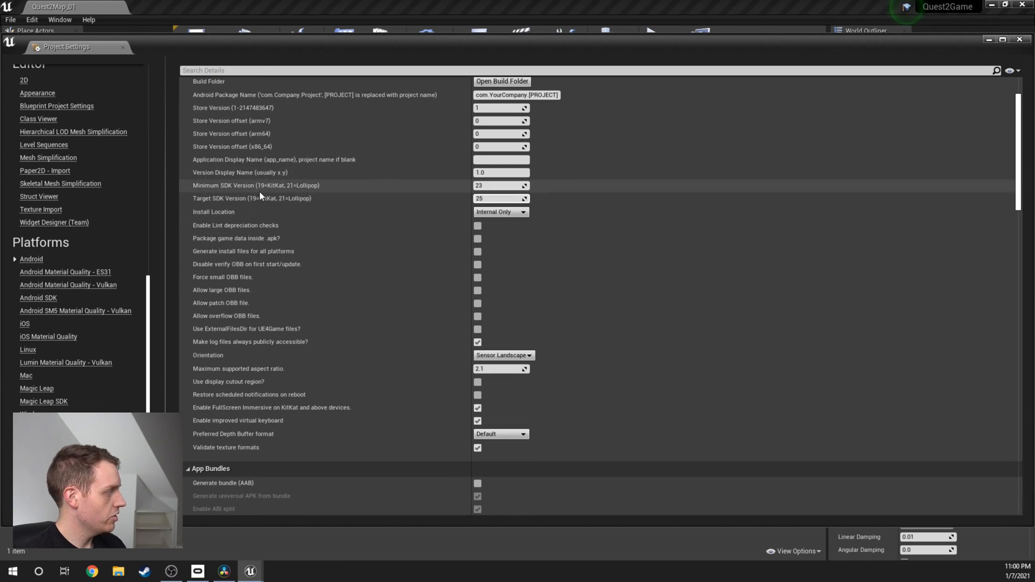
pyautogui.scroll(-3)
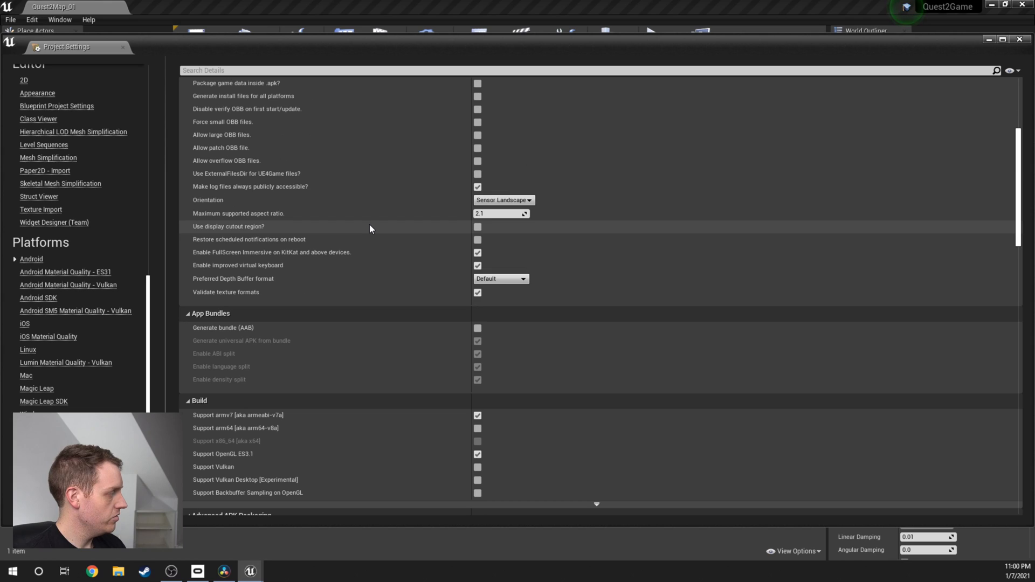
pyautogui.scroll(-3)
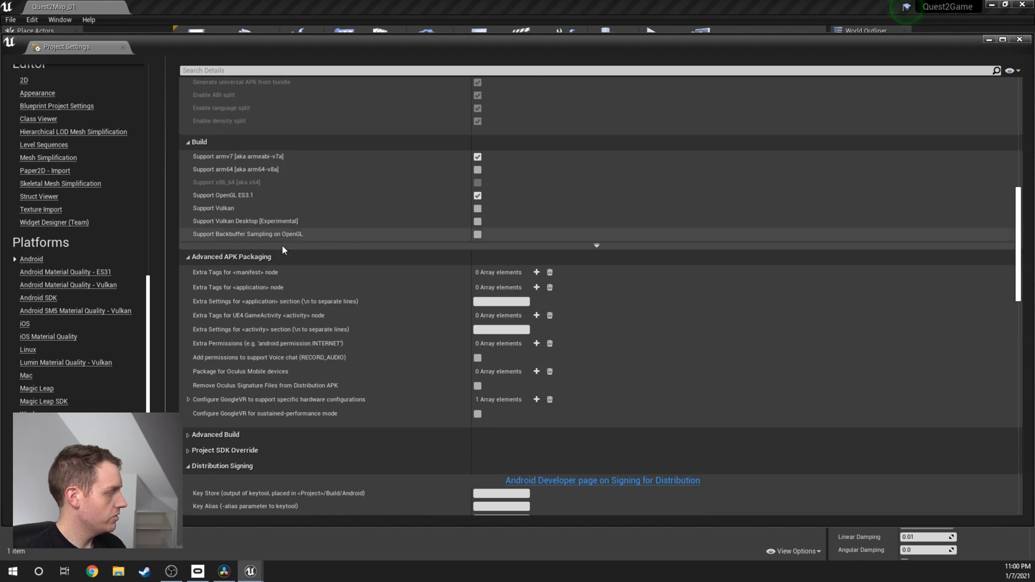
pyautogui.scroll(-3)
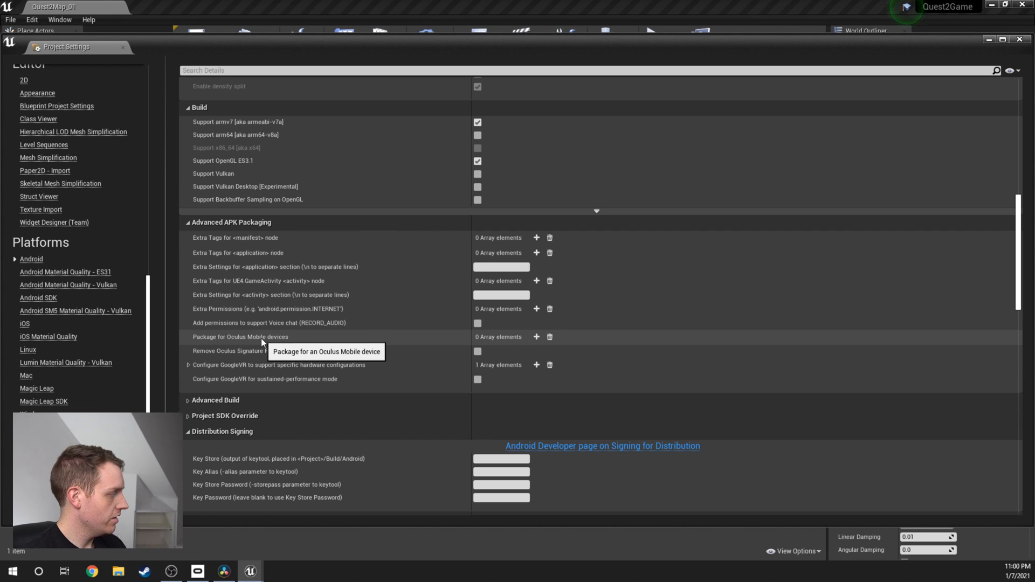
pyautogui.moveTo(537, 336)
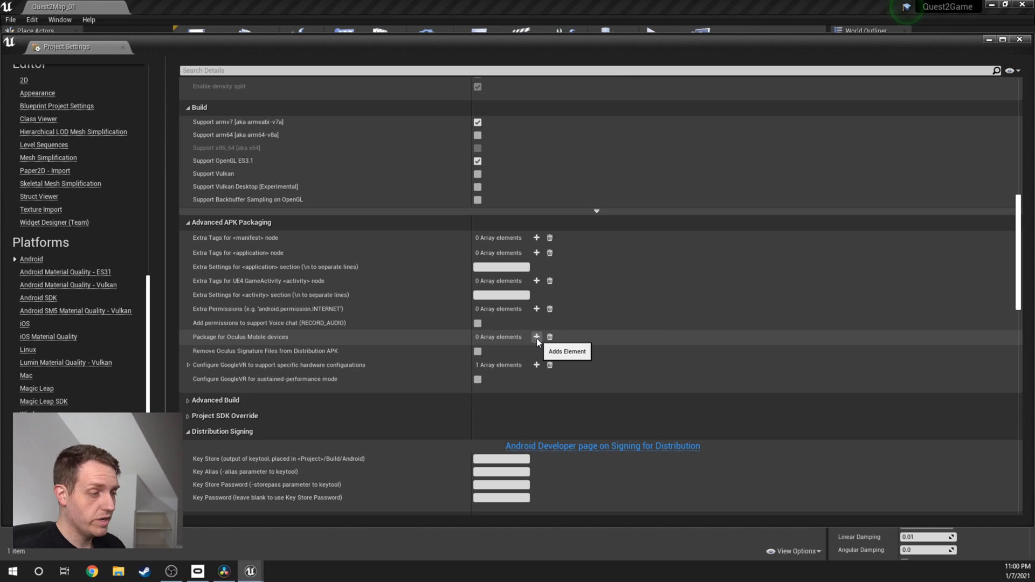
pyautogui.click(536, 336)
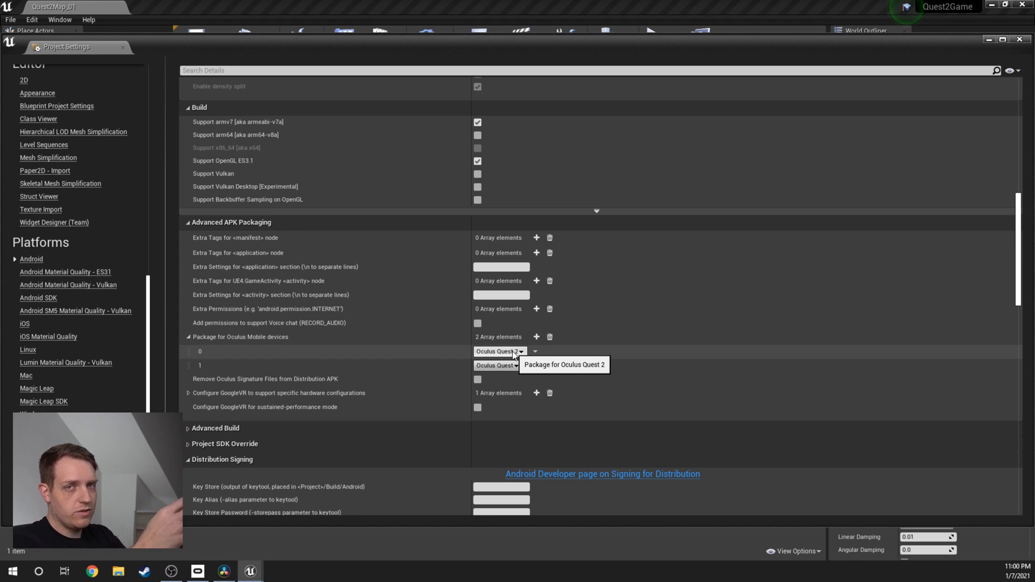
pyautogui.moveTo(596, 339)
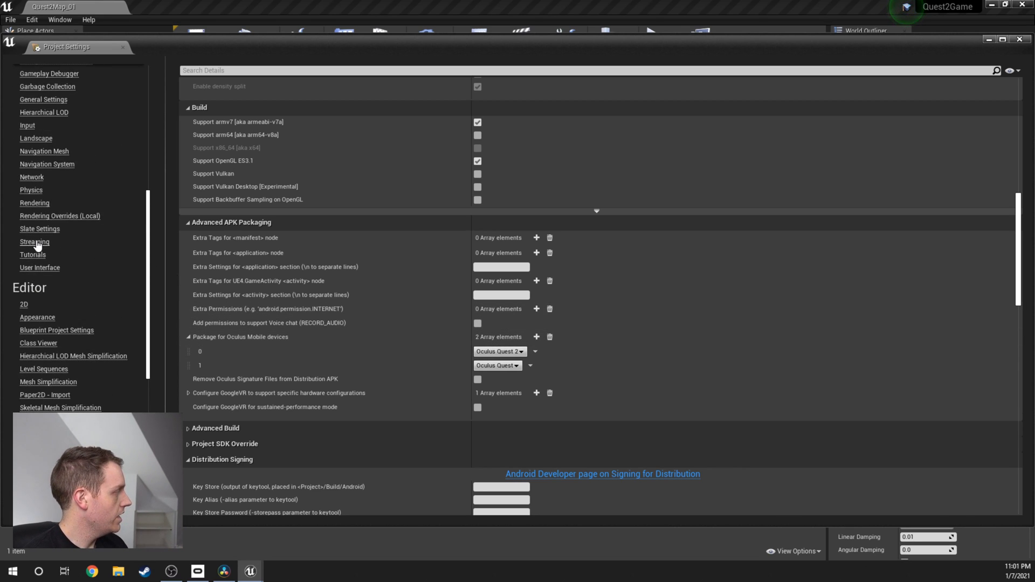
# - Set Mobile MSAA to 2x MSAA in the Rendering settings
pyautogui.click(33, 341)
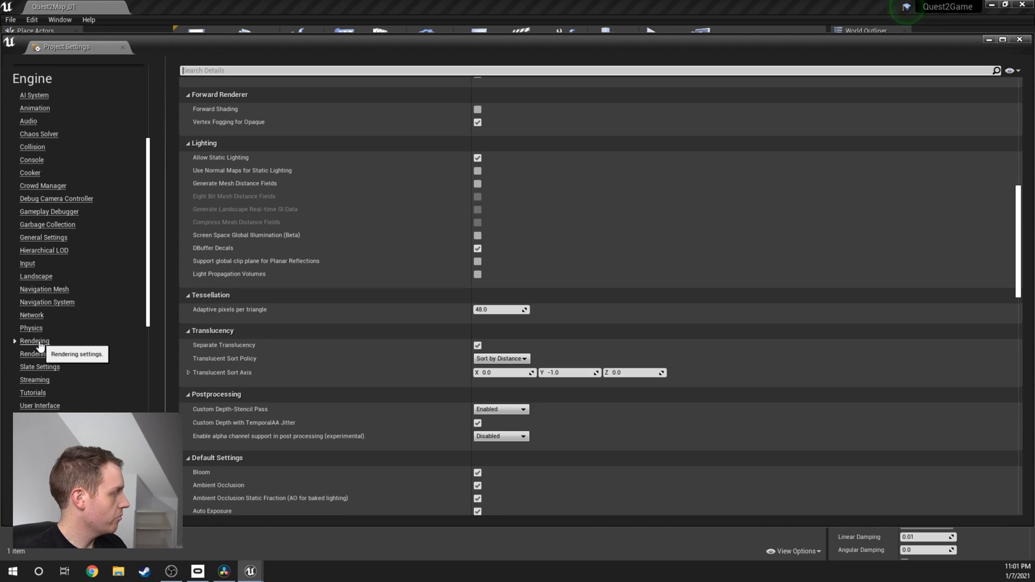
pyautogui.scroll(3)
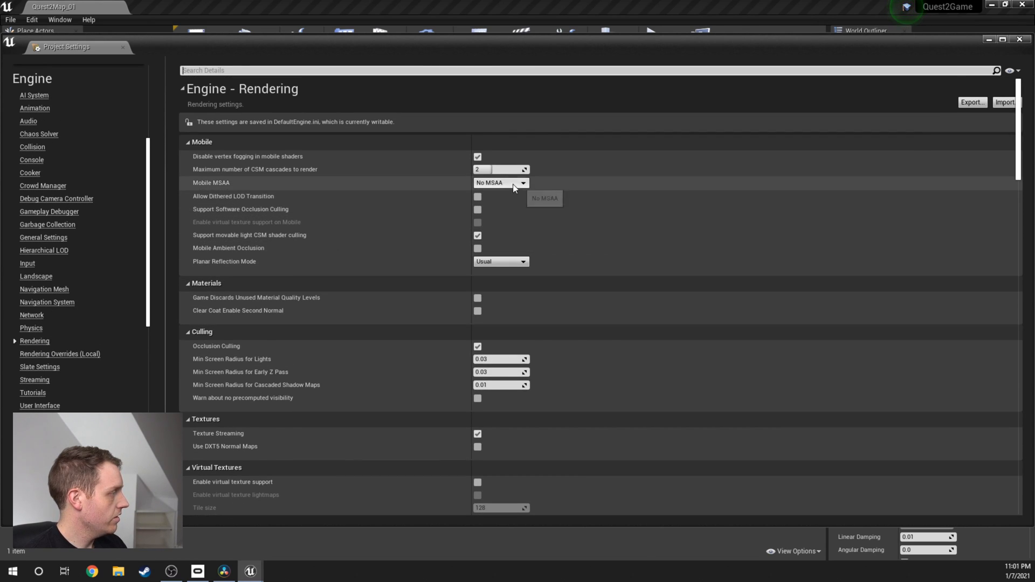
pyautogui.click(500, 183)
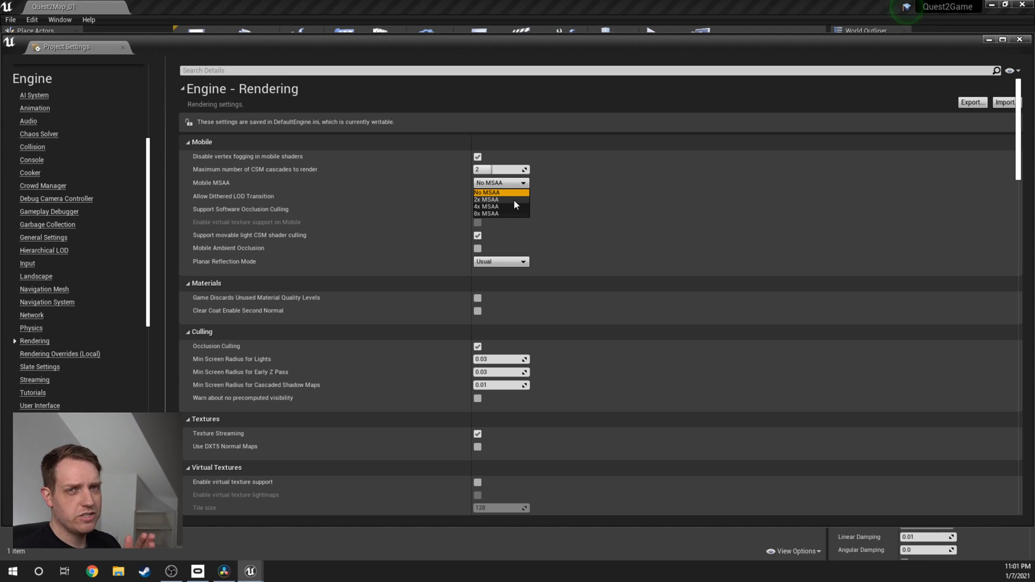
pyautogui.click(486, 199)
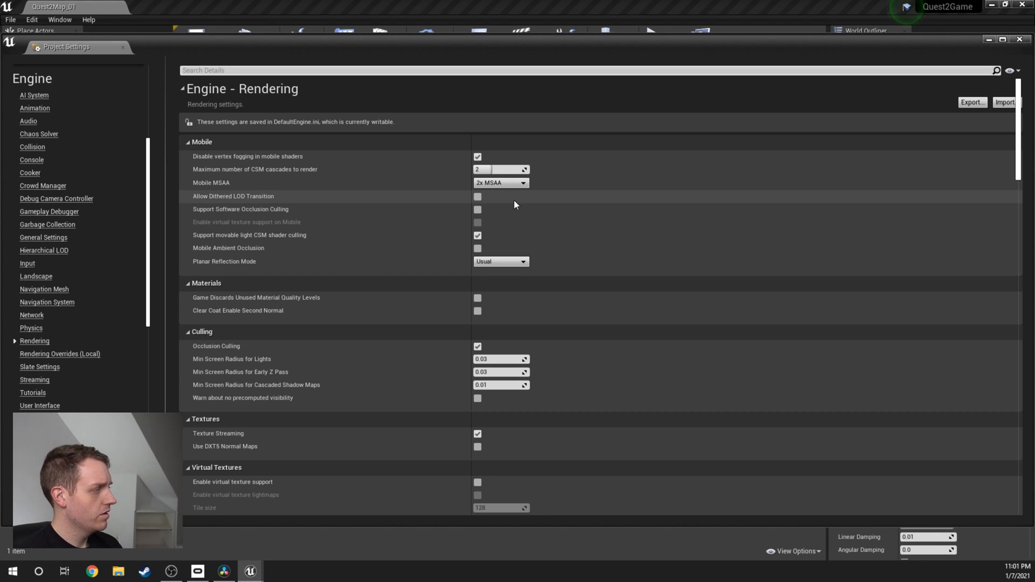
# - Turn off Mobile HDR and restart the editor to apply the settings
pyautogui.scroll(-3)
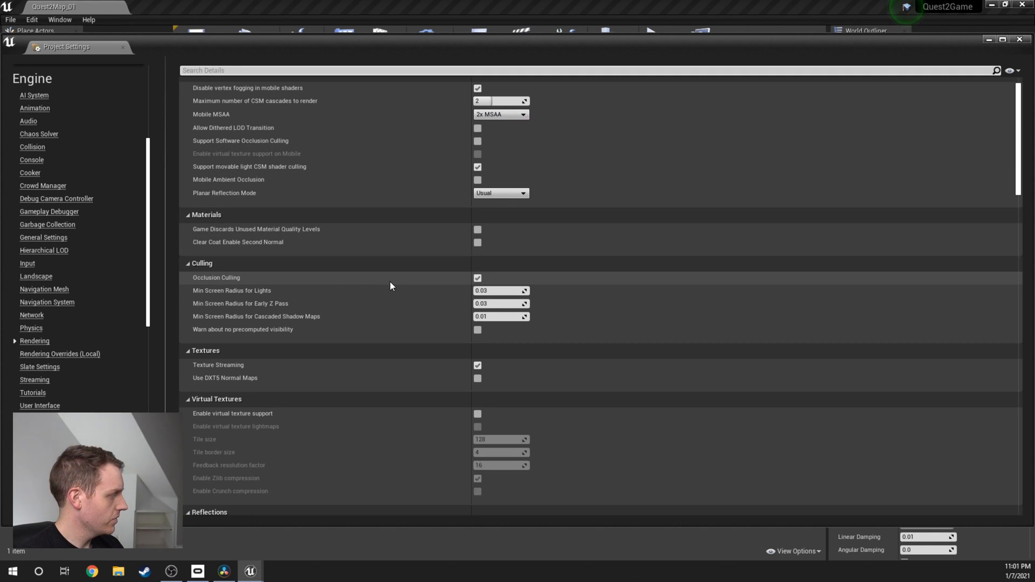
pyautogui.scroll(-3)
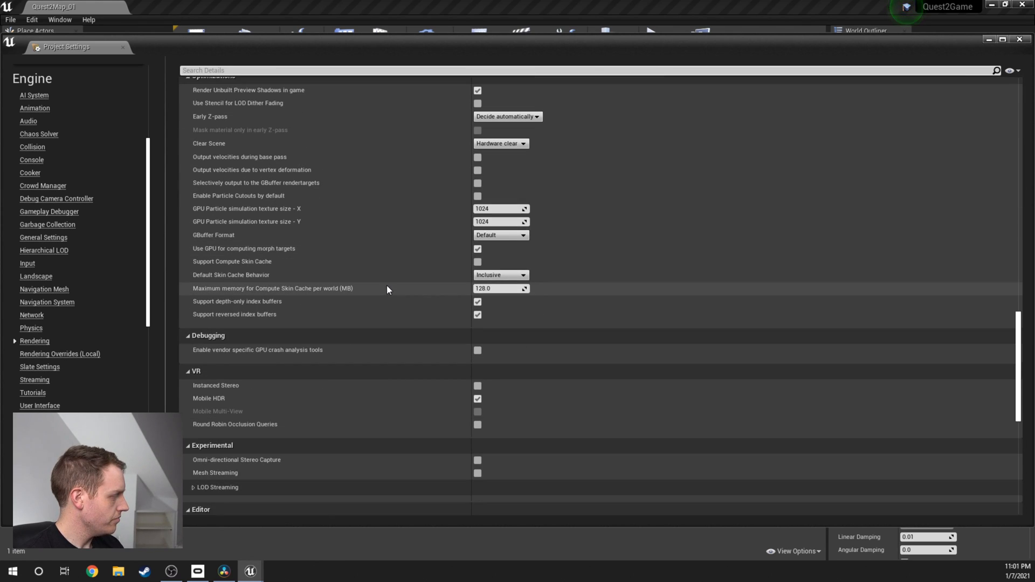
pyautogui.scroll(-3)
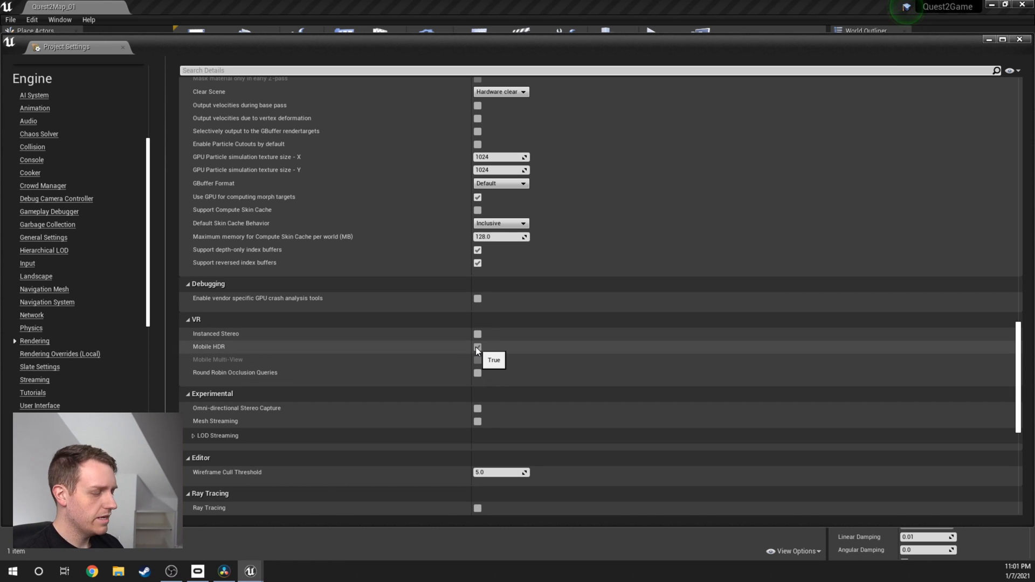
pyautogui.click(477, 347)
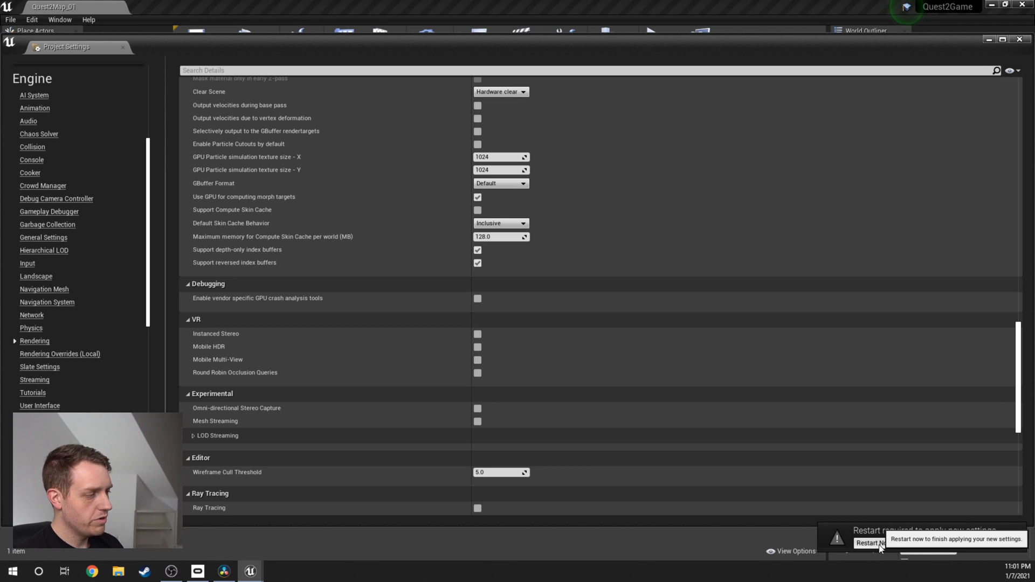
pyautogui.click(869, 542)
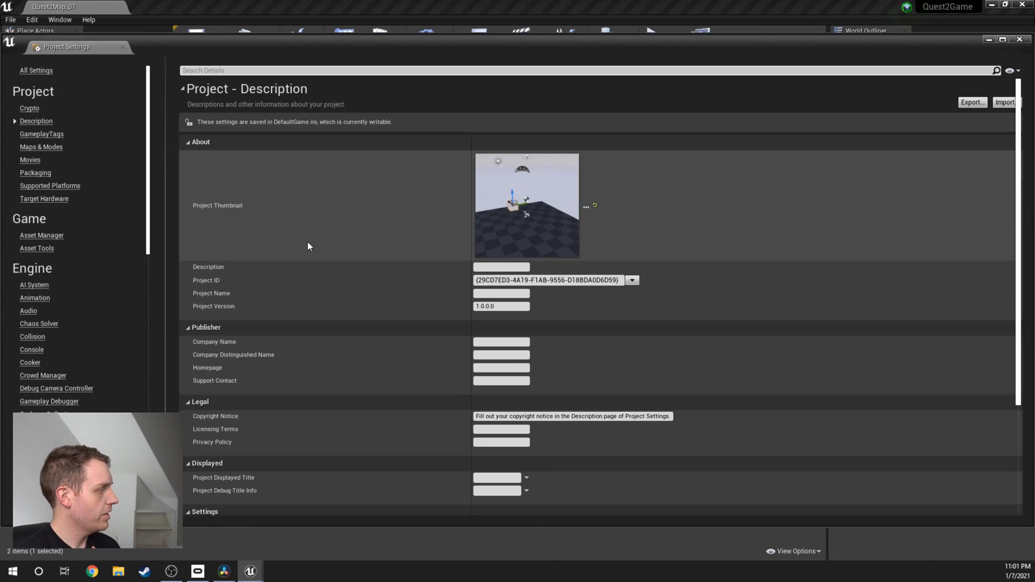
# - Set Editor Startup Map and Game Default Map to Quest2Map_01, then close Project Settings
pyautogui.click(40, 146)
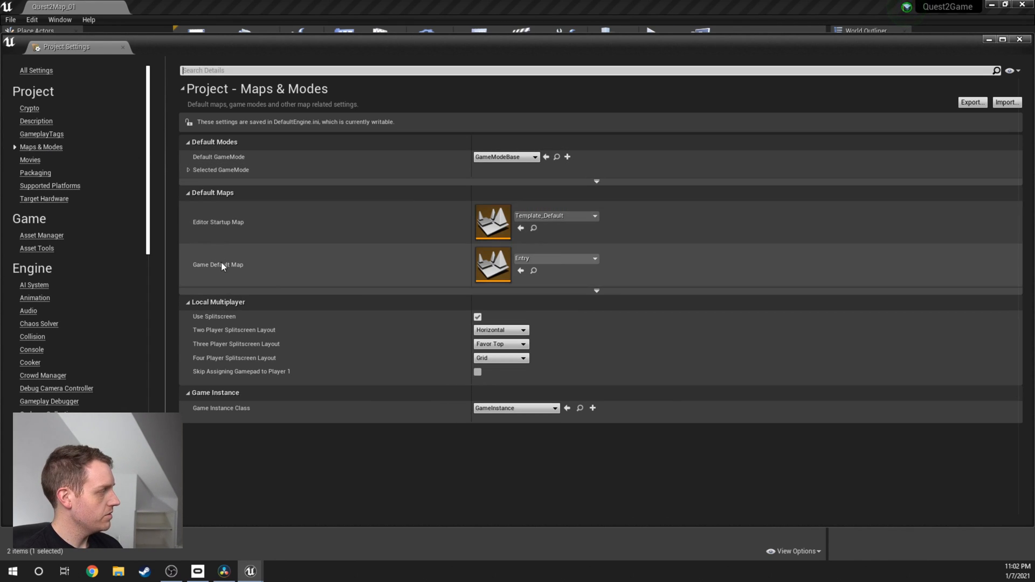
pyautogui.click(593, 216)
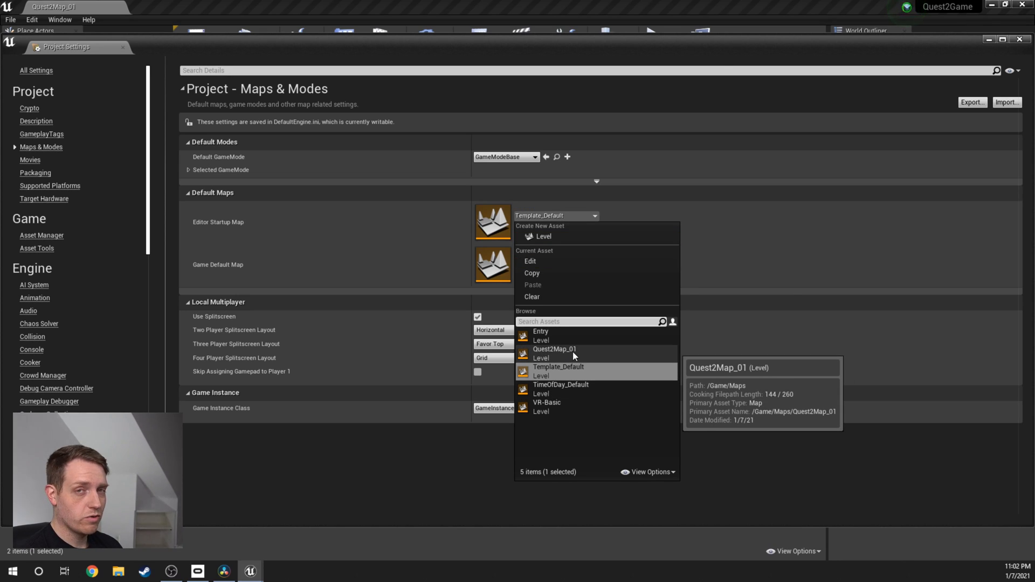
pyautogui.click(555, 348)
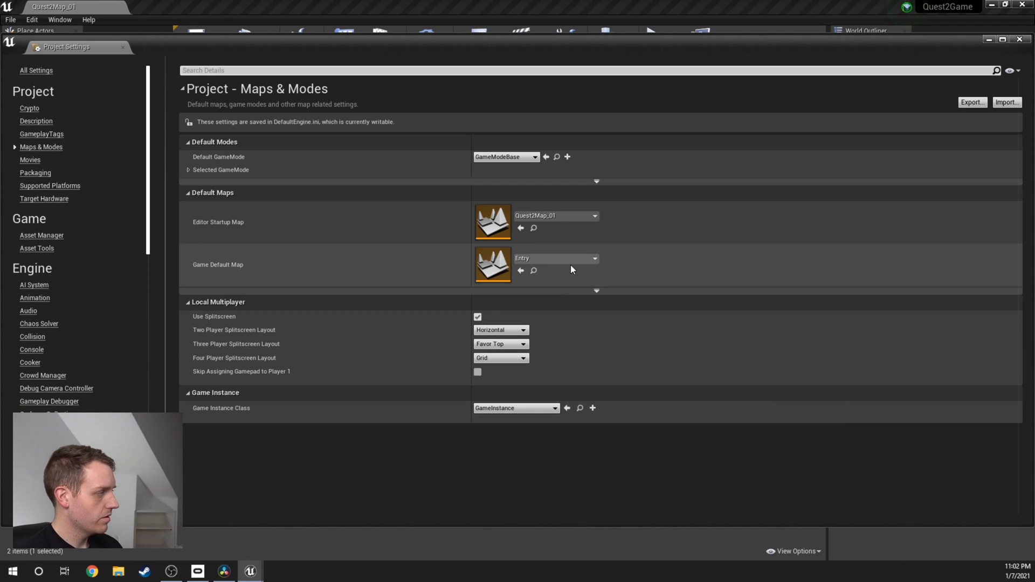
pyautogui.click(593, 258)
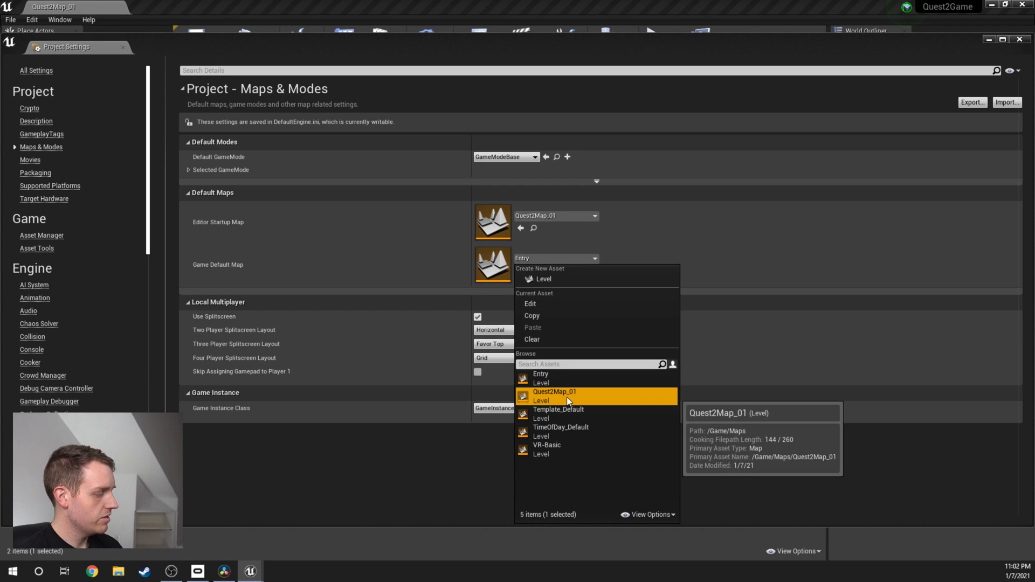
pyautogui.click(553, 391)
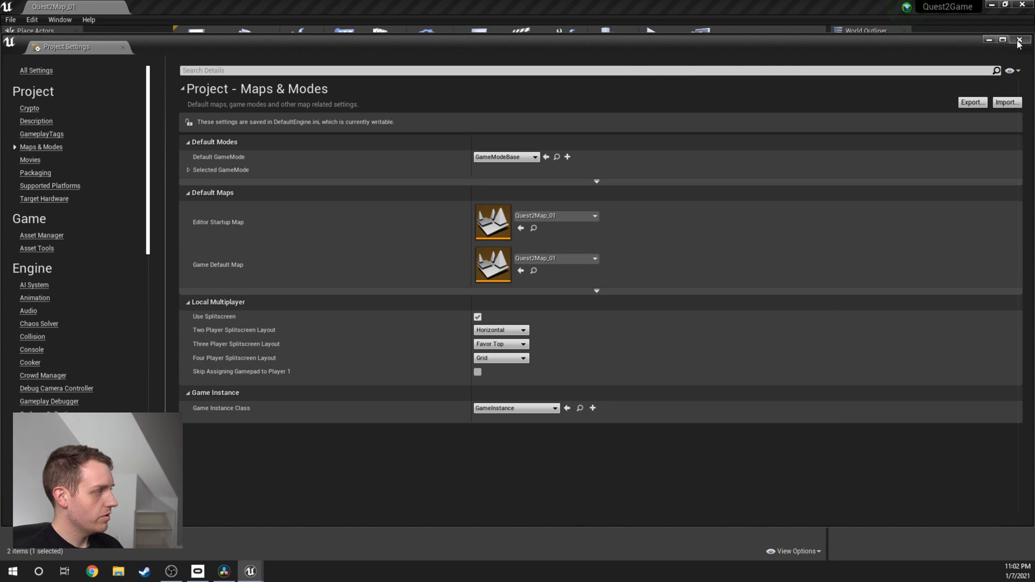
pyautogui.click(1018, 40)
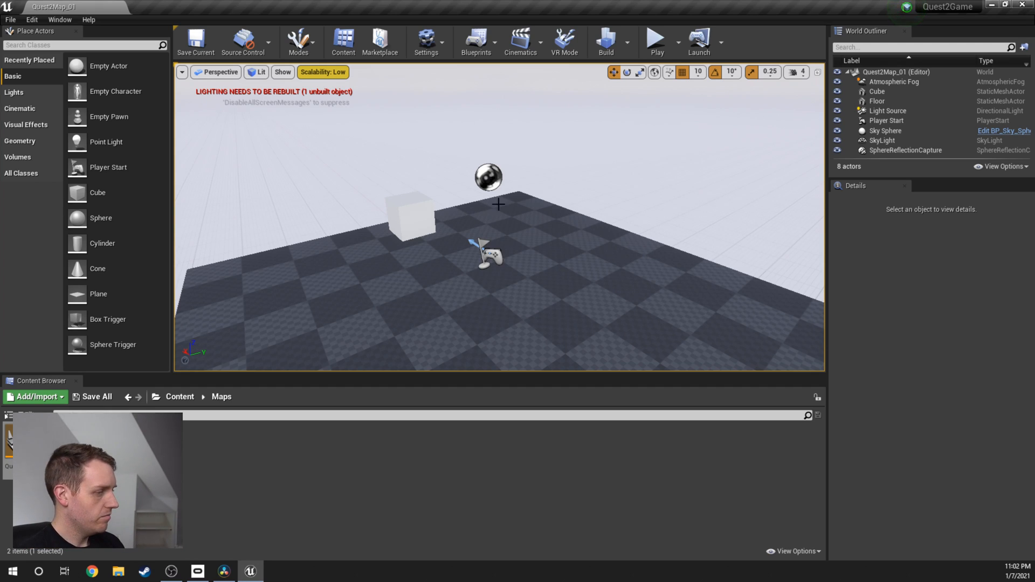
# - Create a Pawn Blueprint Class named Quest2Pawn and open it in the Blueprint editor
pyautogui.click(35, 397)
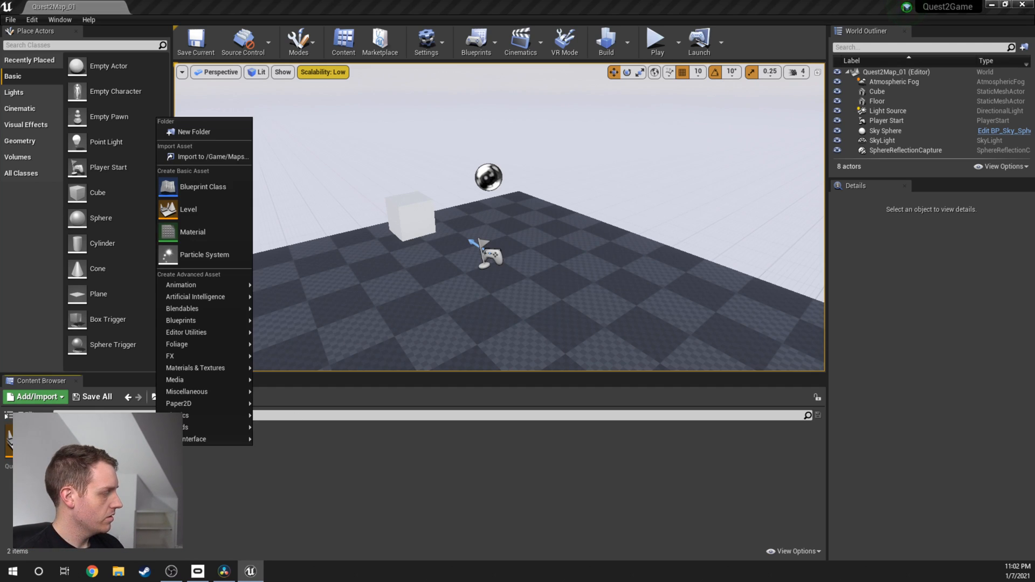
pyautogui.moveTo(205, 415)
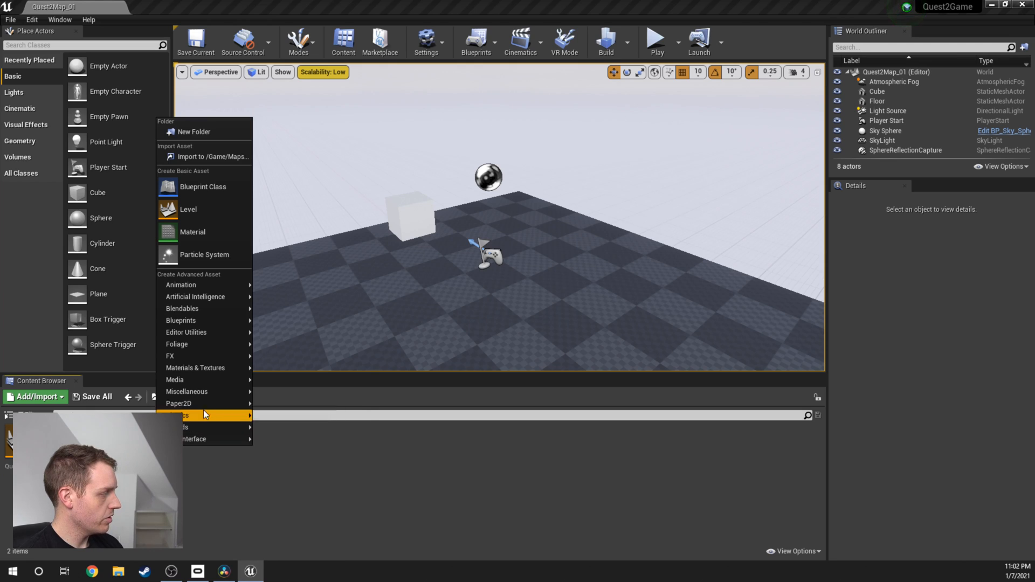
pyautogui.moveTo(203, 187)
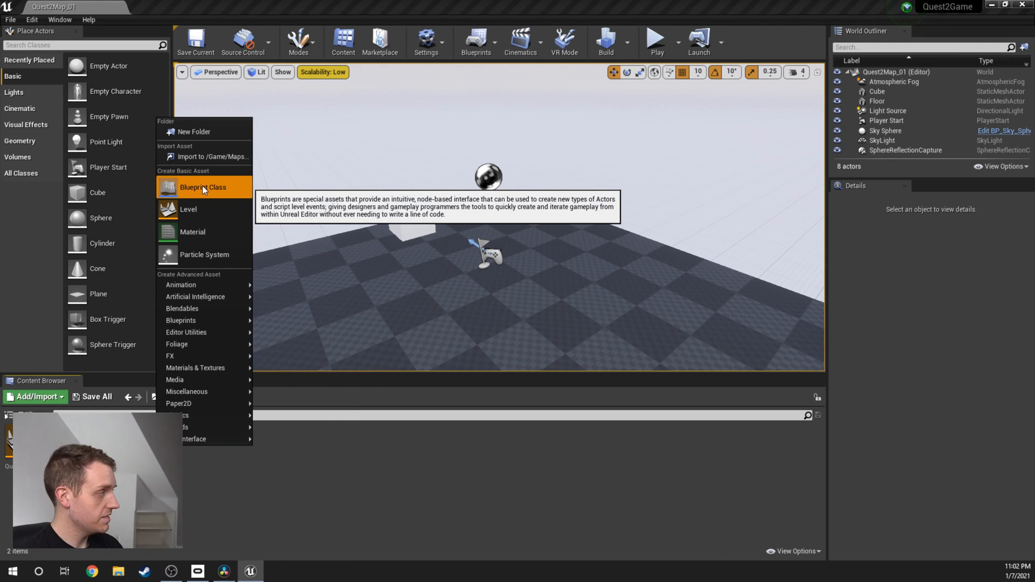
pyautogui.click(203, 187)
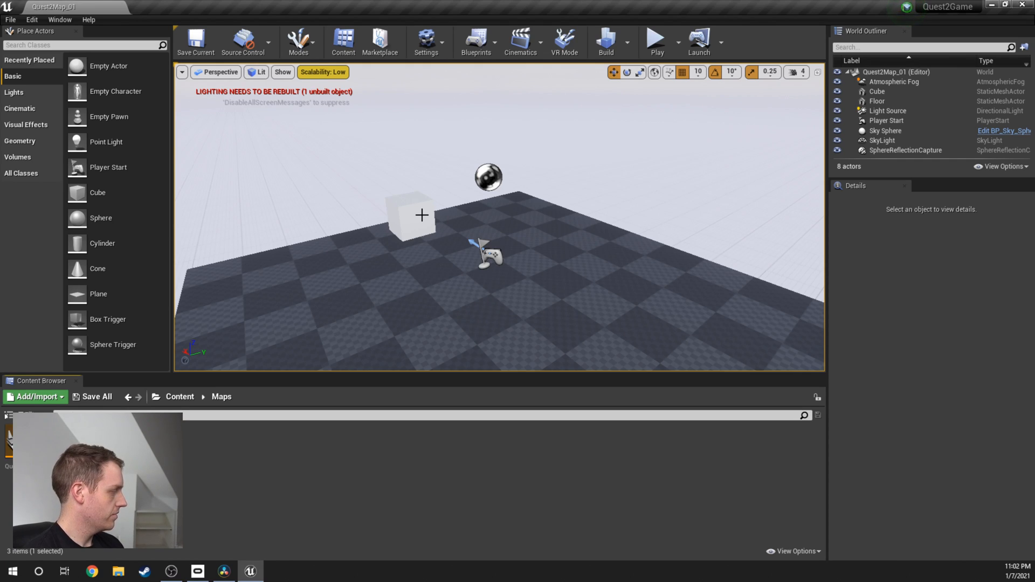
pyautogui.click(655, 41)
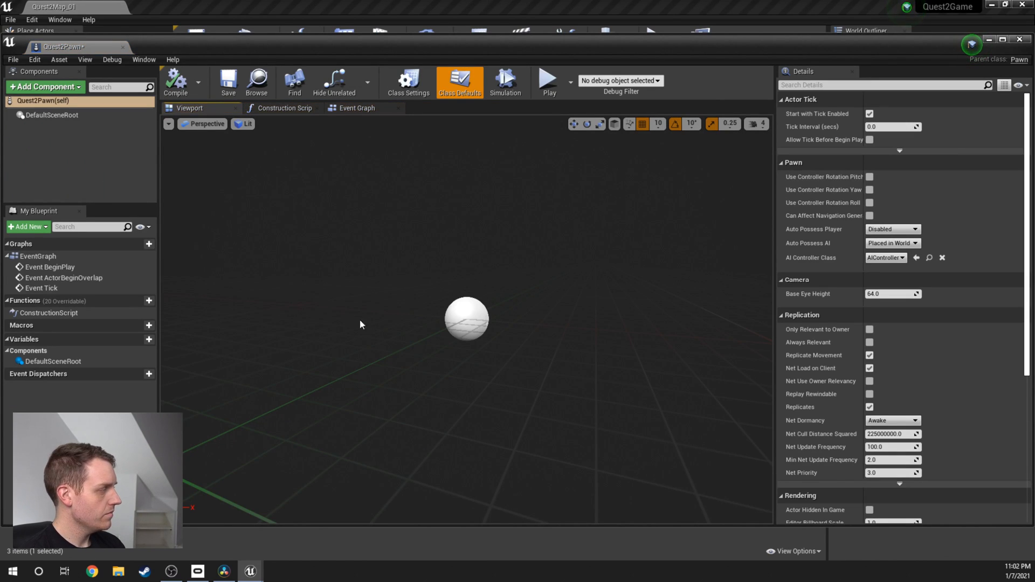
pyautogui.moveTo(45, 86)
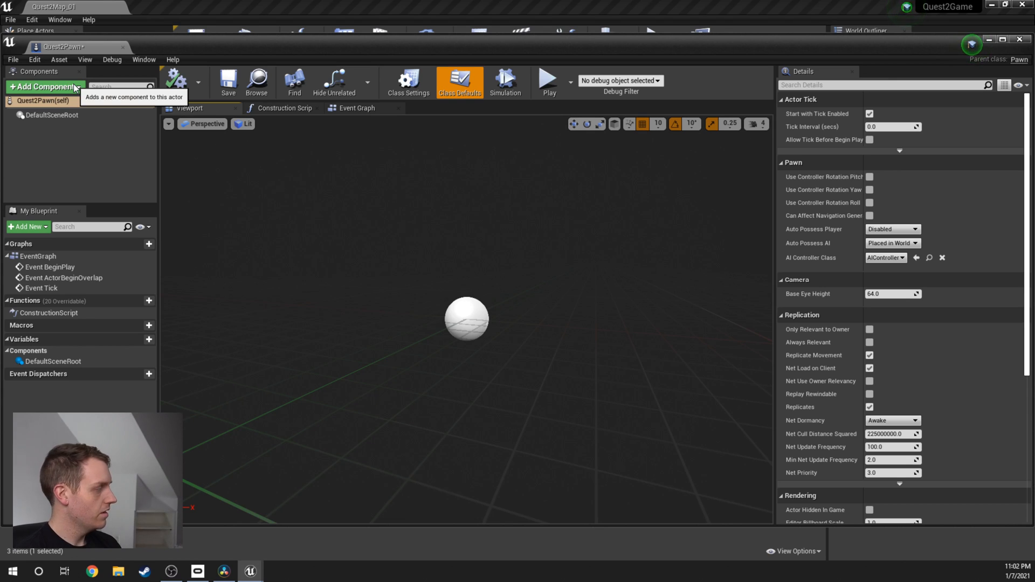
# - Add a Camera and two Motion Controller components, naming them MotionControllerL and MotionControllerR
pyautogui.write('came')
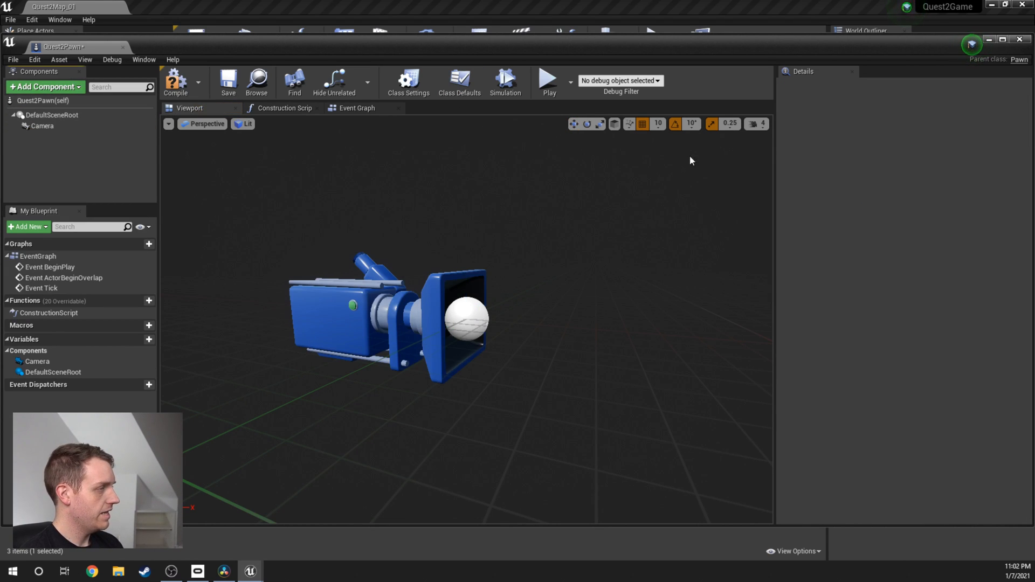
pyautogui.click(42, 126)
pyautogui.write('mot')
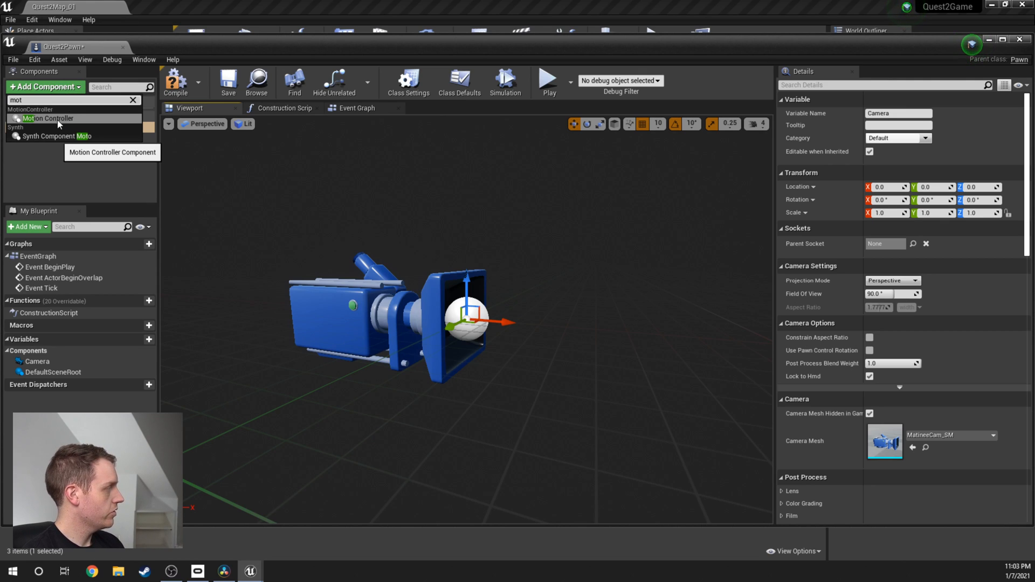
pyautogui.click(47, 118)
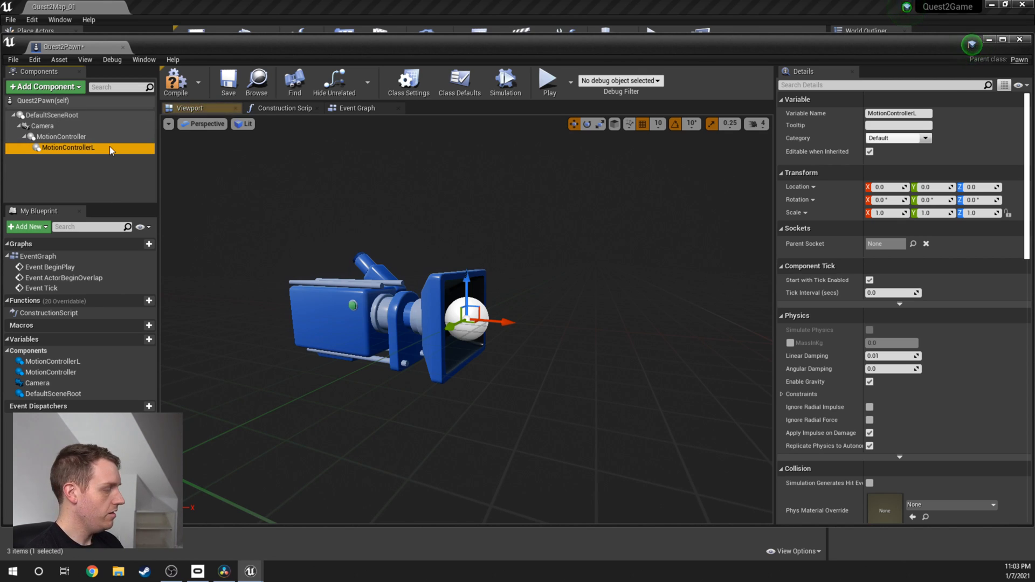
pyautogui.click(60, 136)
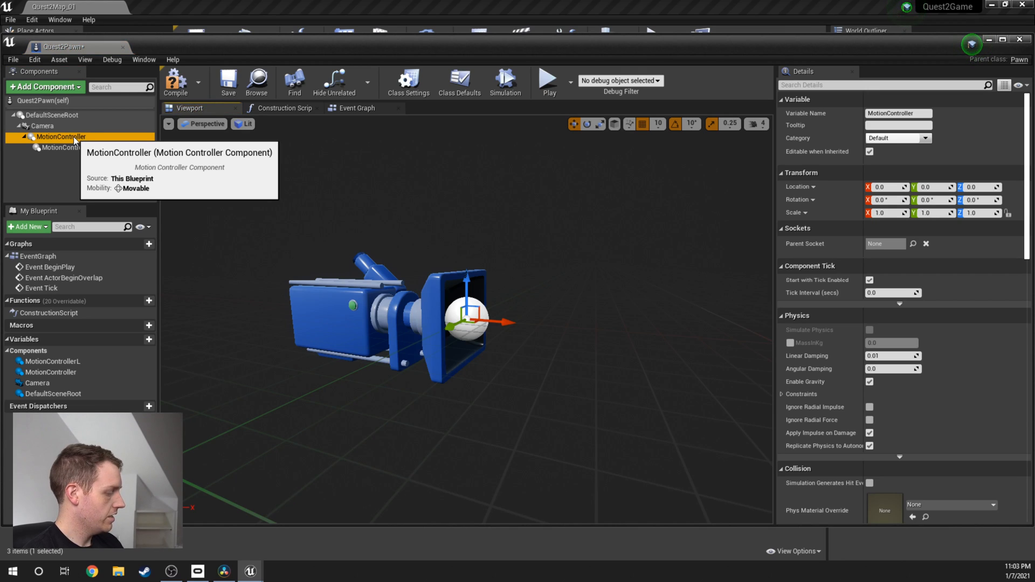
pyautogui.doubleClick(61, 136)
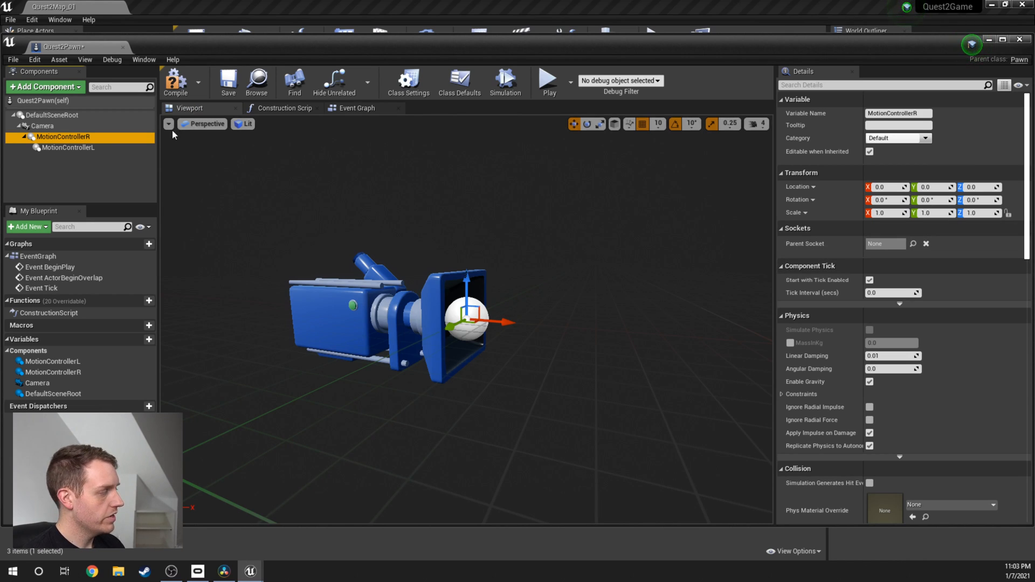
# - Set MotionControllerR's Motion Source to Right and show its device model
pyautogui.scroll(-3)
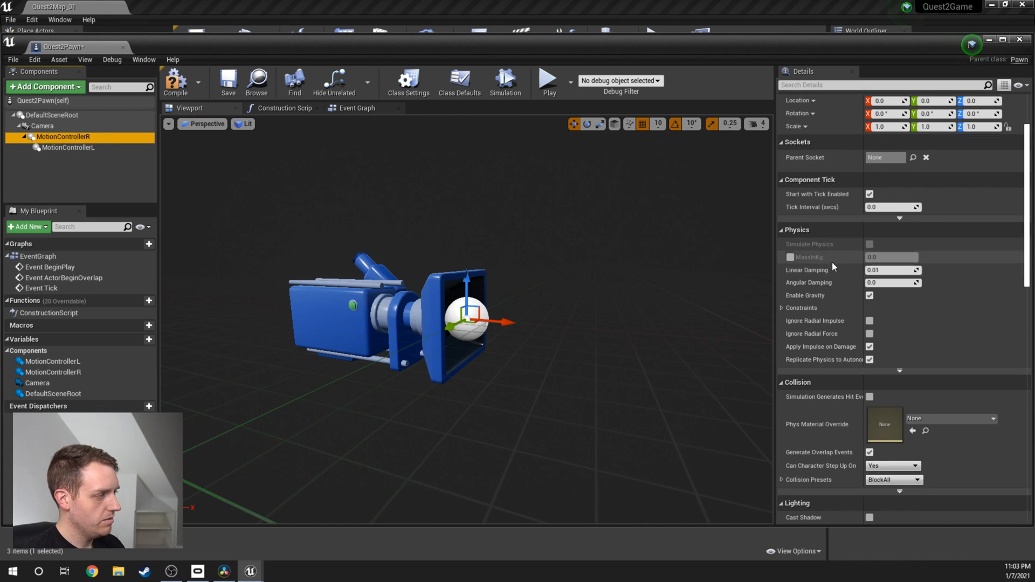
pyautogui.scroll(-3)
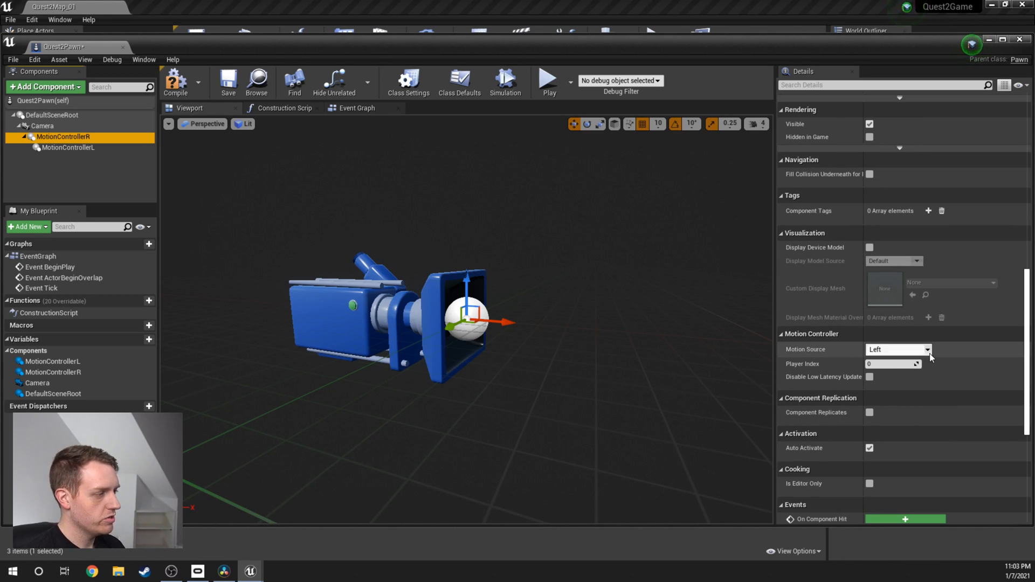
pyautogui.click(927, 349)
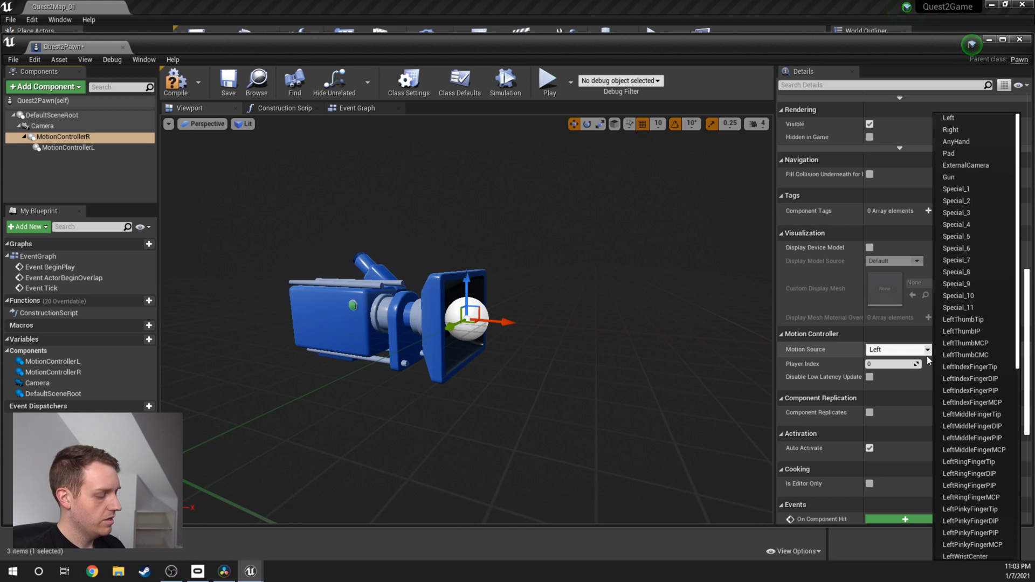
pyautogui.write('right')
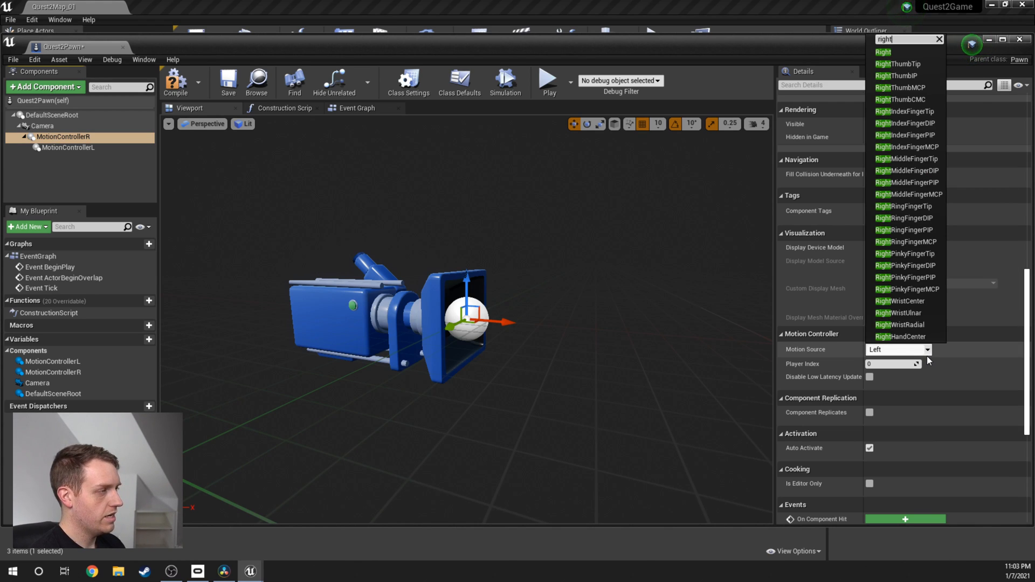
pyautogui.click(883, 53)
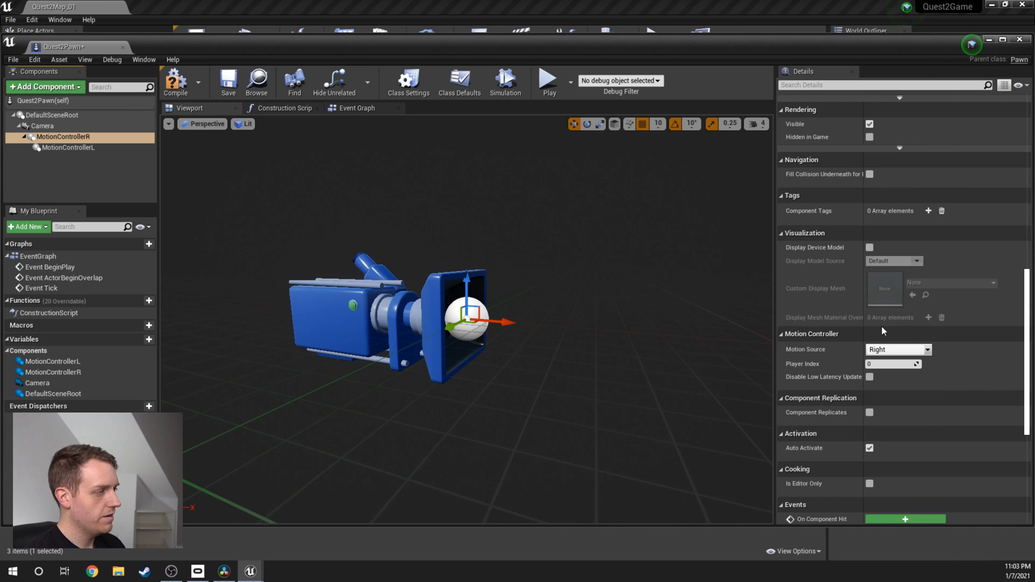
pyautogui.moveTo(815, 246)
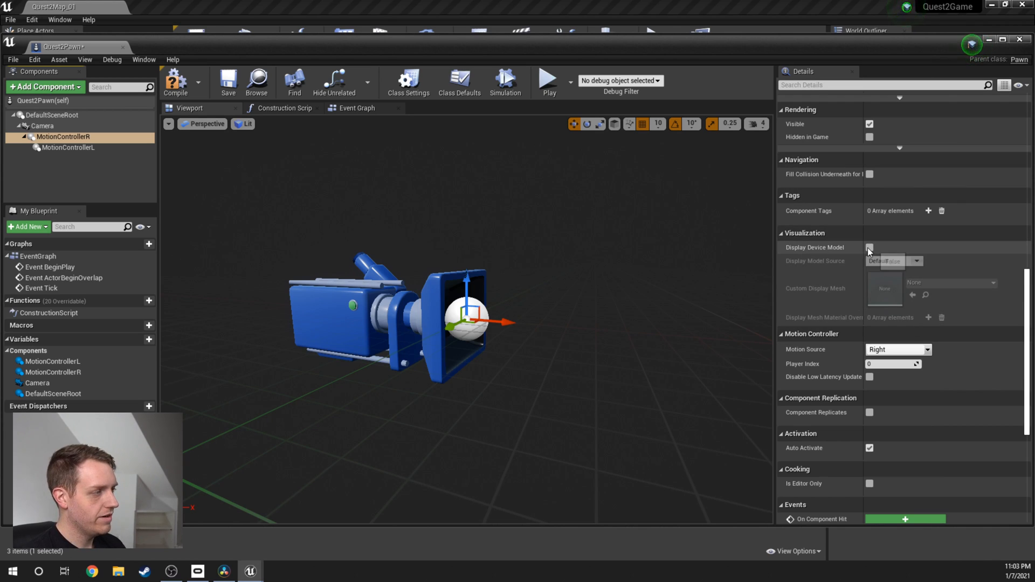
pyautogui.click(870, 248)
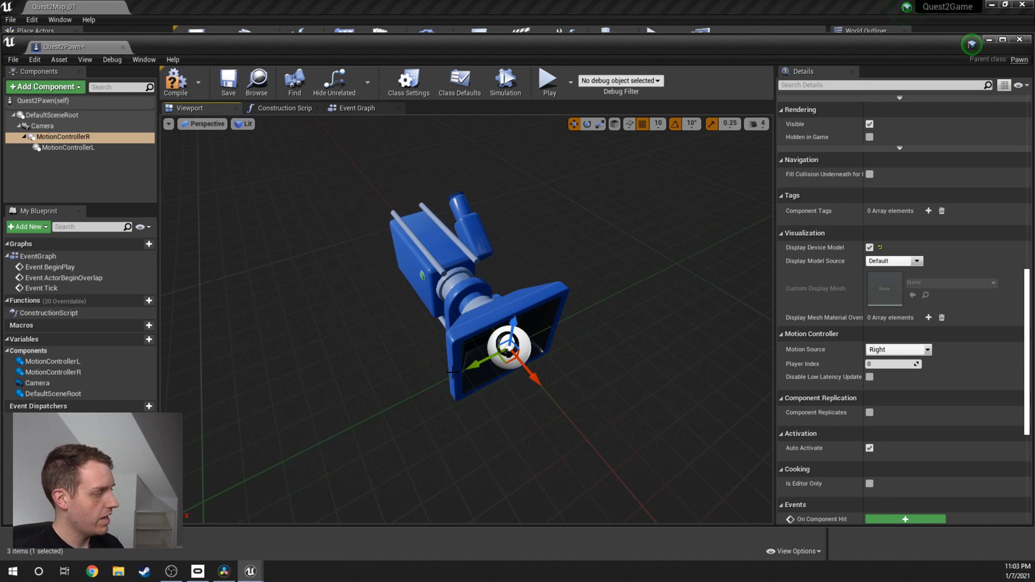
# - Show MotionControllerL's device model and move the two controllers apart
pyautogui.moveTo(509, 346); pyautogui.dragTo(376, 416)
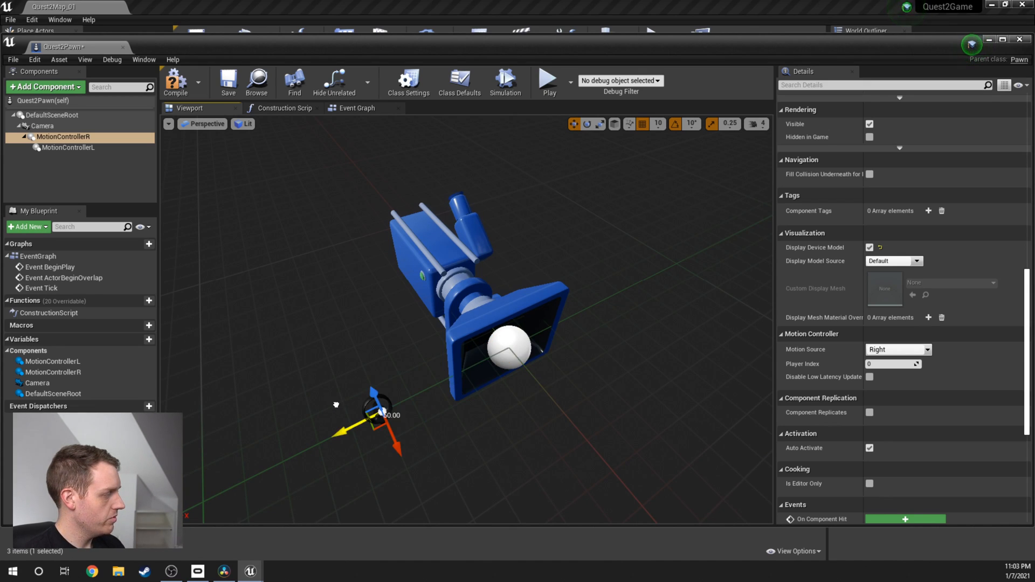
pyautogui.click(67, 148)
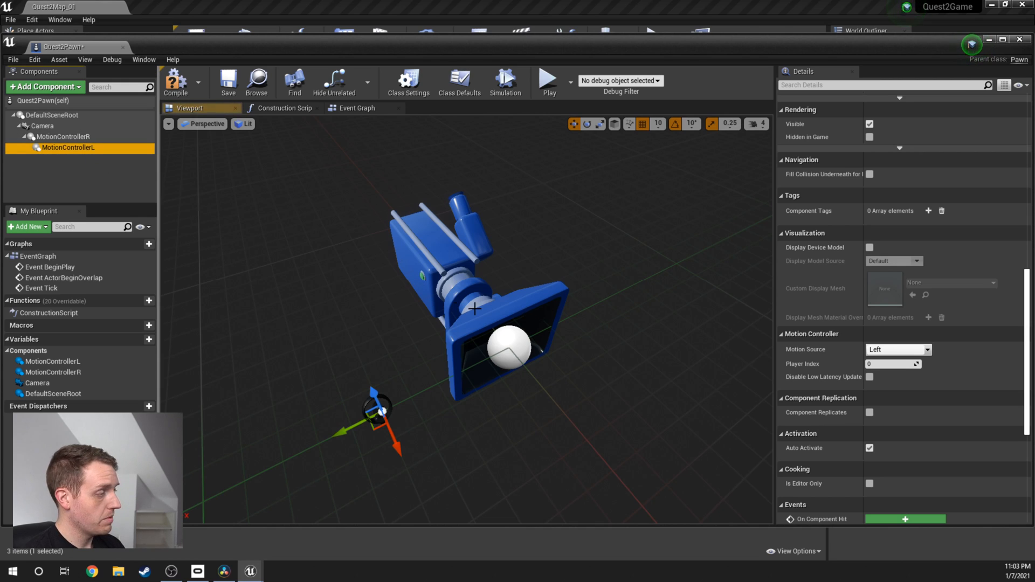
pyautogui.moveTo(388, 275)
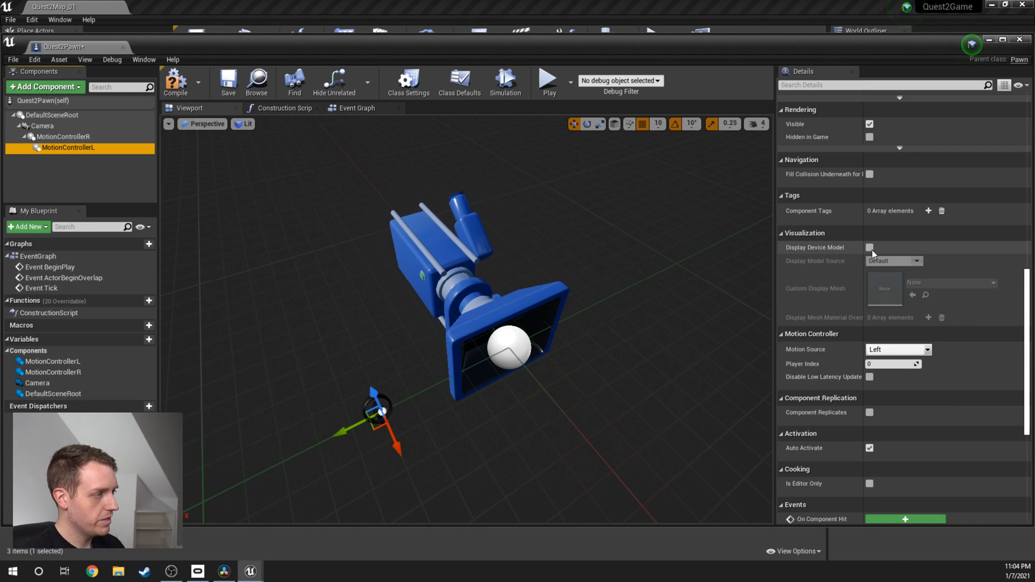
pyautogui.click(869, 248)
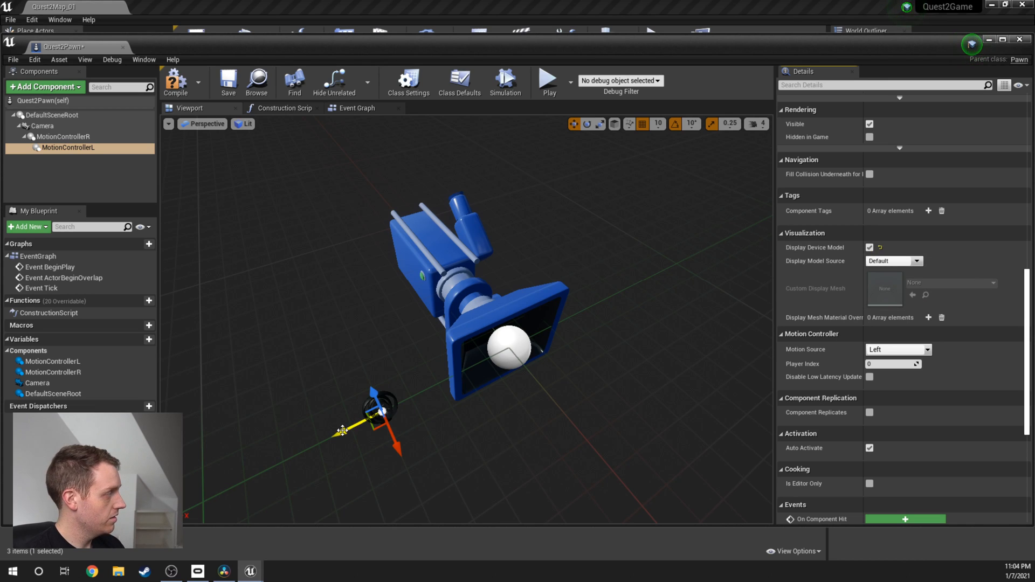
pyautogui.moveTo(379, 413); pyautogui.dragTo(624, 291)
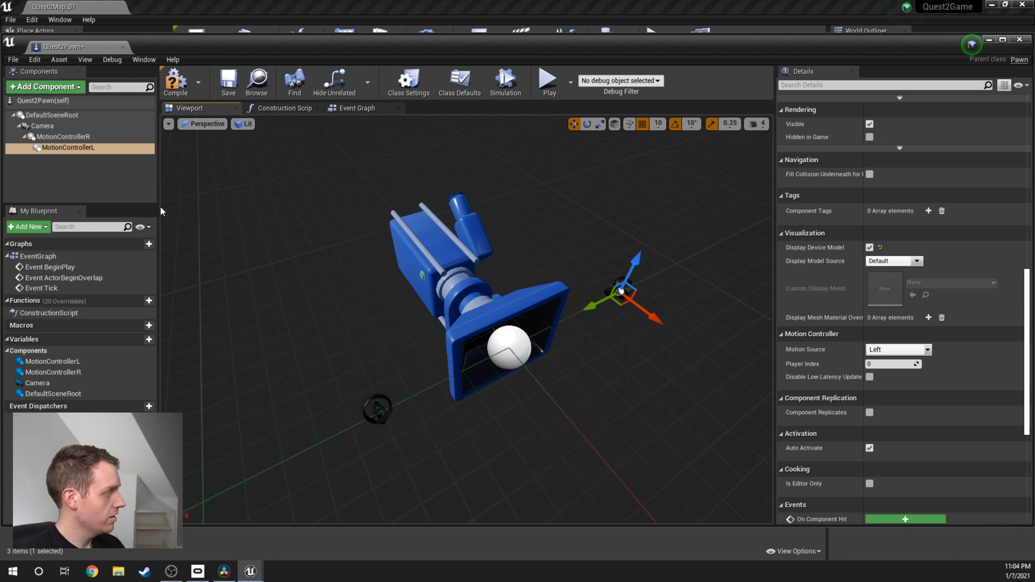
# - Attach the motion controllers directly to DefaultSceneRoot
pyautogui.click(42, 125)
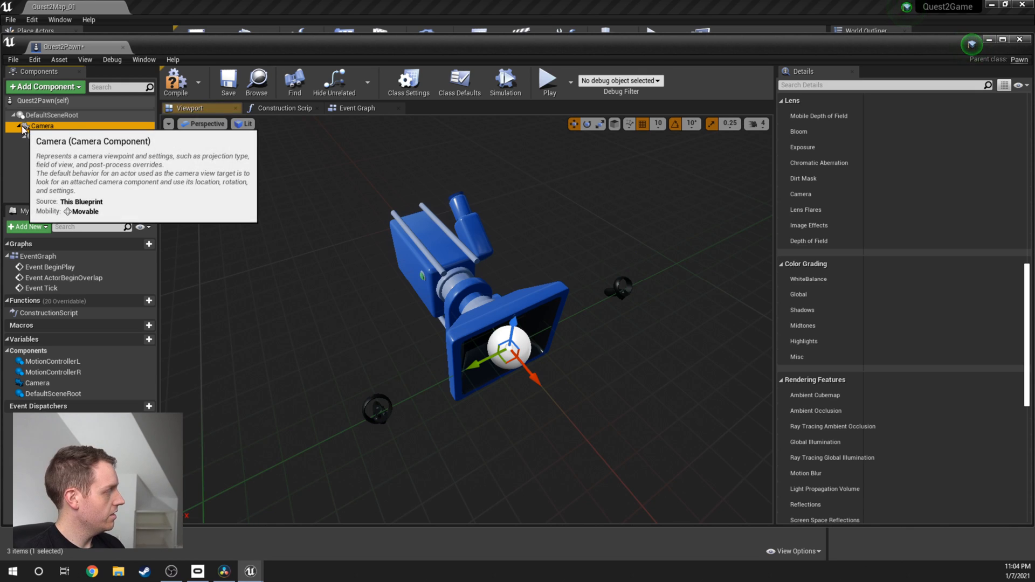
pyautogui.click(23, 126)
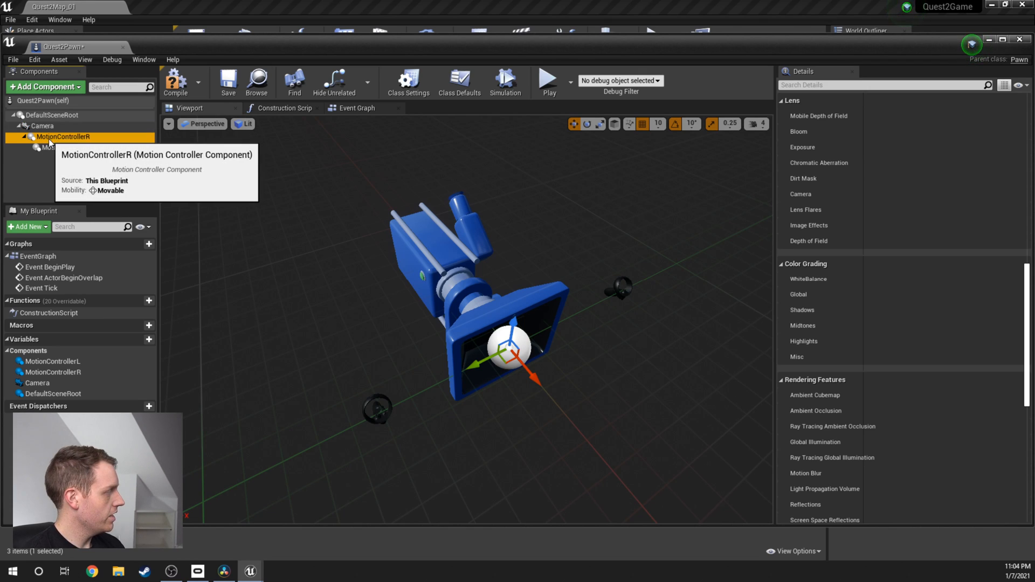
pyautogui.moveTo(63, 136); pyautogui.dragTo(50, 114)
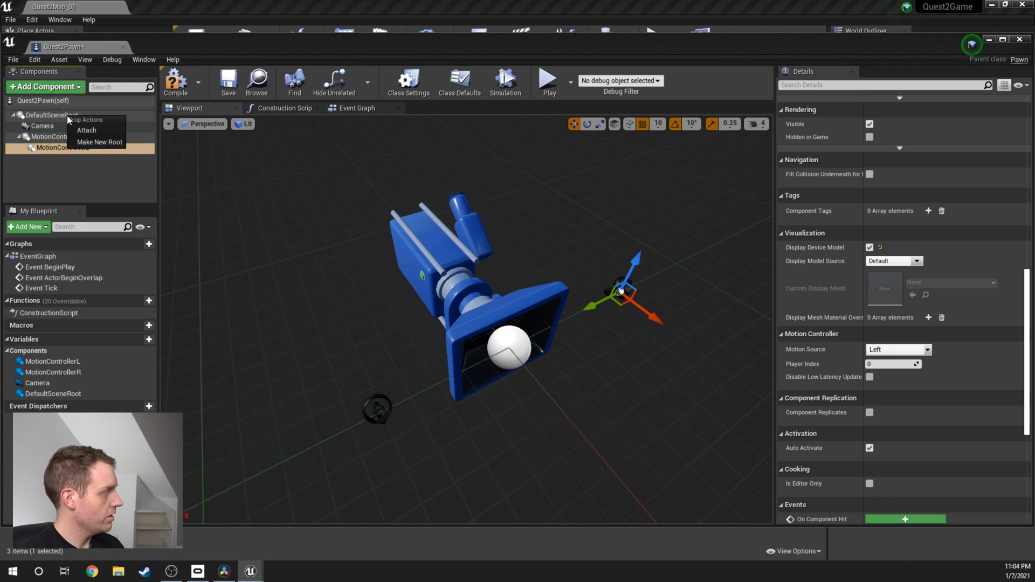
pyautogui.click(56, 147)
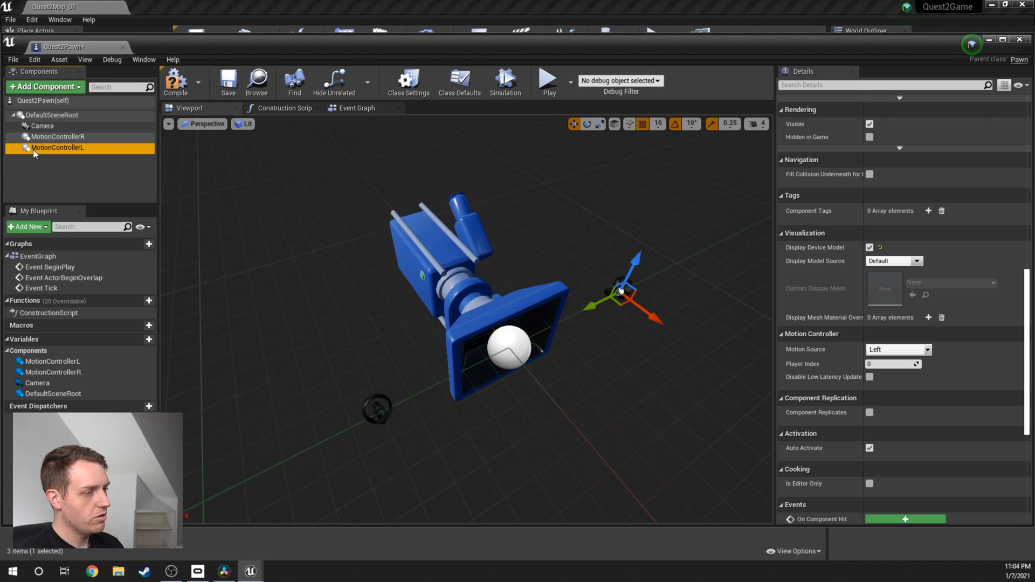
pyautogui.click(12, 114)
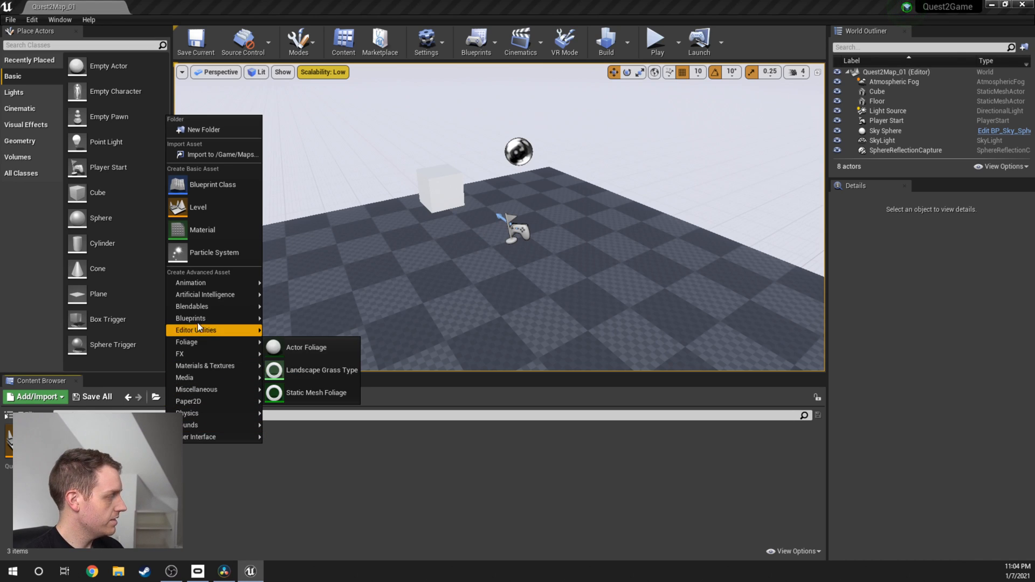
pyautogui.moveTo(212, 185)
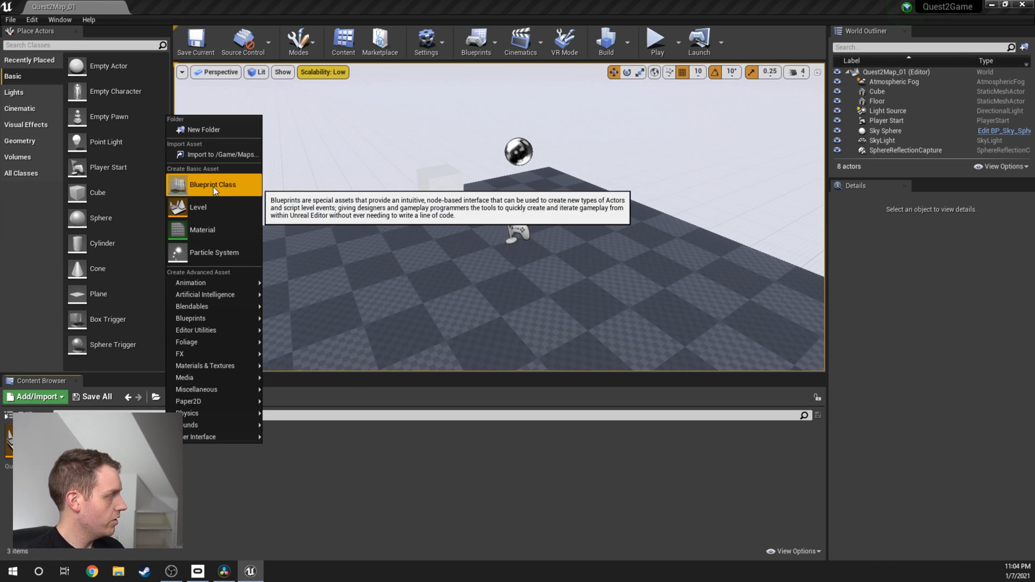
# - Create a Game Mode Base blueprint Quest2GameMode with Default Pawn Class Quest2Pawn
pyautogui.click(212, 184)
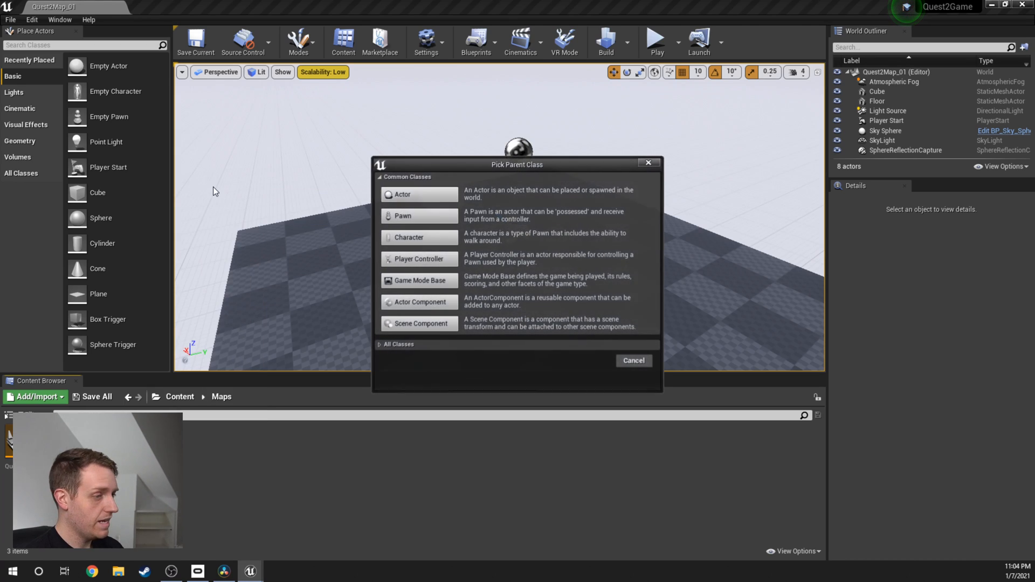
pyautogui.moveTo(418, 280)
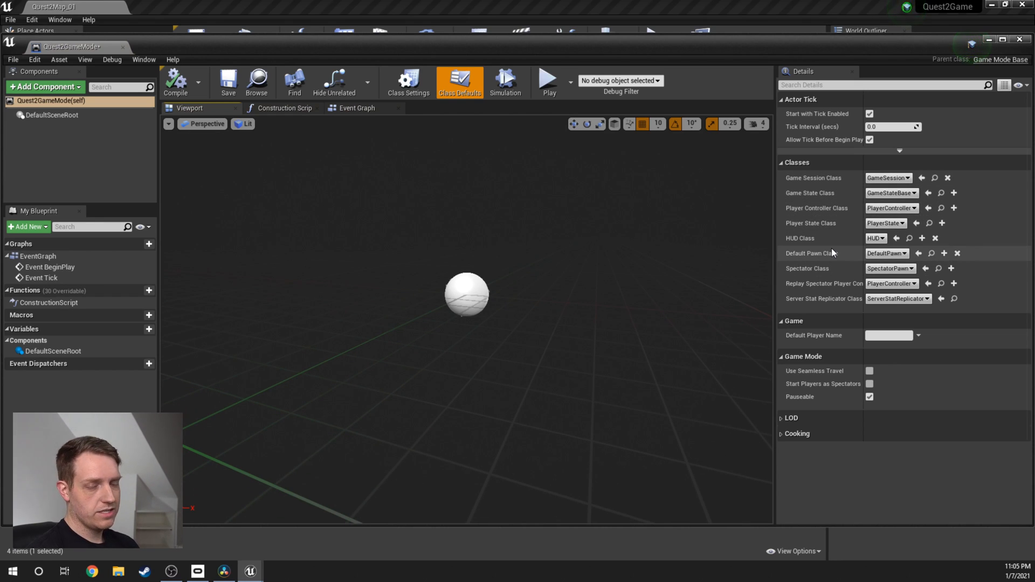
pyautogui.moveTo(835, 238)
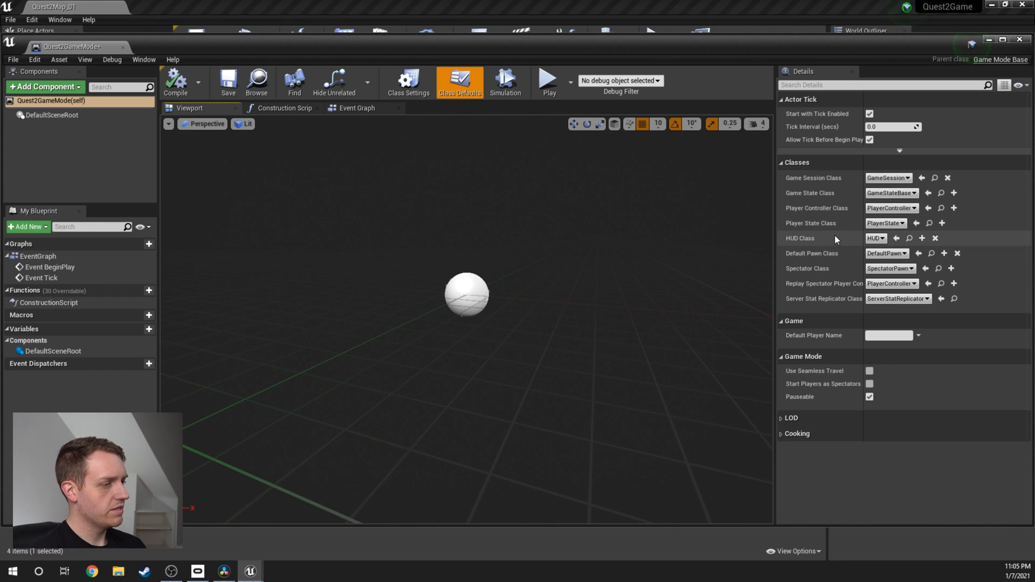
pyautogui.moveTo(886, 253)
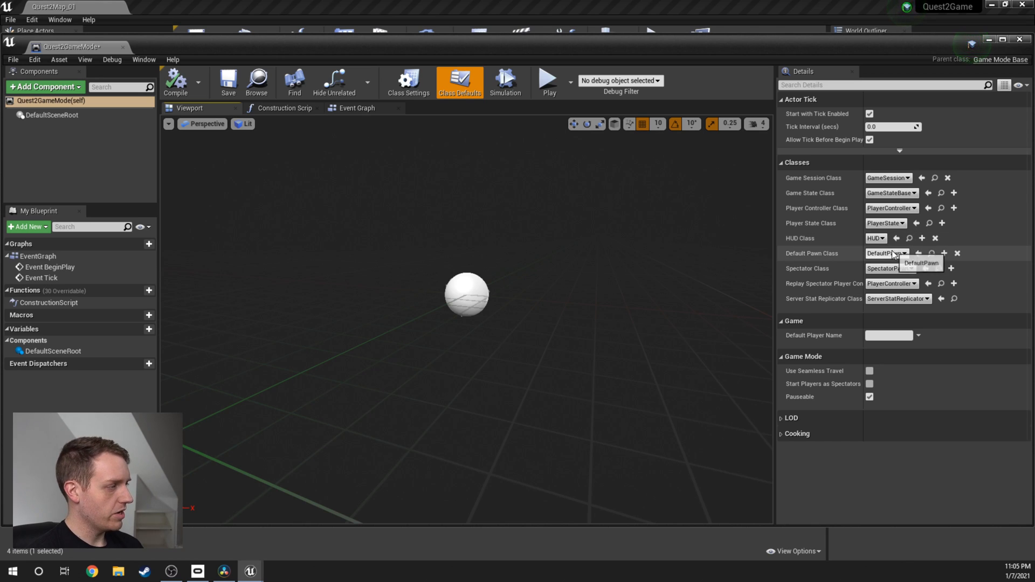
pyautogui.click(887, 253)
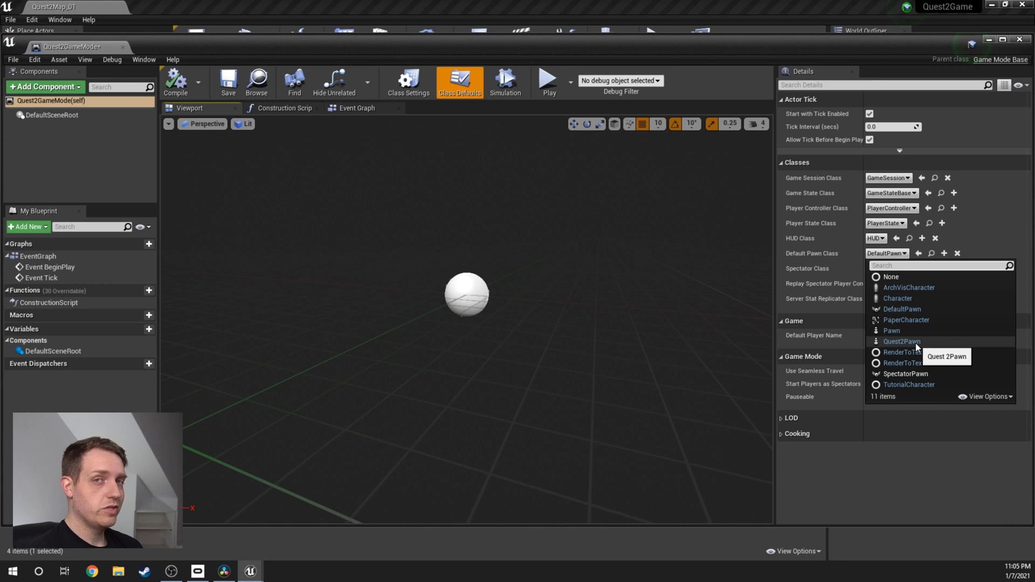
pyautogui.click(900, 341)
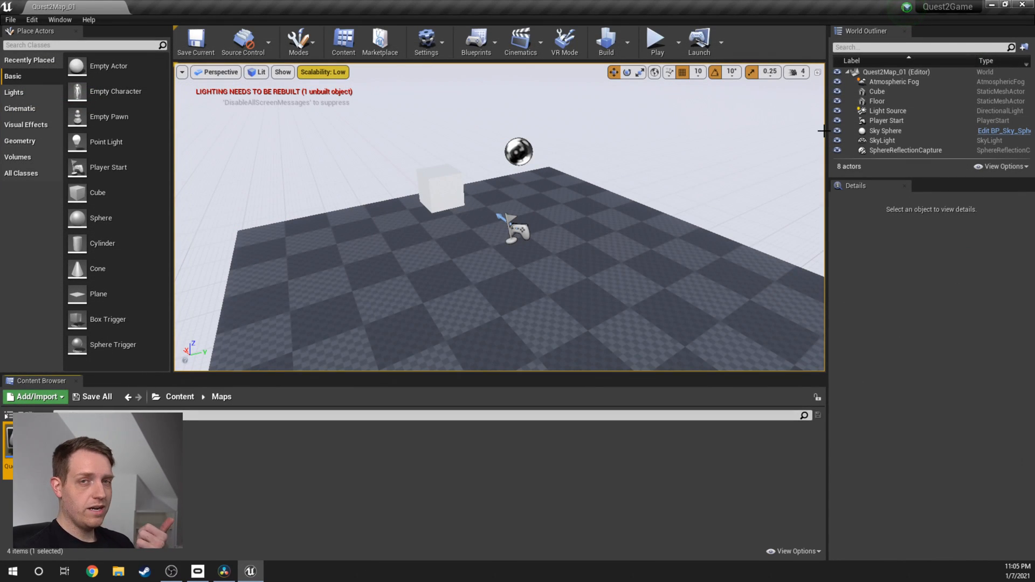
pyautogui.moveTo(444, 165)
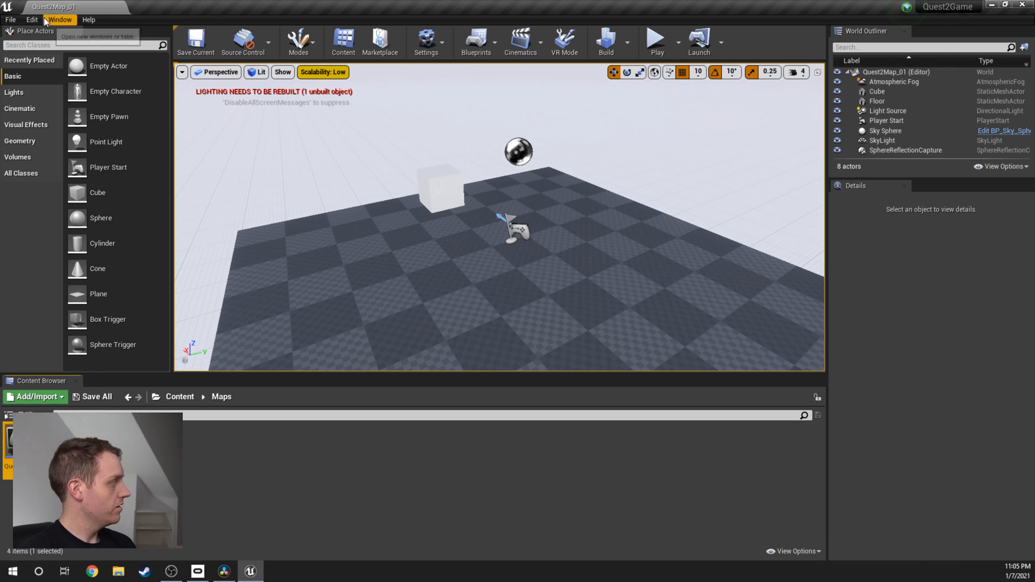
pyautogui.moveTo(168, 183)
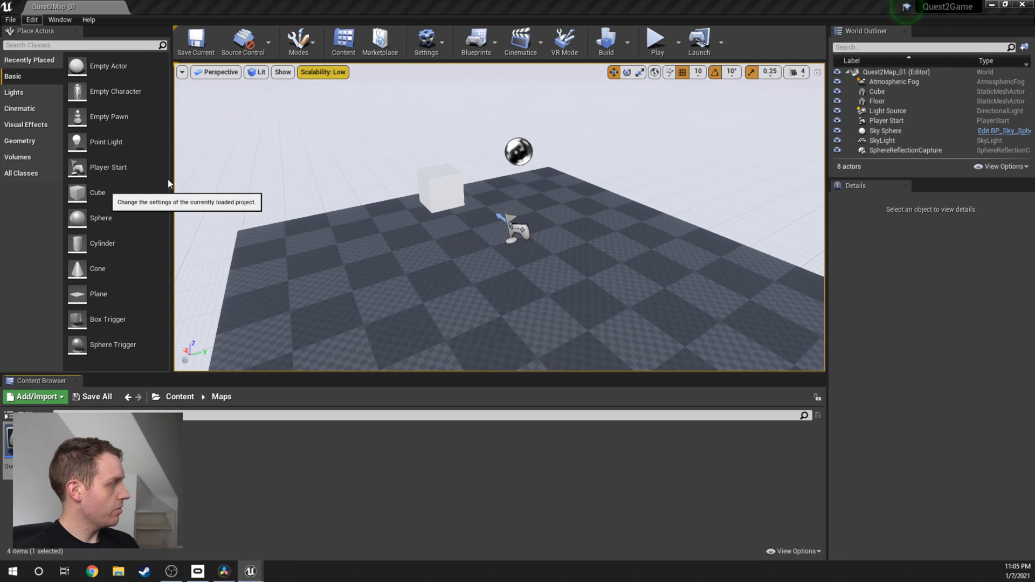
# - Set Default GameMode to Quest2GameMode in Maps & Modes and close Project Settings
pyautogui.click(426, 41)
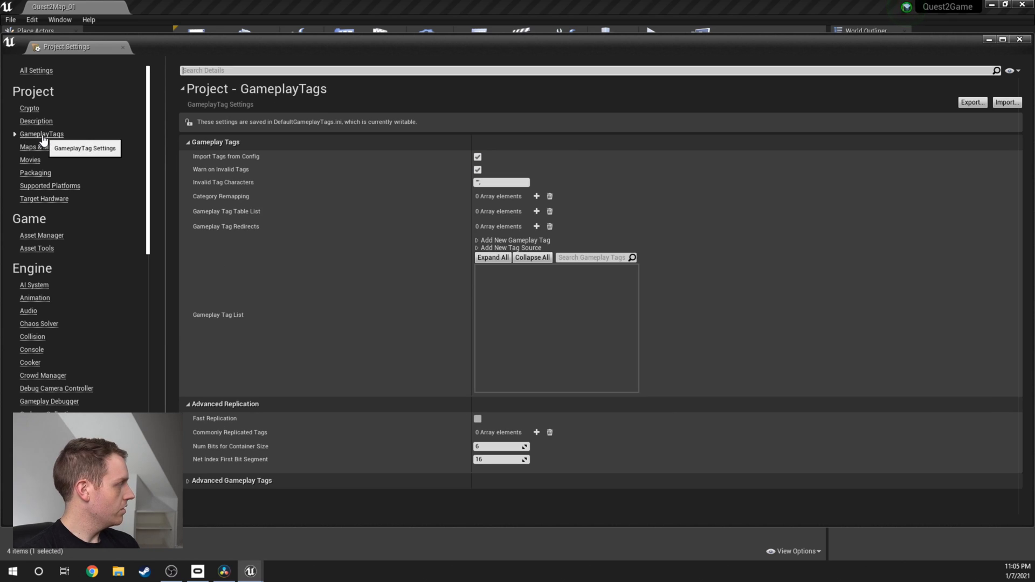
pyautogui.click(41, 146)
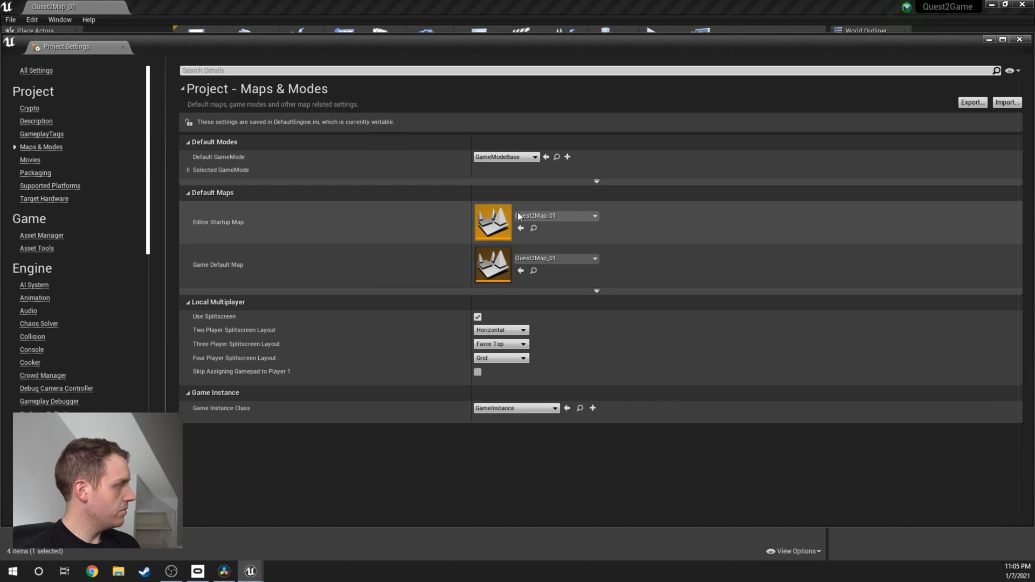
pyautogui.moveTo(506, 156)
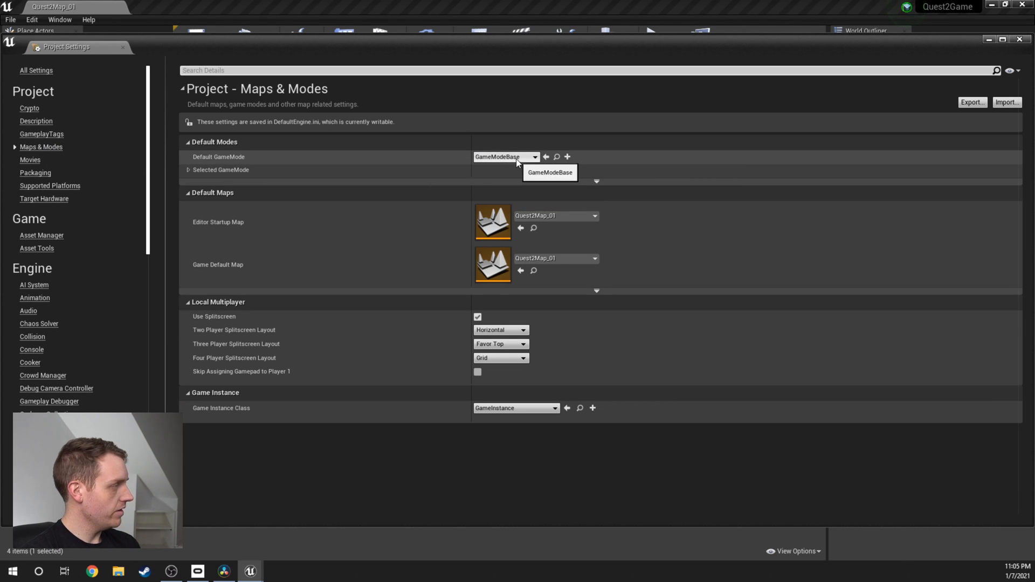
pyautogui.click(533, 157)
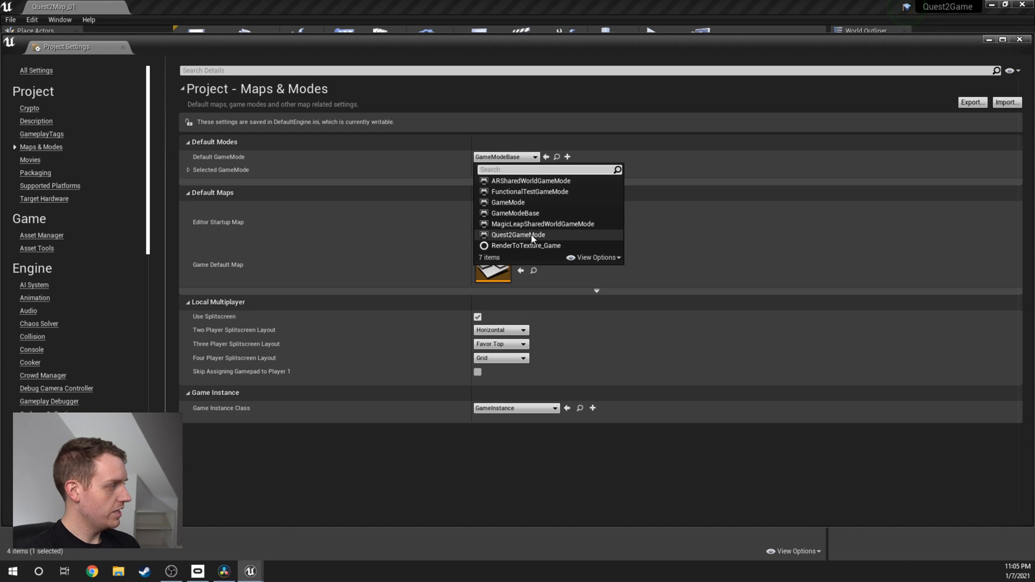
pyautogui.moveTo(518, 234)
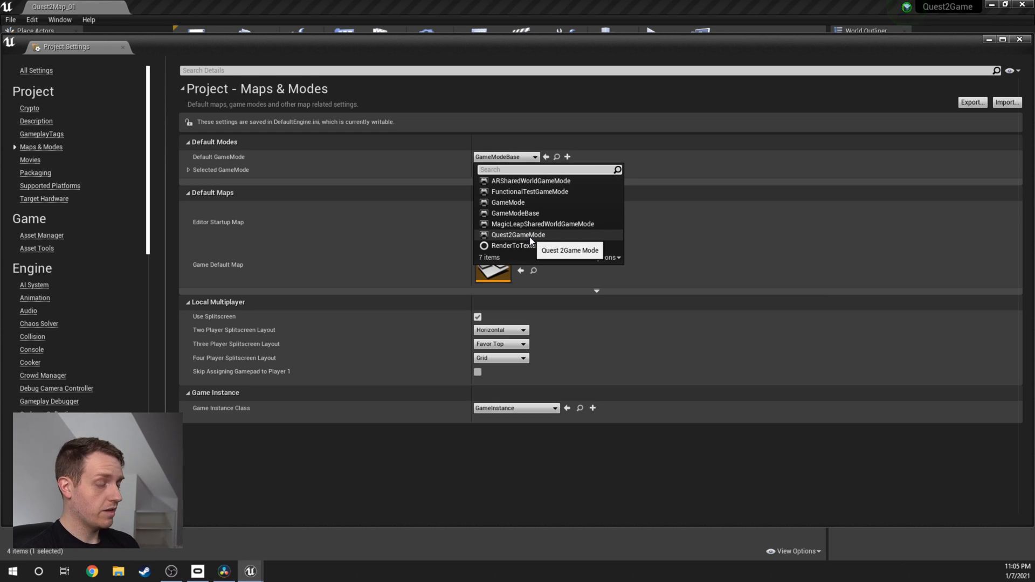
pyautogui.click(517, 235)
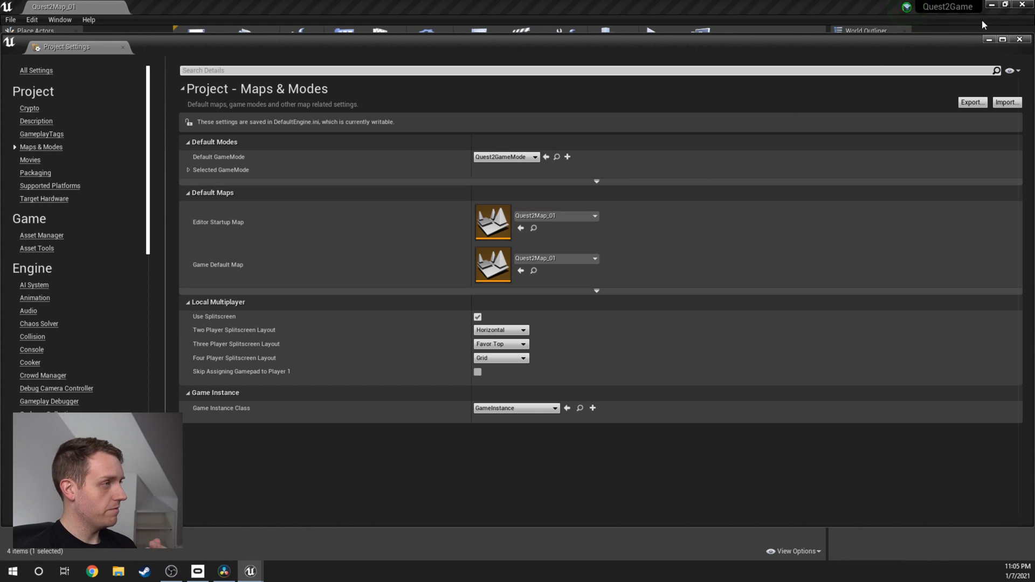
pyautogui.click(122, 47)
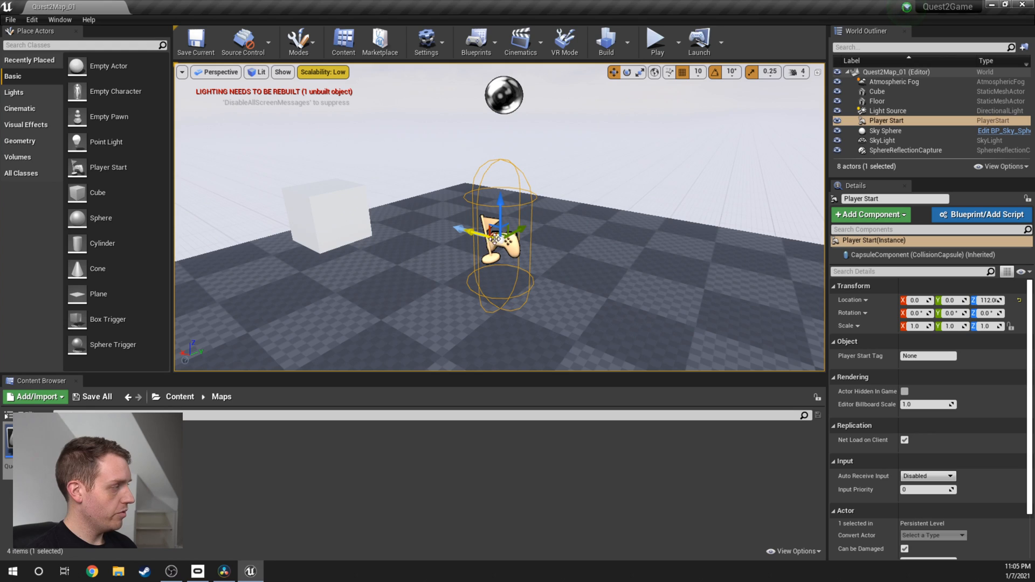
# - Reopen Quest2Pawn, inspect its Camera and root in the Viewport, then view the Event Graph
pyautogui.rightClick(505, 238)
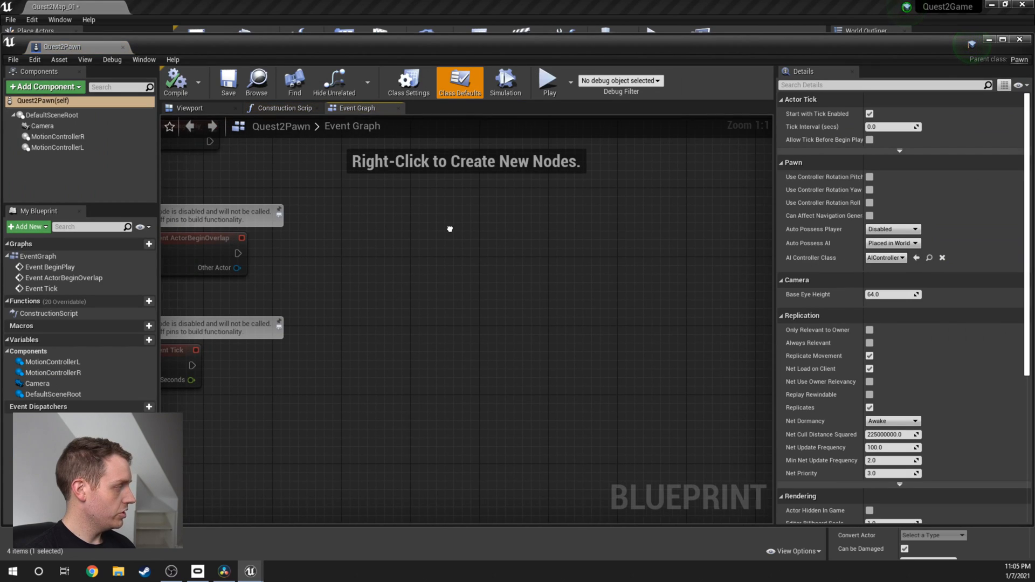
pyautogui.click(190, 108)
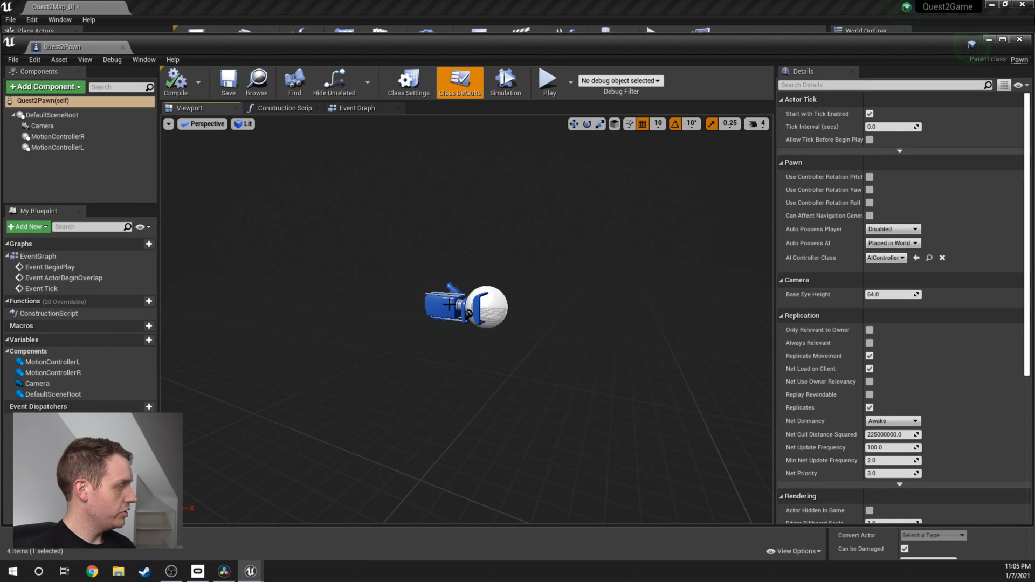
pyautogui.click(42, 127)
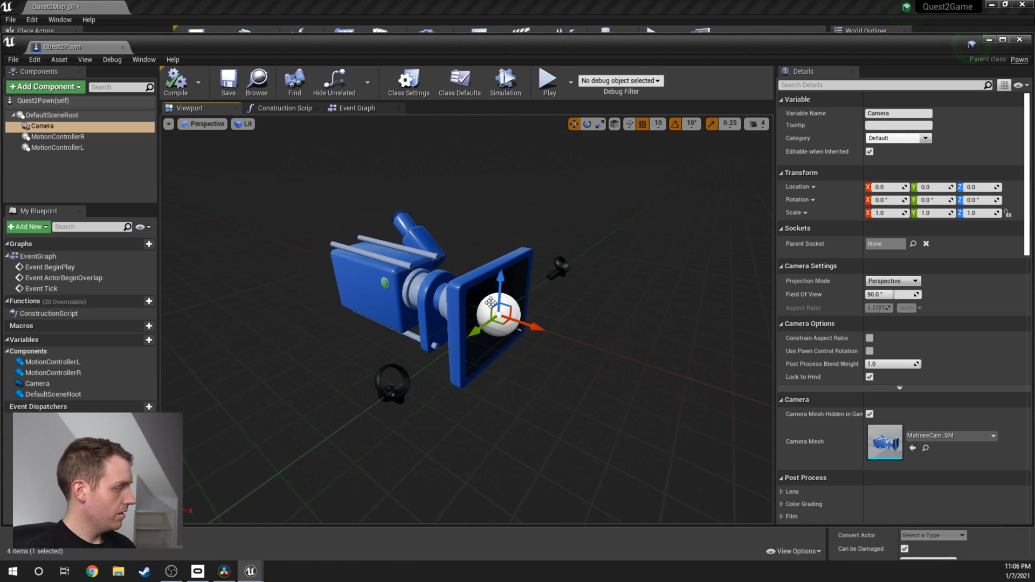
pyautogui.click(51, 115)
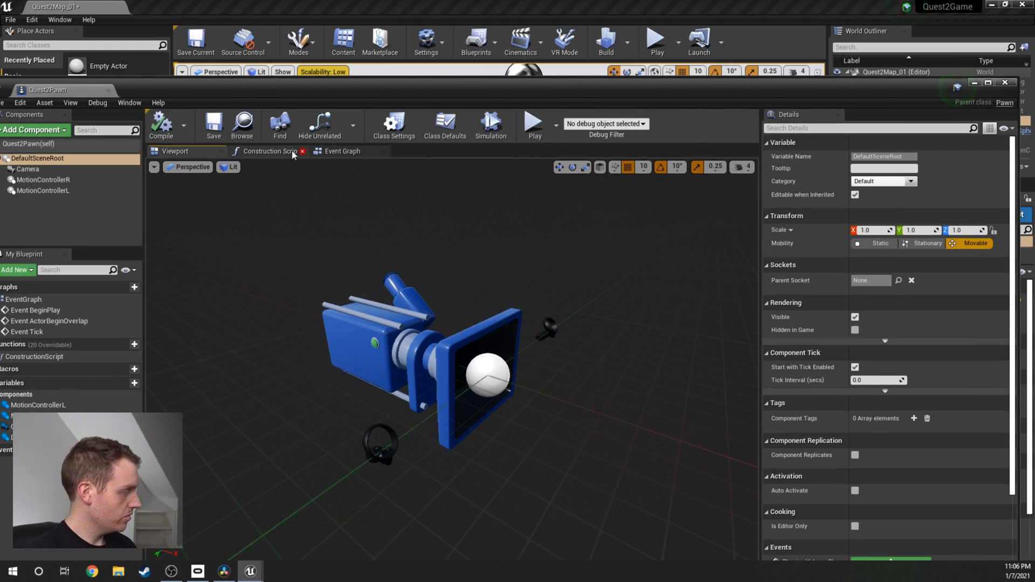
pyautogui.click(341, 151)
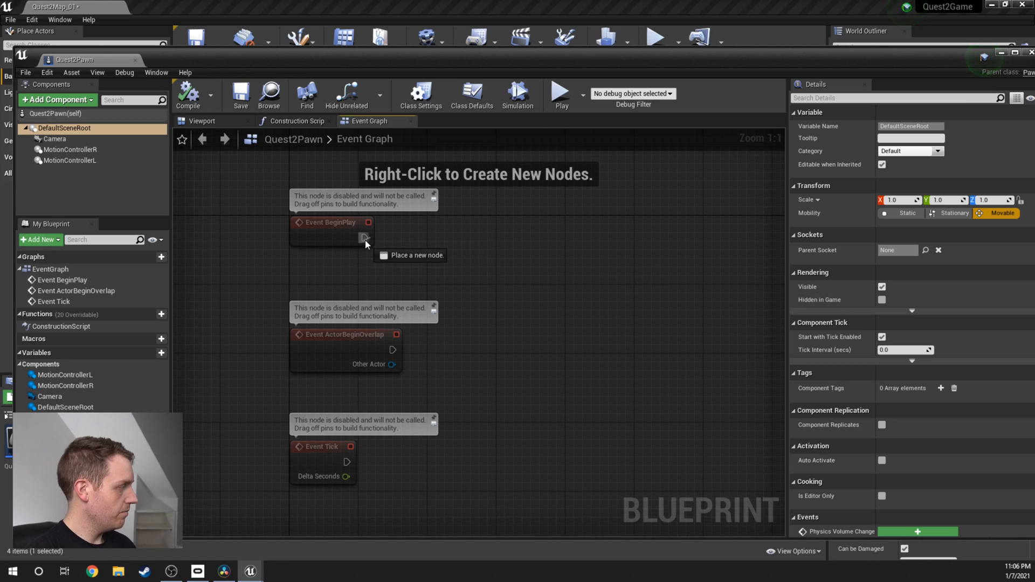
# - Add a Set Tracking Origin node off Quest2Pawn's Event BeginPlay
pyautogui.moveTo(367, 222); pyautogui.dragTo(475, 247)
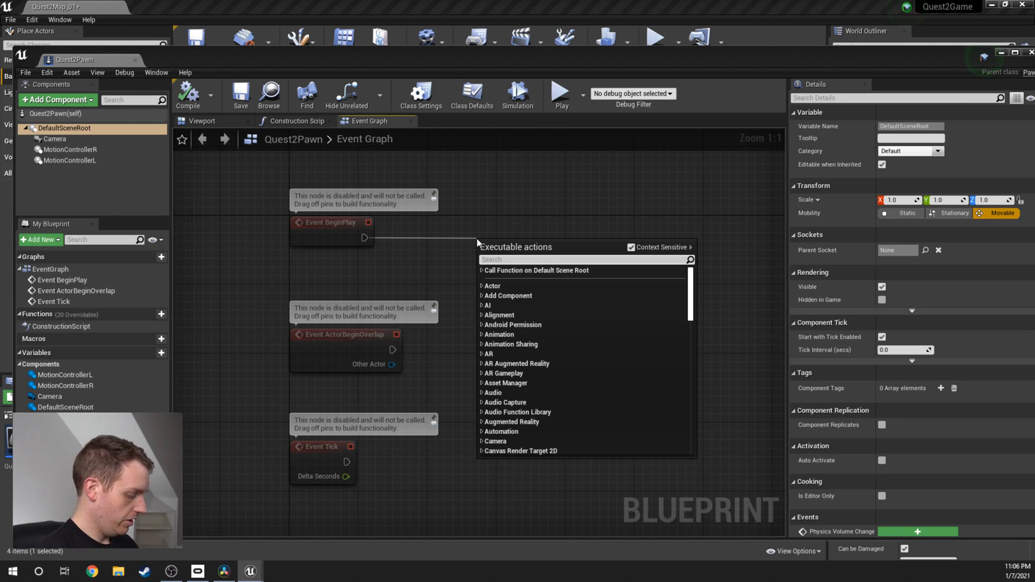
pyautogui.write('set')
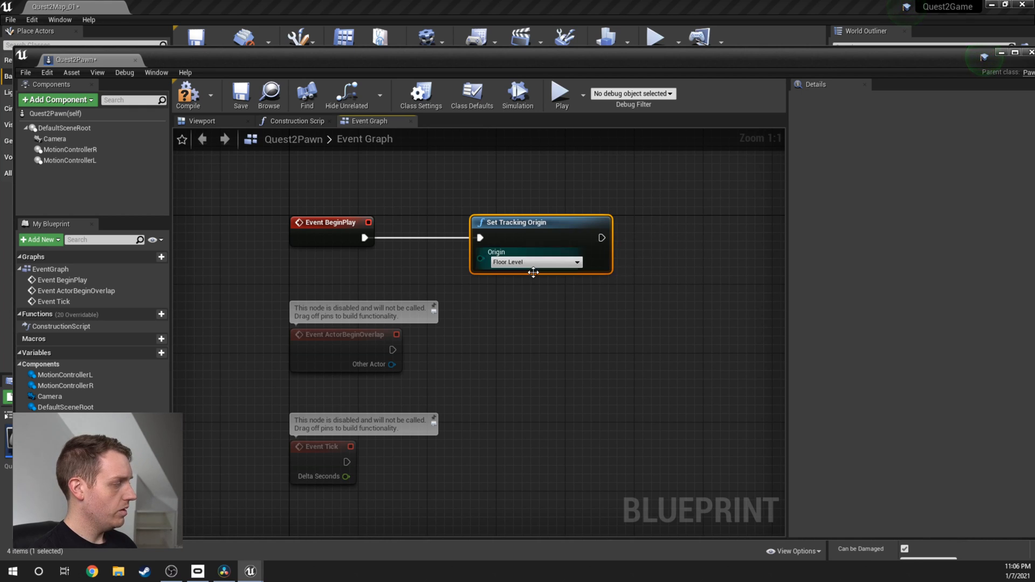
pyautogui.click(534, 261)
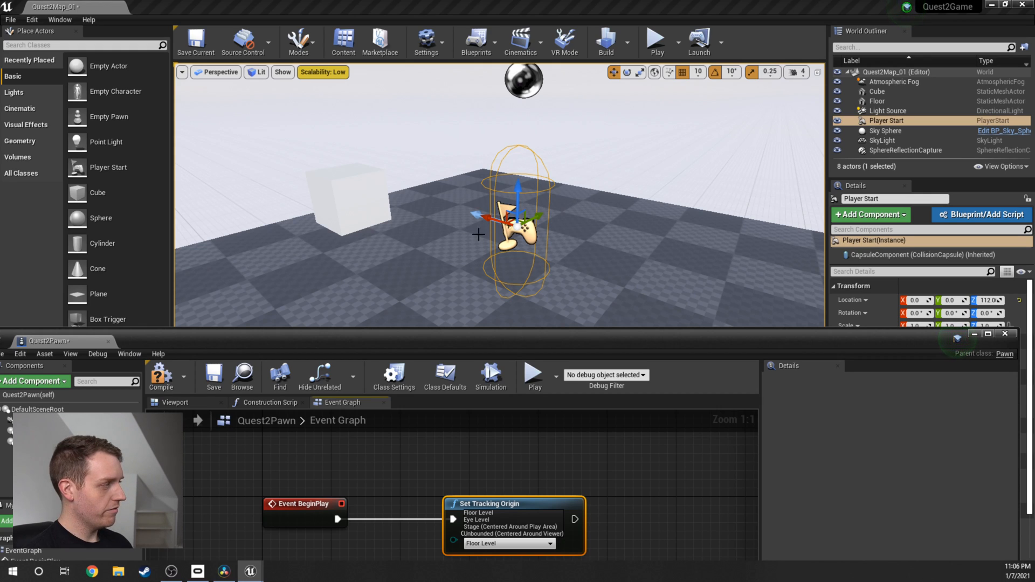
pyautogui.moveTo(576, 211)
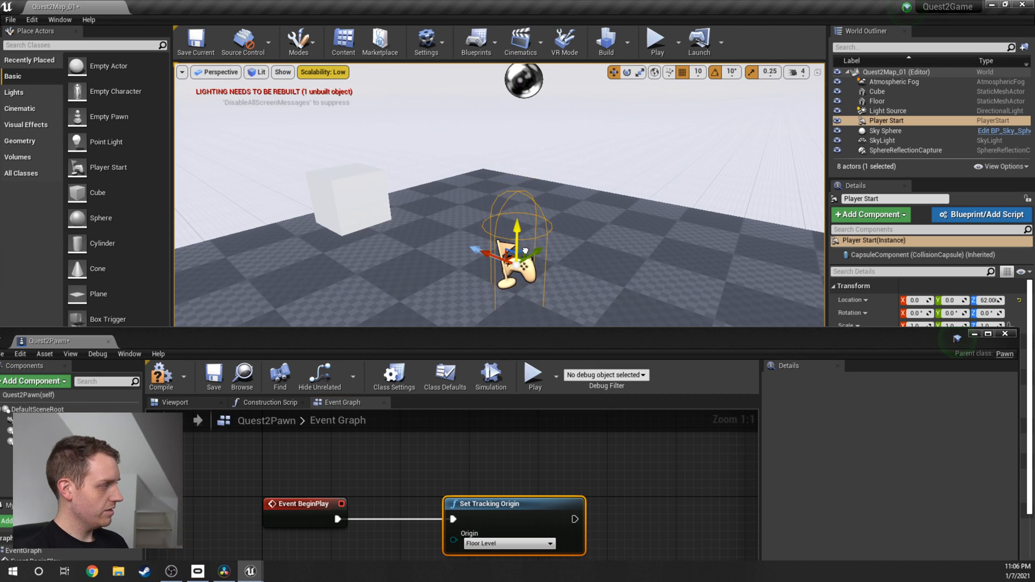
# - Lower the Player Start toward the floor and set the tracking Origin to Floor Level
pyautogui.click(876, 101)
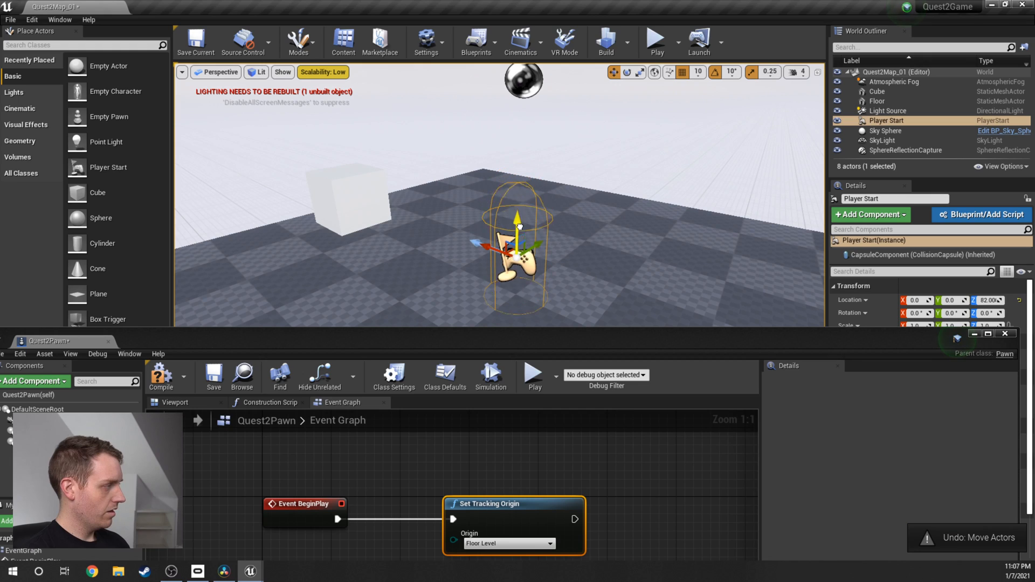
pyautogui.moveTo(517, 218); pyautogui.dragTo(515, 294)
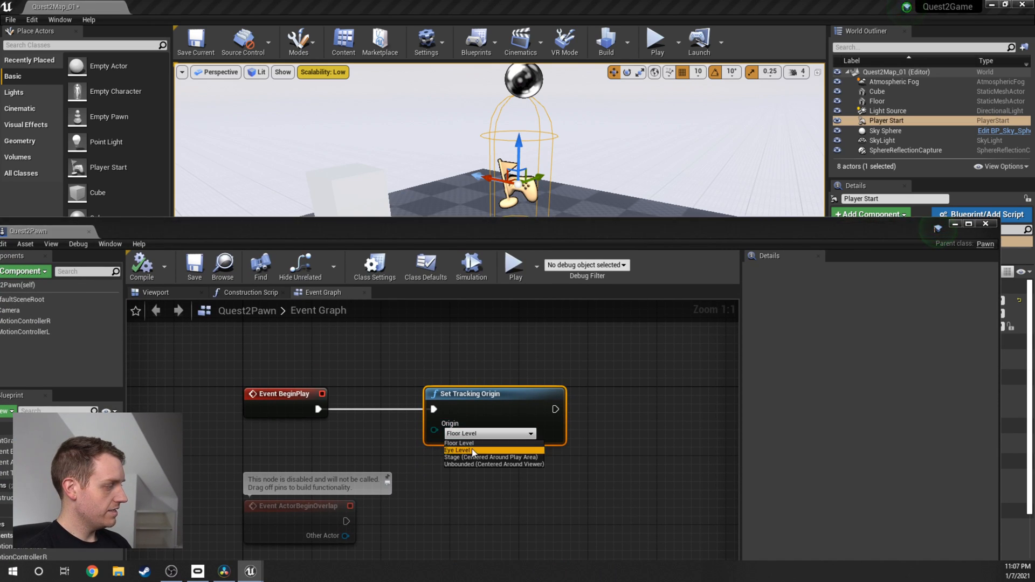
pyautogui.click(457, 449)
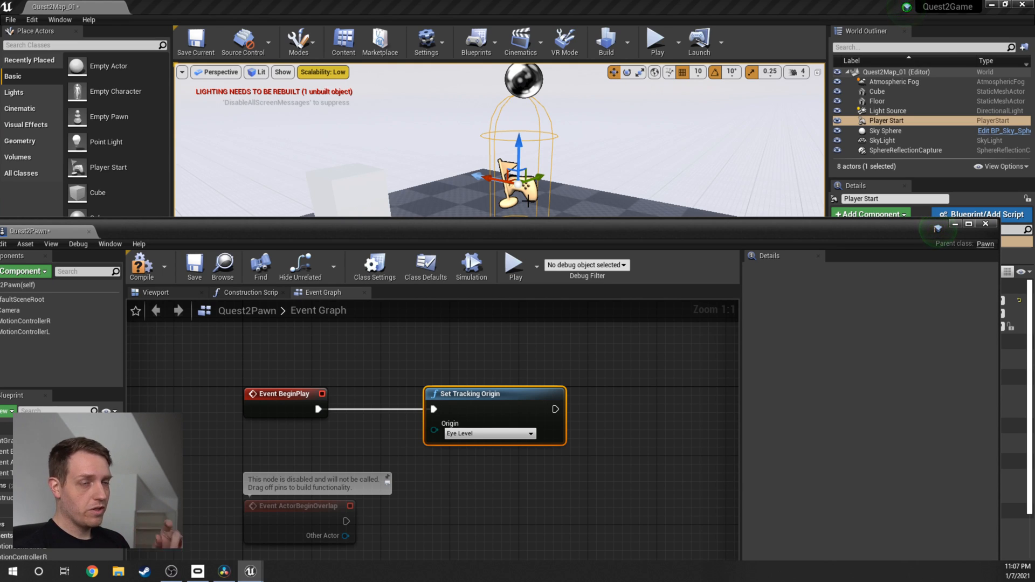
pyautogui.click(489, 433)
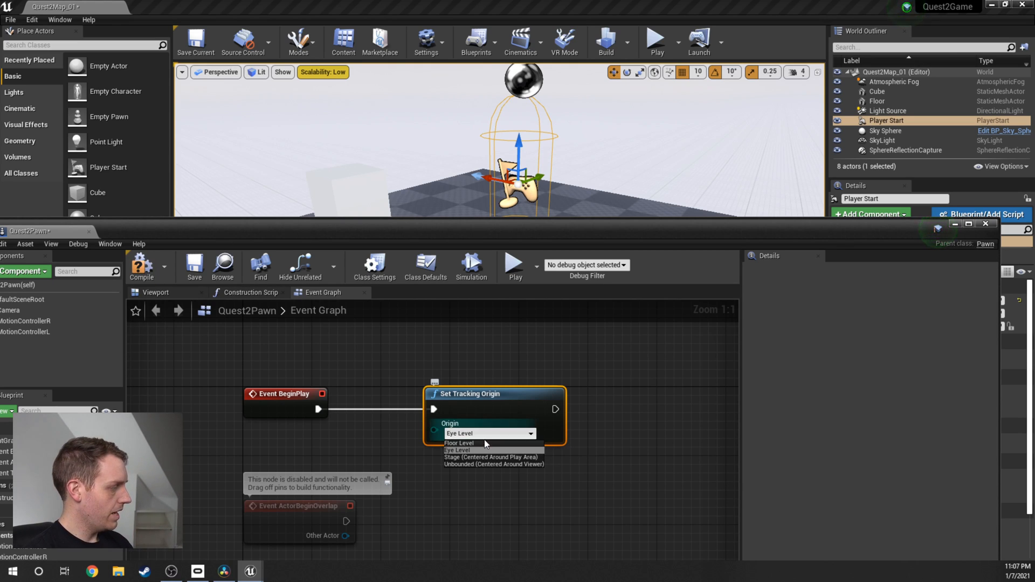
pyautogui.click(459, 443)
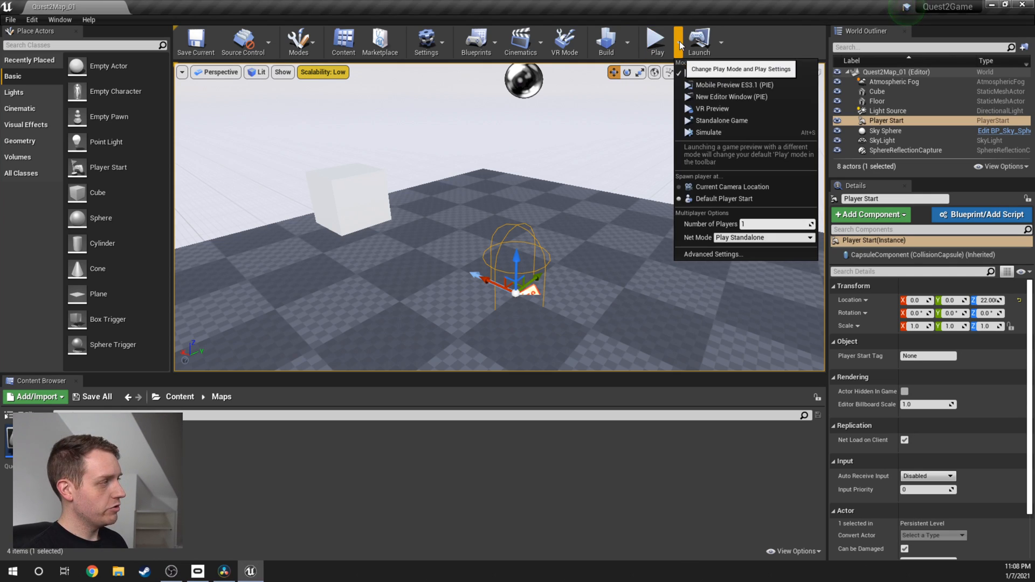
pyautogui.moveTo(720, 108)
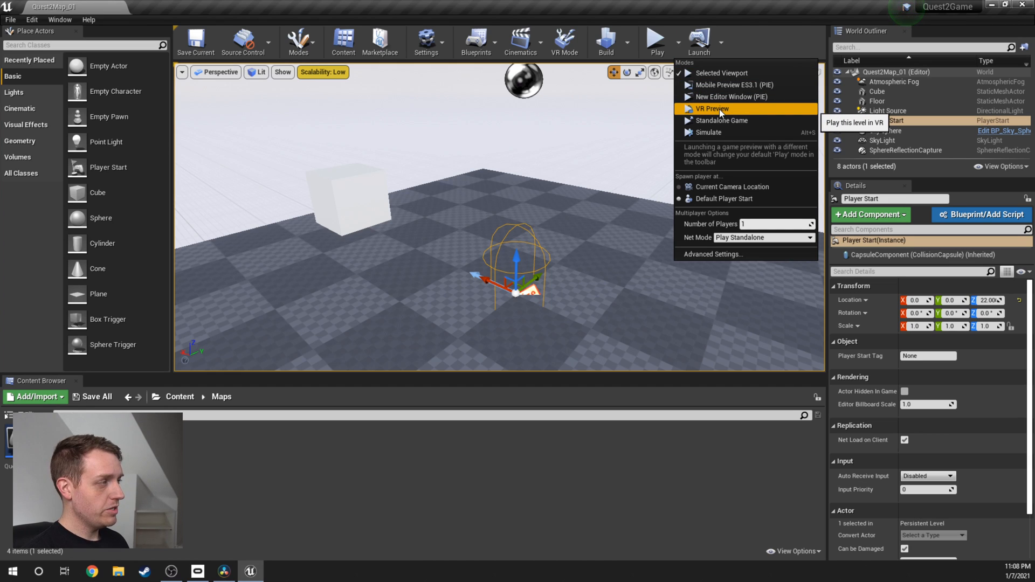
# - Choose VR Preview from the Play options to run the level on the Quest 2
pyautogui.click(712, 108)
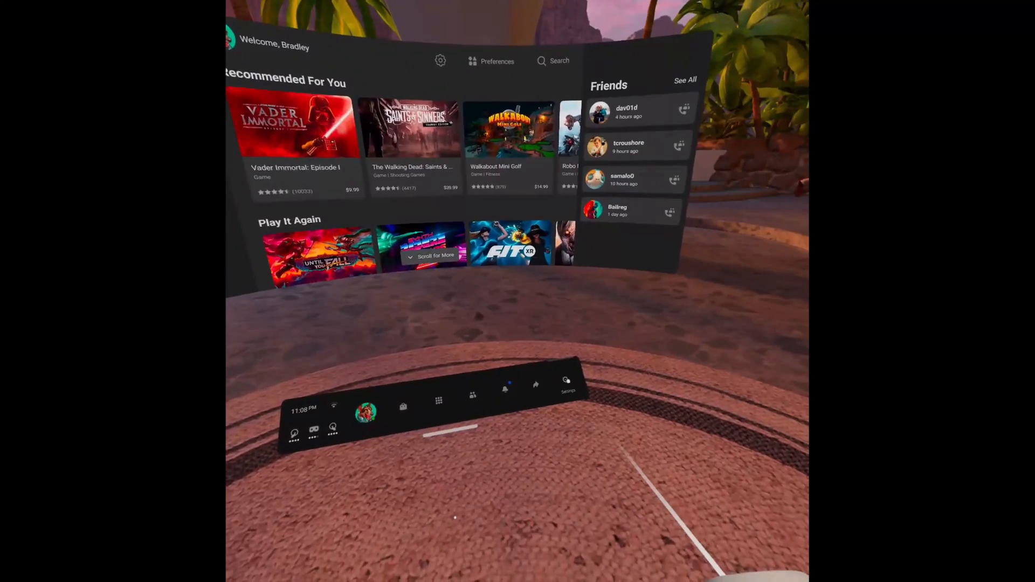
# - End the headset VR preview and return to the level editor with Player Start selected
pyautogui.click(566, 386)
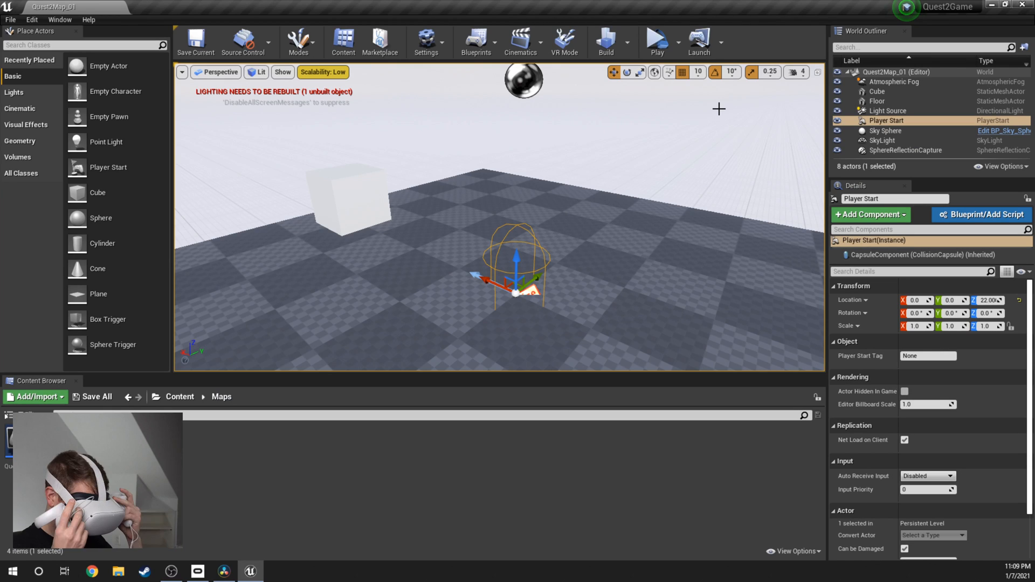
pyautogui.click(885, 130)
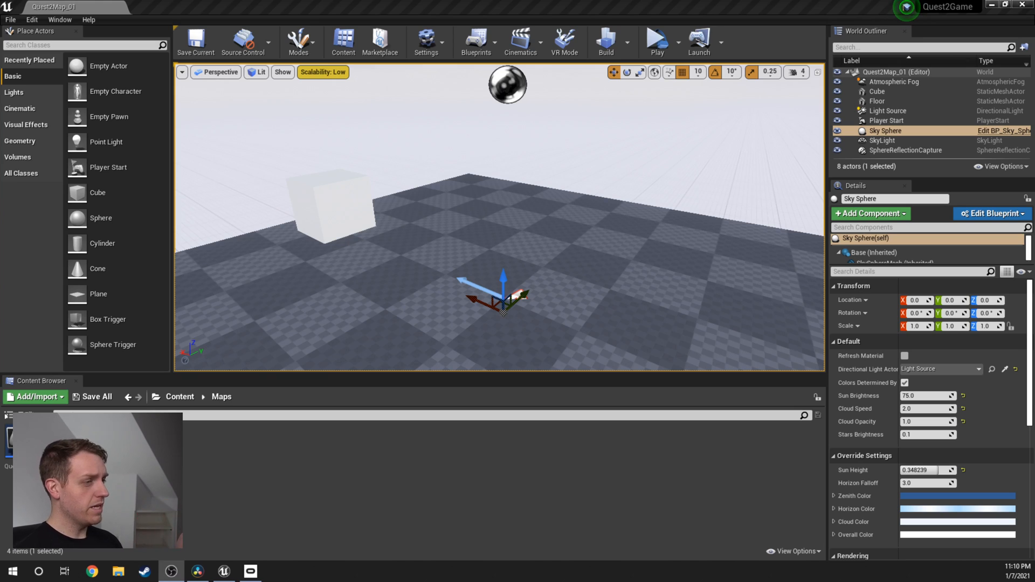
pyautogui.moveTo(921, 193)
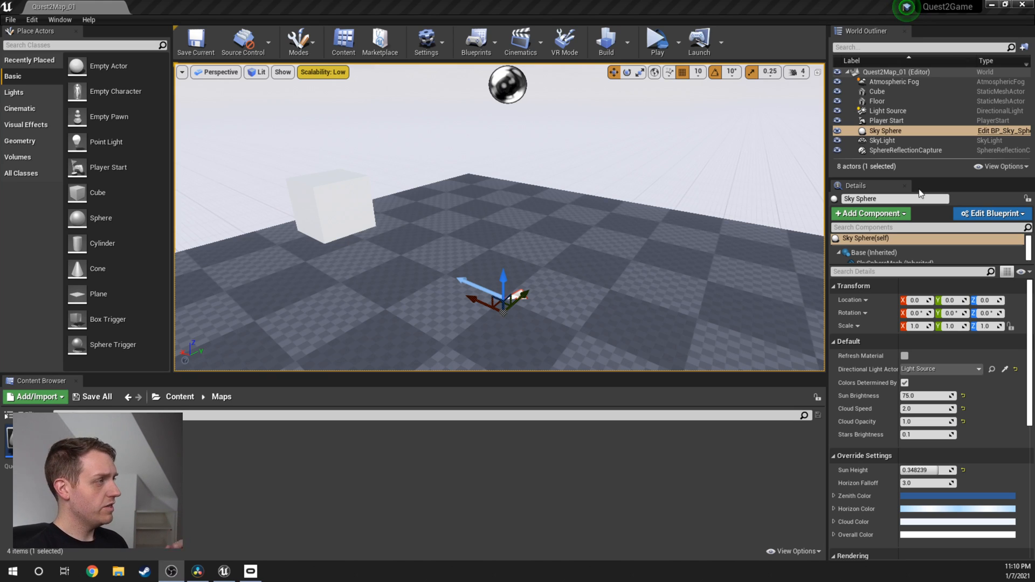
pyautogui.click(712, 42)
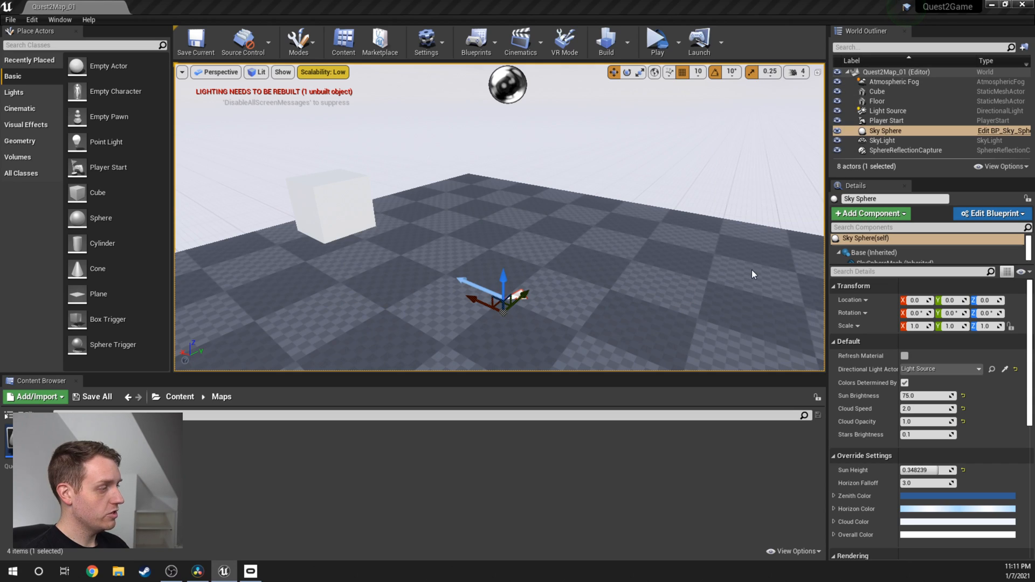
# - Launch the game to the connected Quest and show the output log of Android ASTC cooking
pyautogui.click(699, 41)
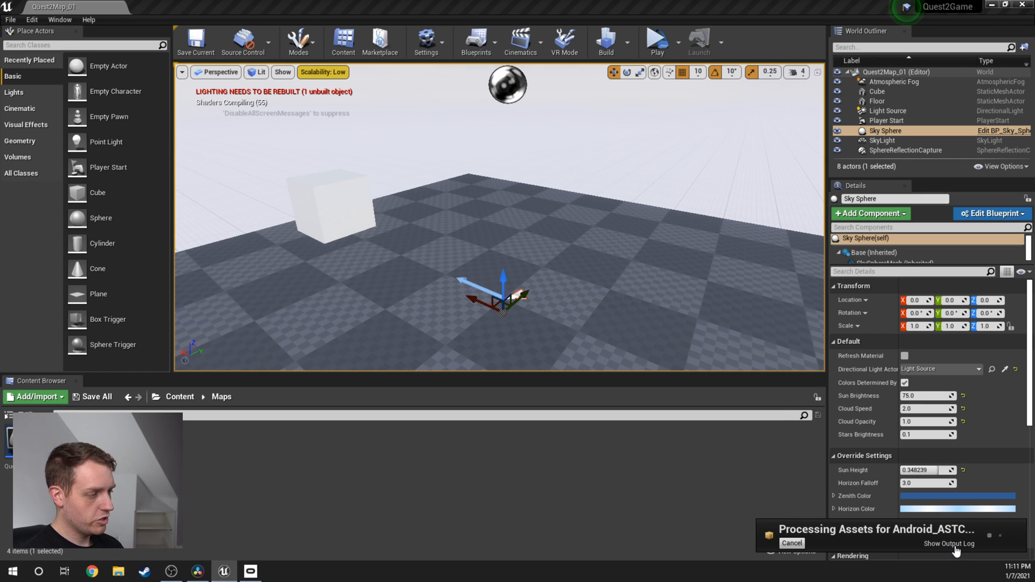
pyautogui.click(947, 543)
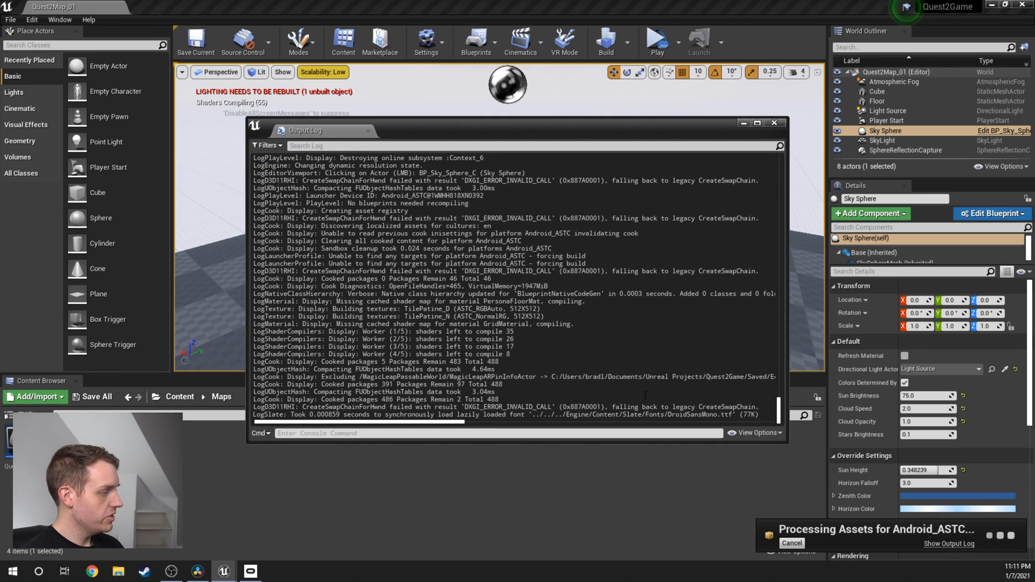